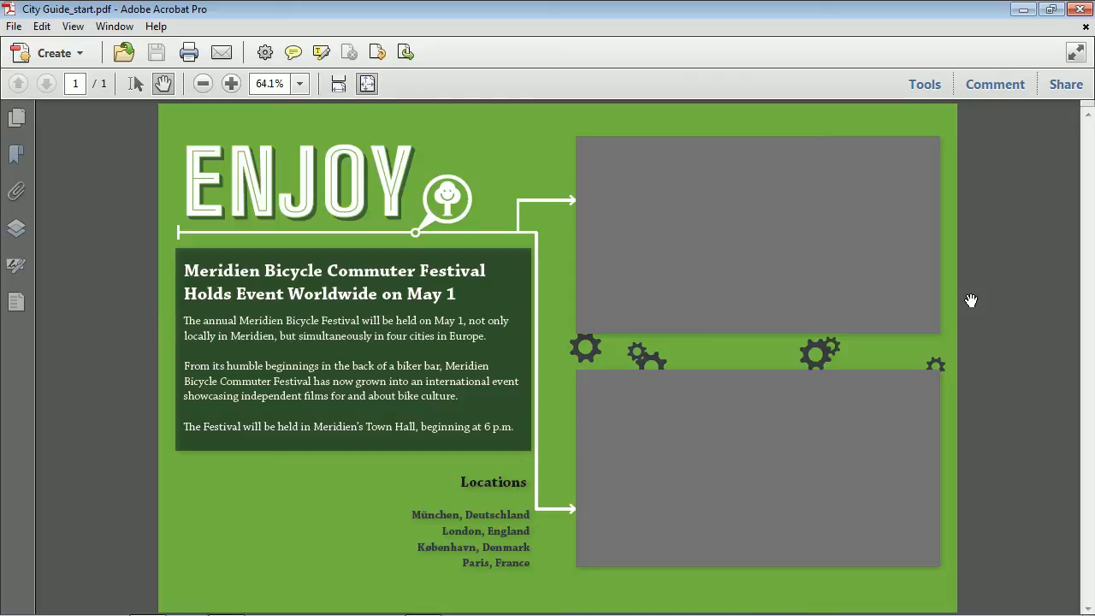
pyautogui.moveTo(469, 223)
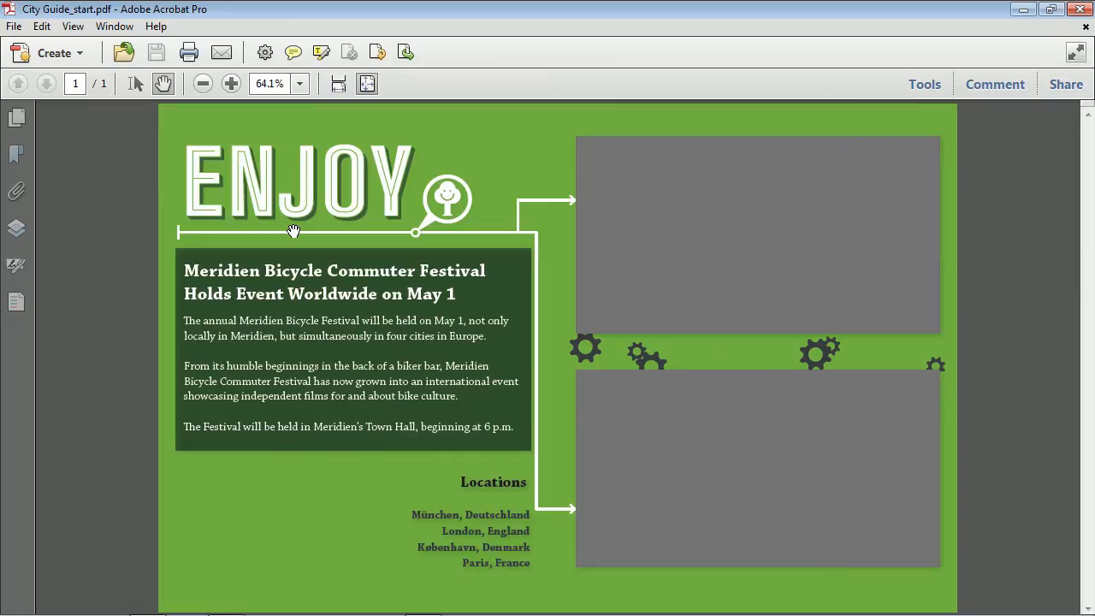
pyautogui.moveTo(267, 212)
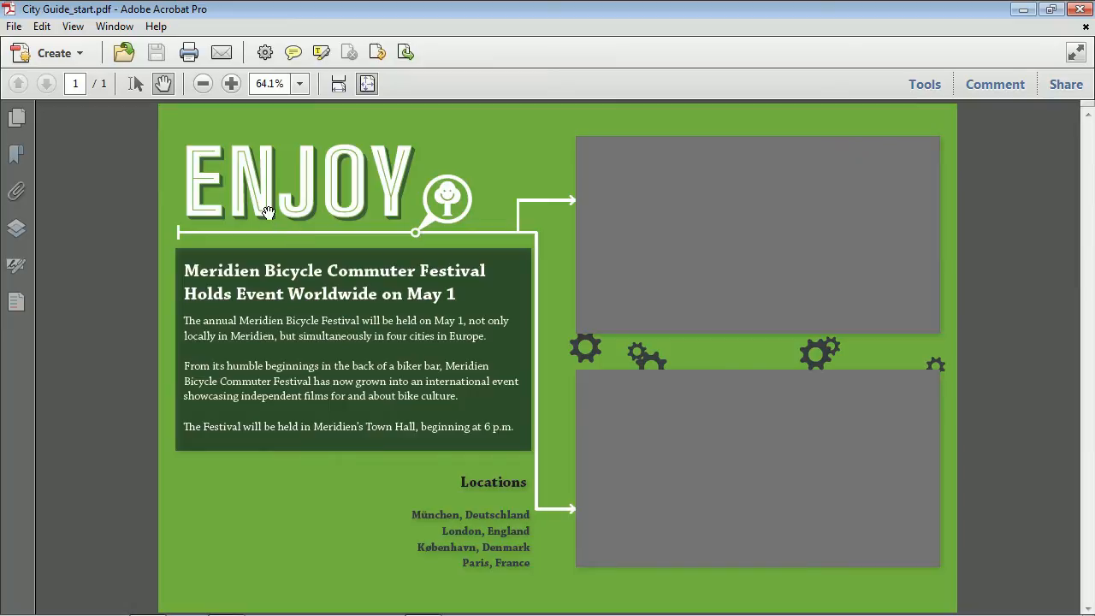
pyautogui.moveTo(333, 237)
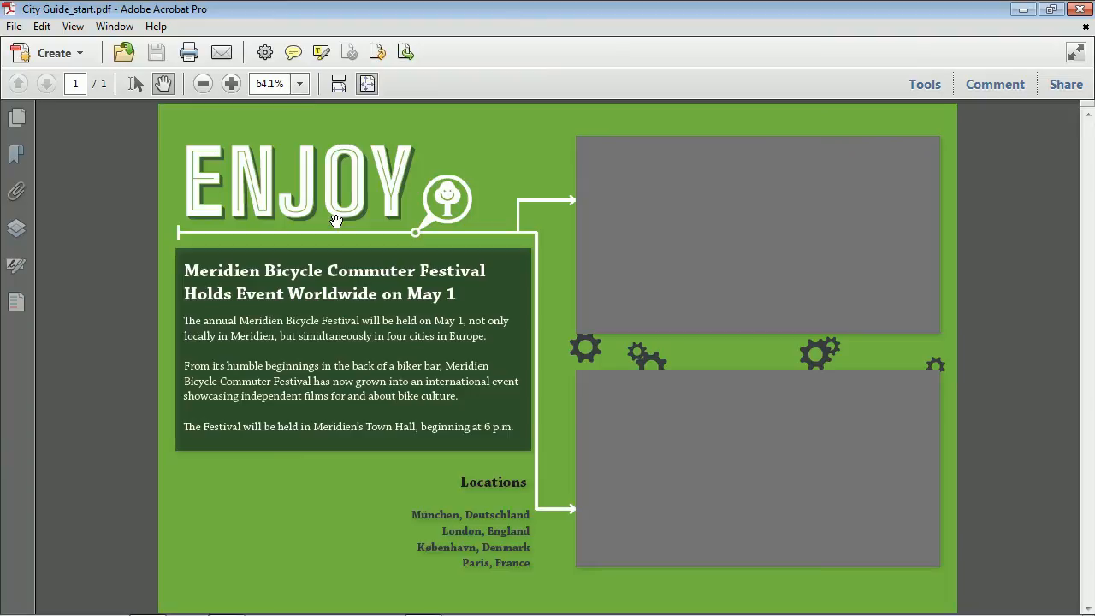
pyautogui.moveTo(58, 80)
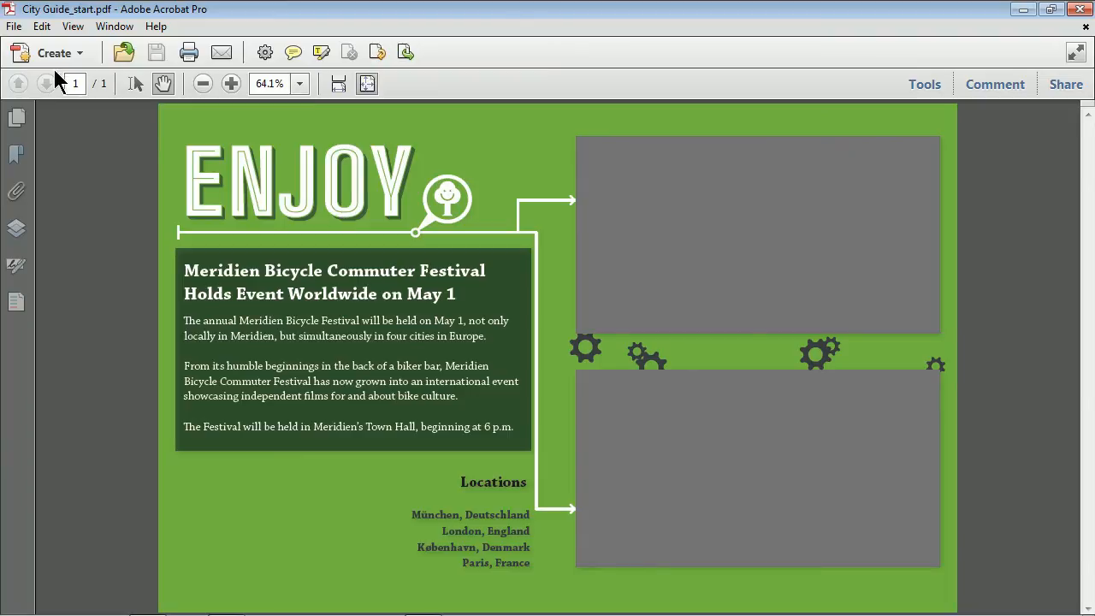
# Review the festival PDF's document properties from the File menu.
pyautogui.click(13, 26)
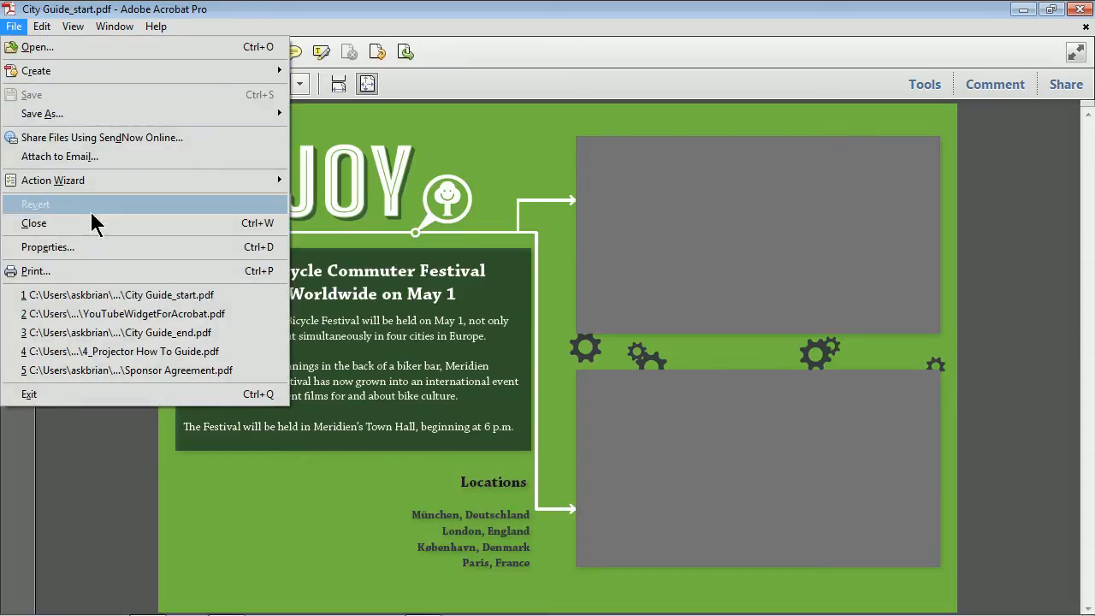
pyautogui.moveTo(120, 252)
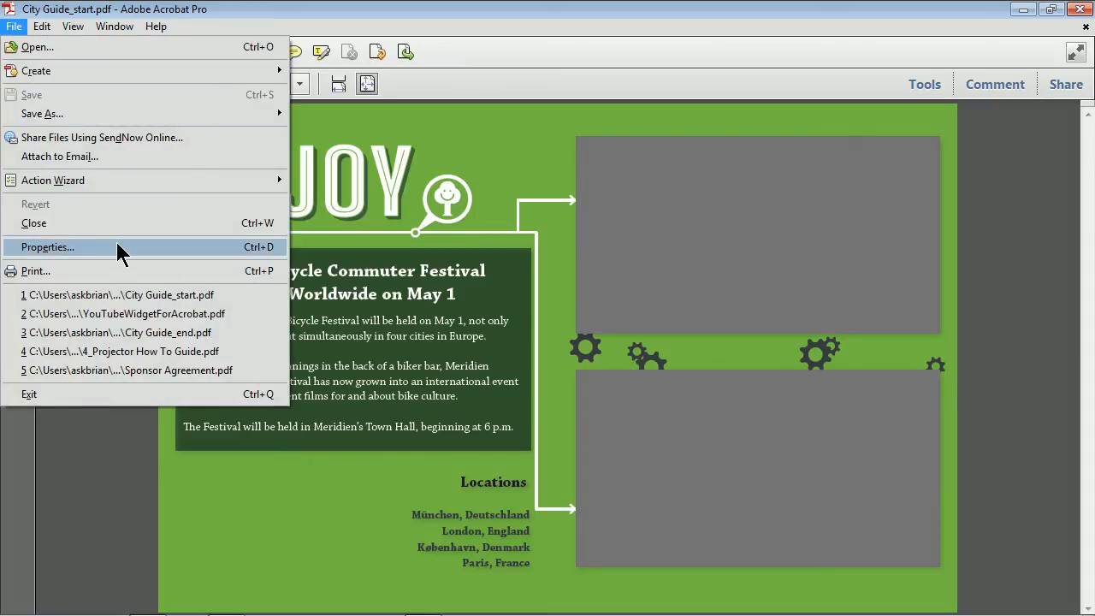
pyautogui.click(48, 246)
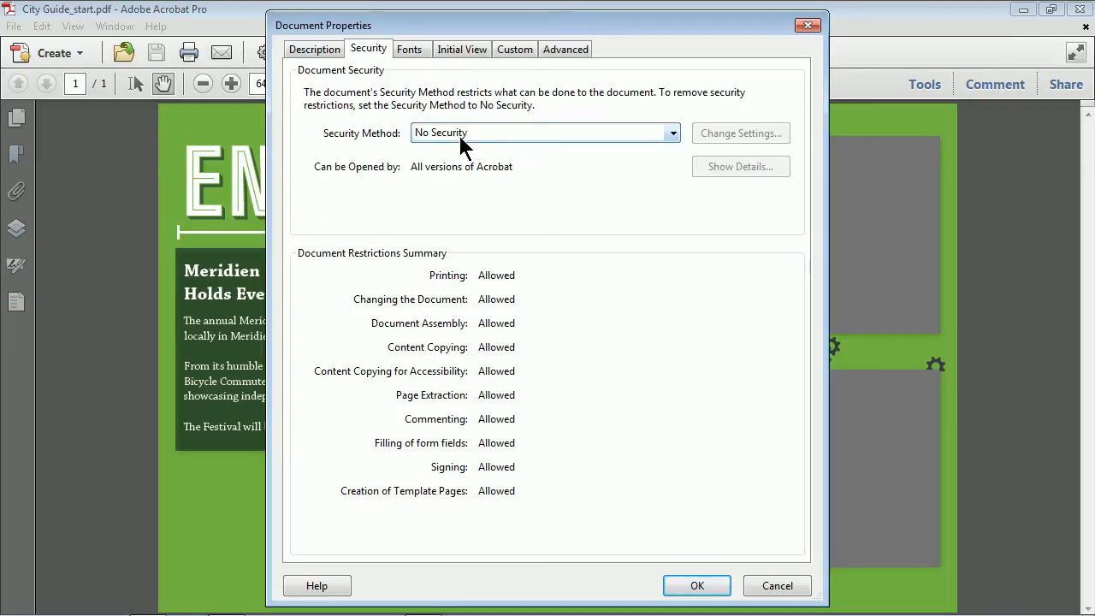
pyautogui.moveTo(517, 329)
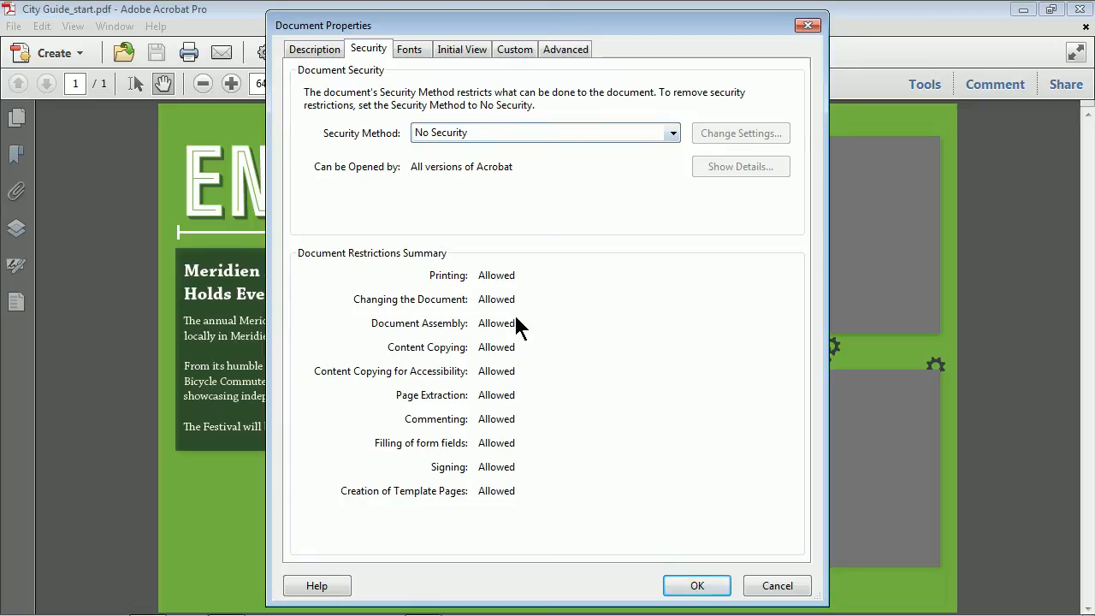
pyautogui.moveTo(452, 305)
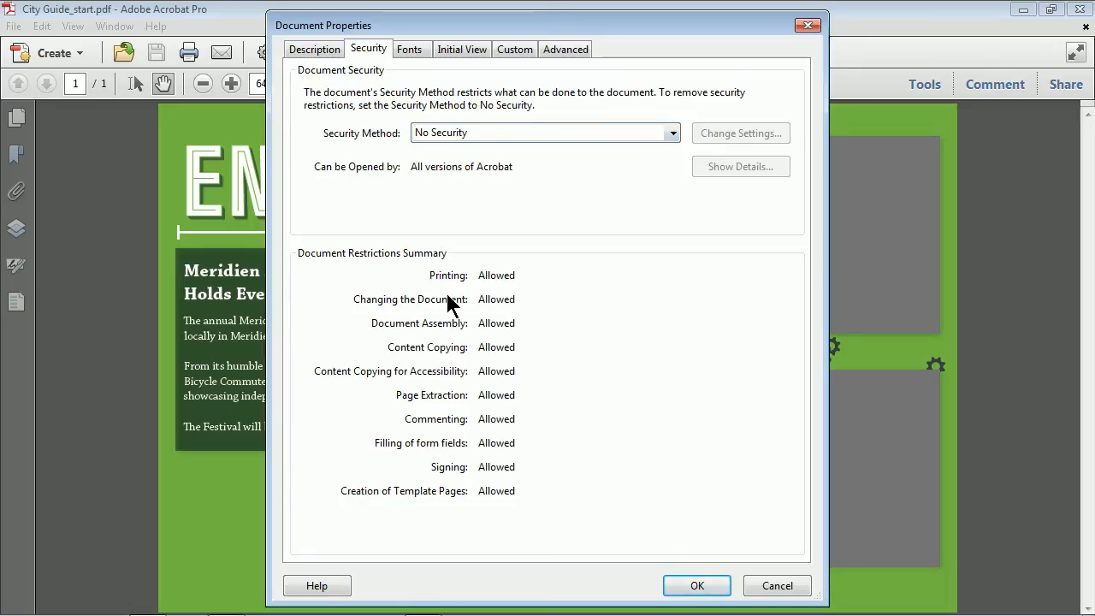
pyautogui.moveTo(486, 310)
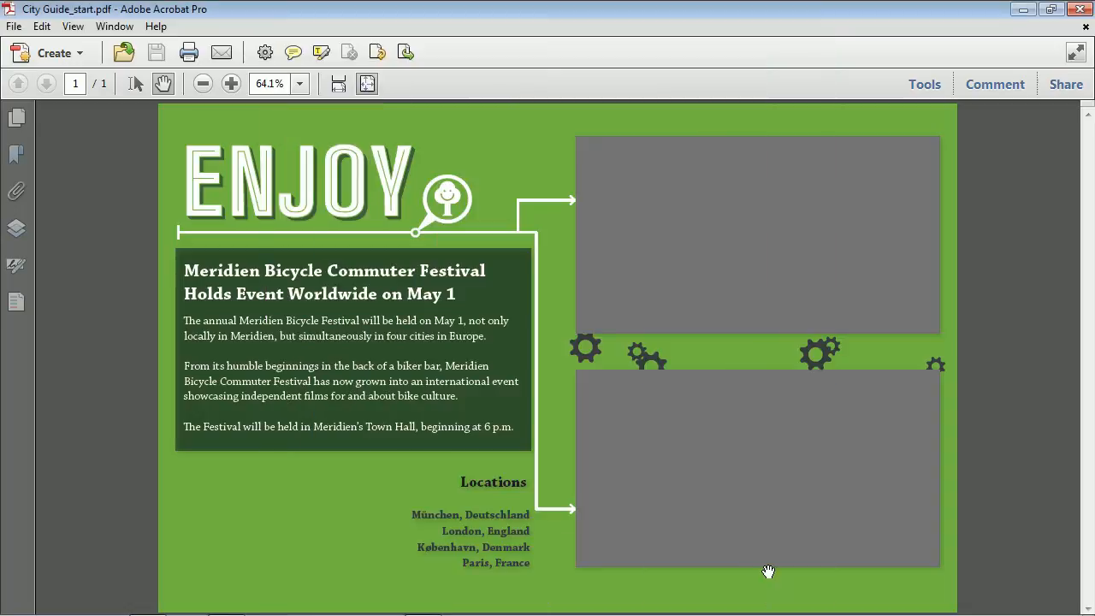
pyautogui.moveTo(924, 93)
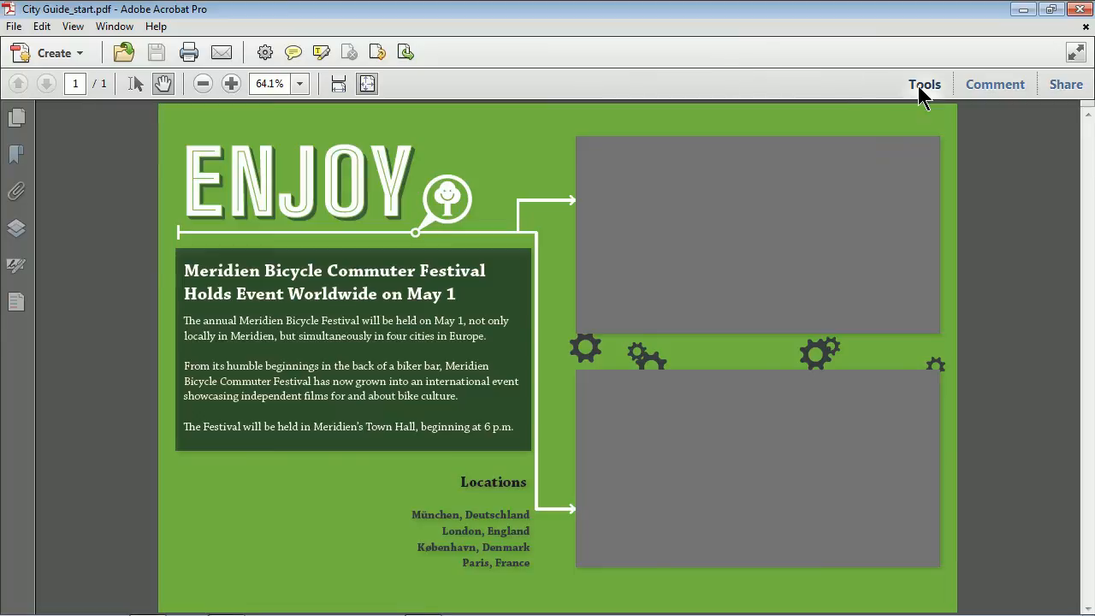
# Show the Tools pane with the Document Processing panel listed beside the page.
pyautogui.click(924, 84)
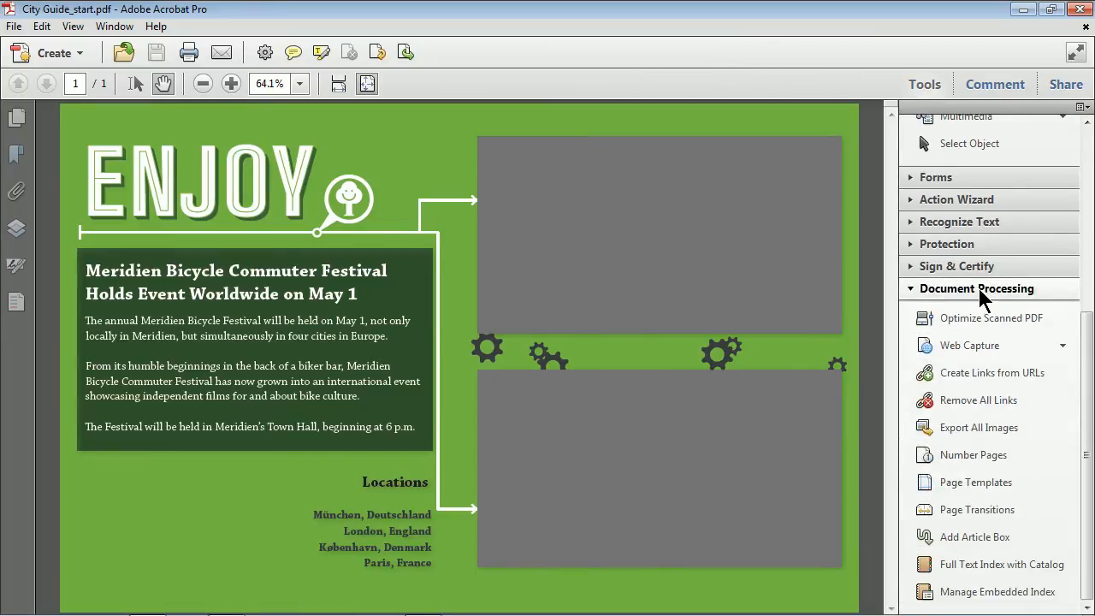
pyautogui.moveTo(957, 308)
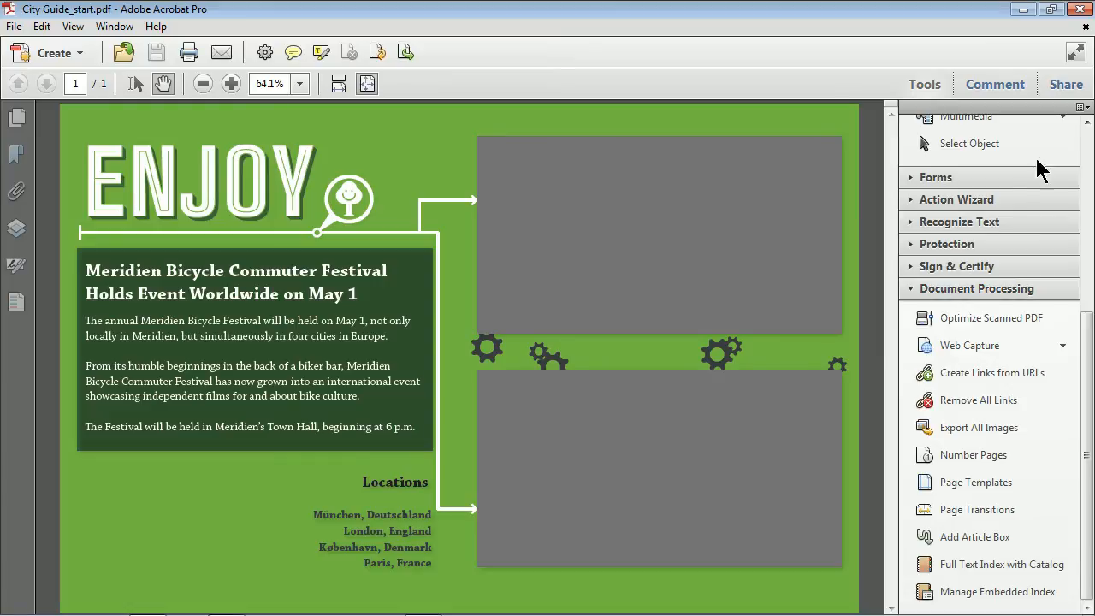
pyautogui.click(1081, 110)
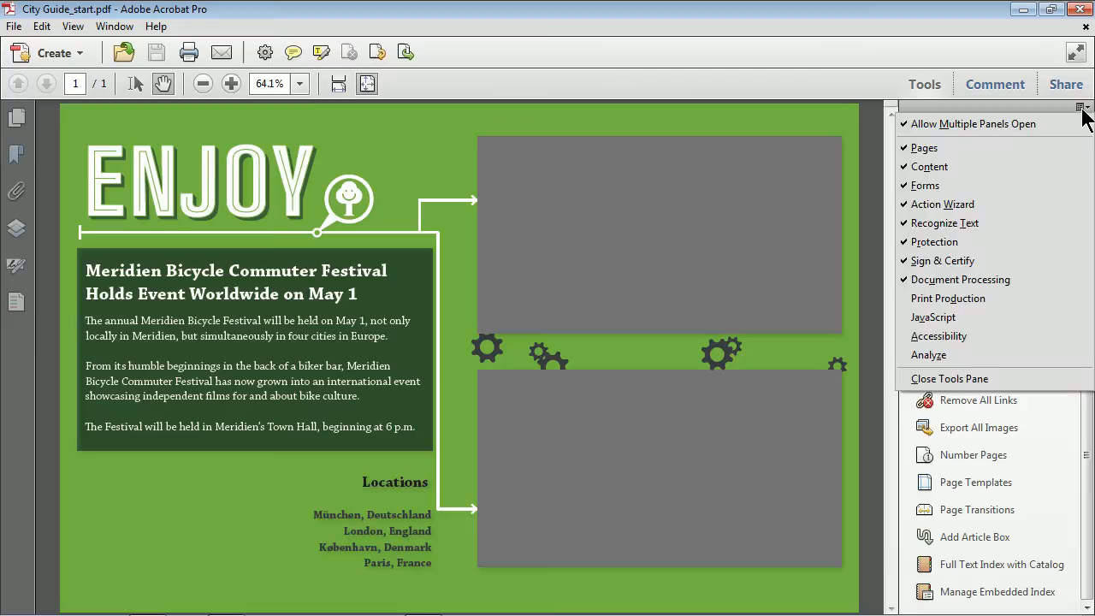
pyautogui.moveTo(960, 281)
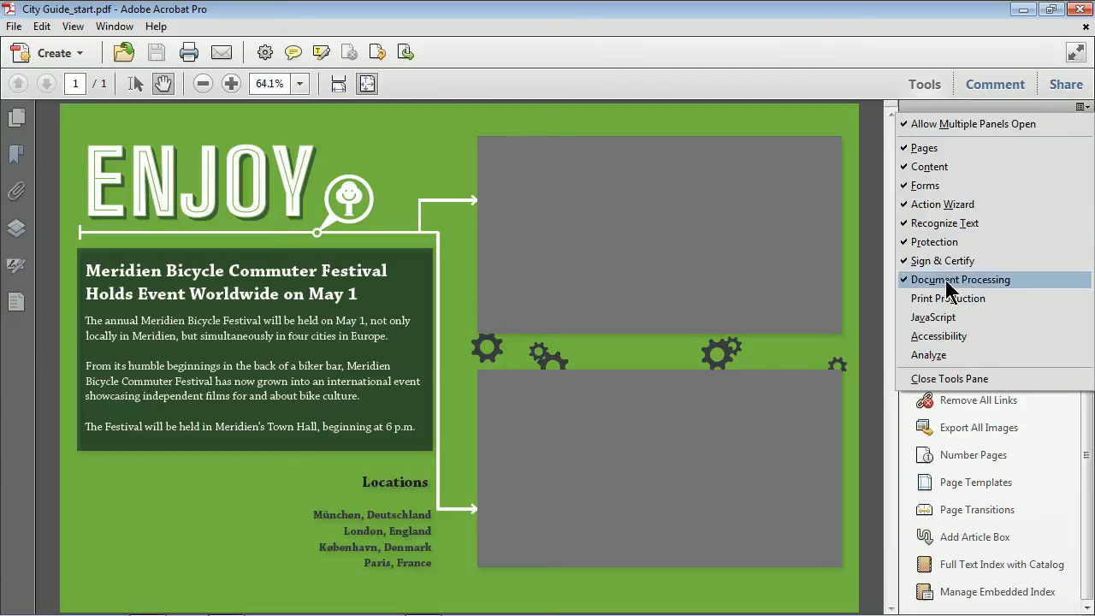
pyautogui.click(972, 455)
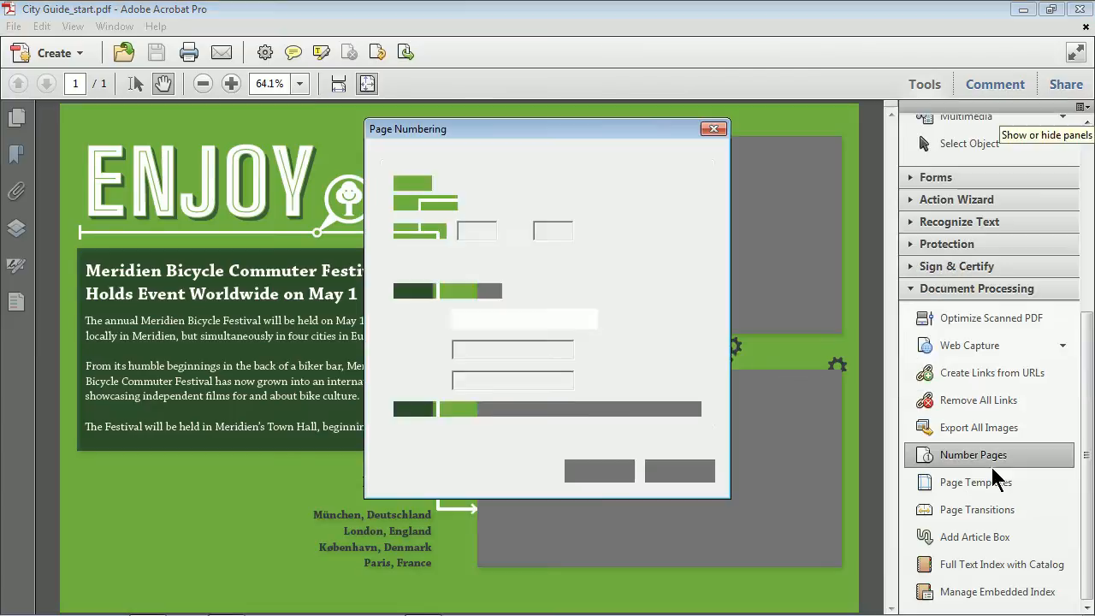
pyautogui.click(716, 128)
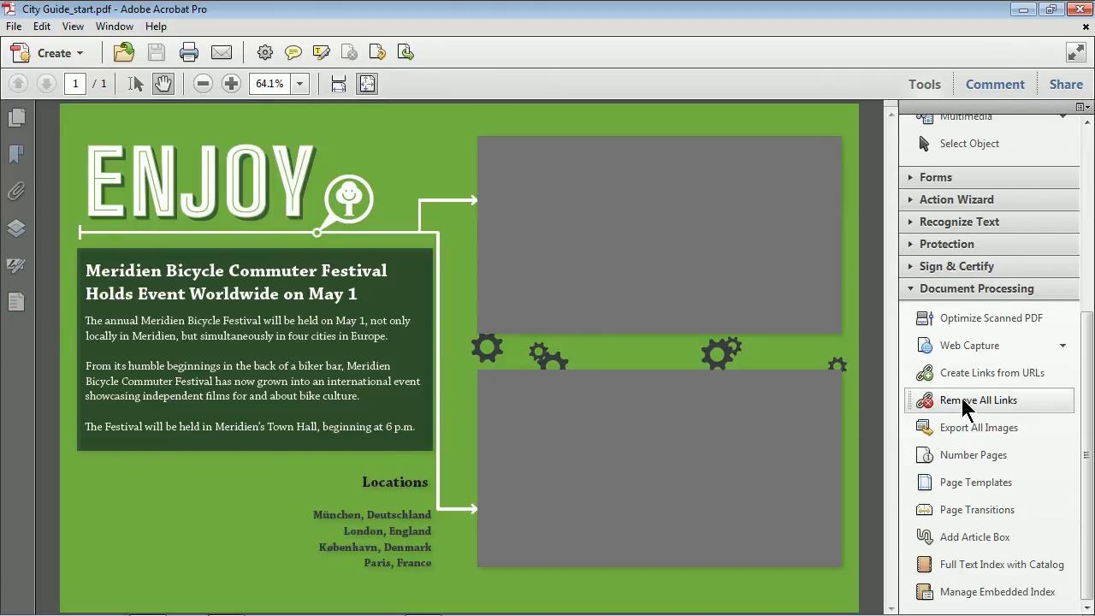
pyautogui.moveTo(979, 427)
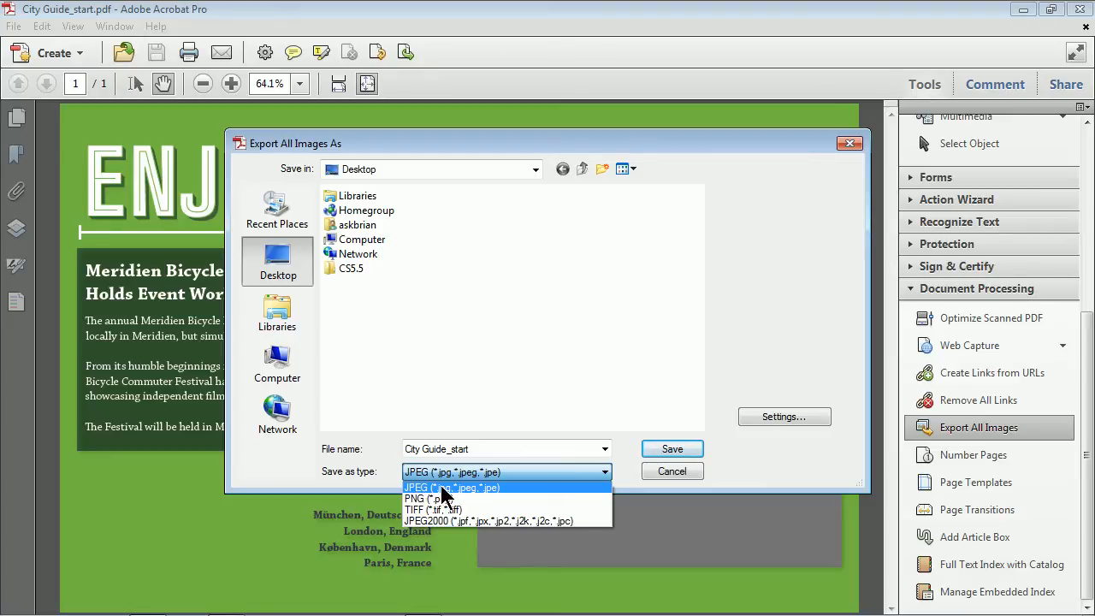
pyautogui.moveTo(146, 214)
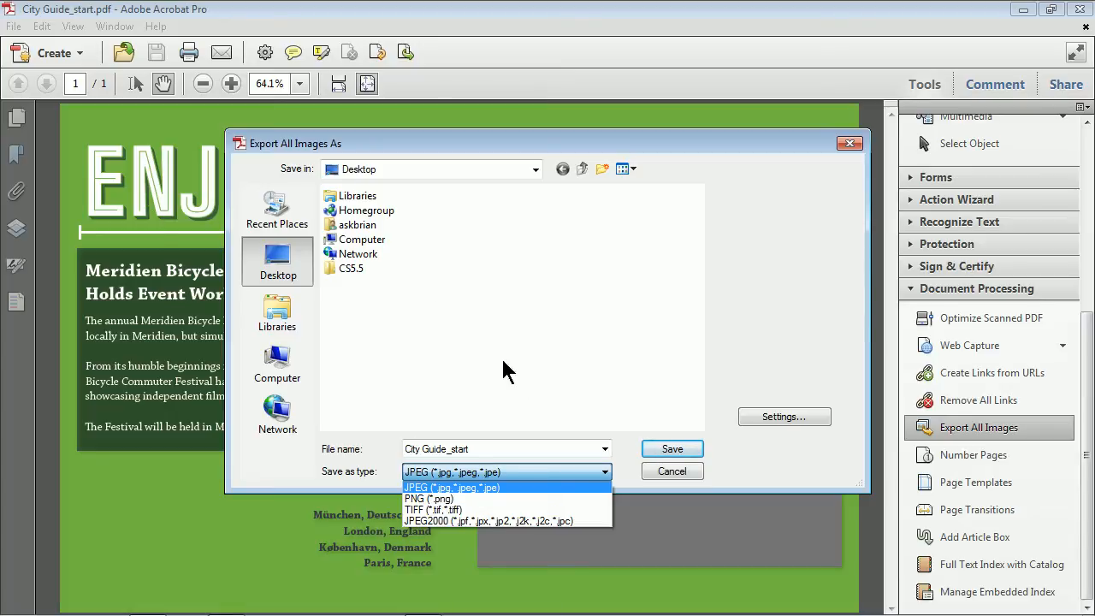
pyautogui.moveTo(420, 366)
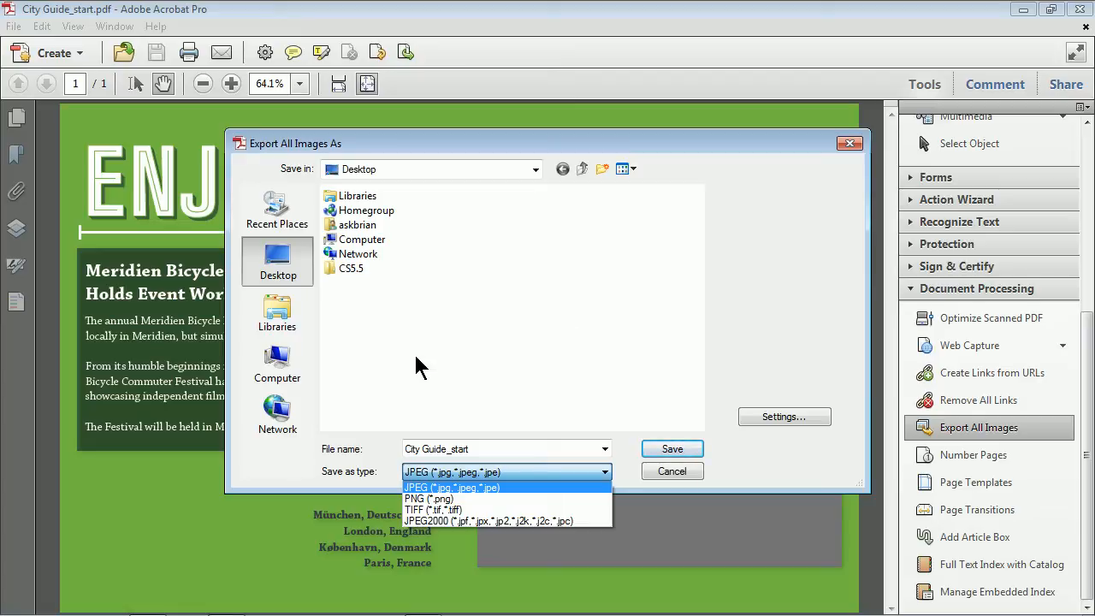
pyautogui.moveTo(602, 452)
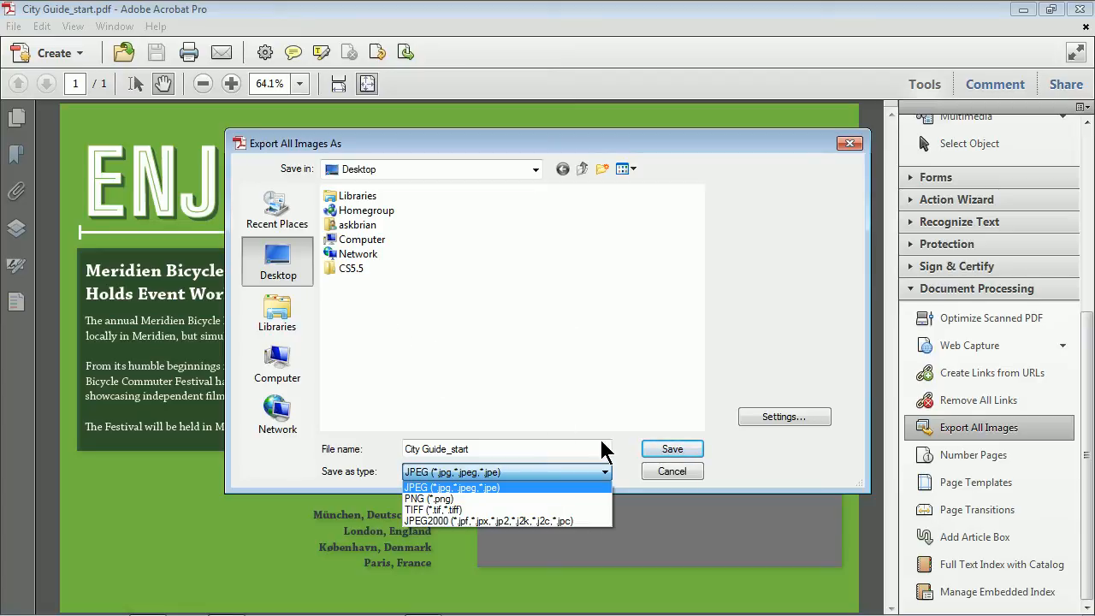
pyautogui.moveTo(150, 168)
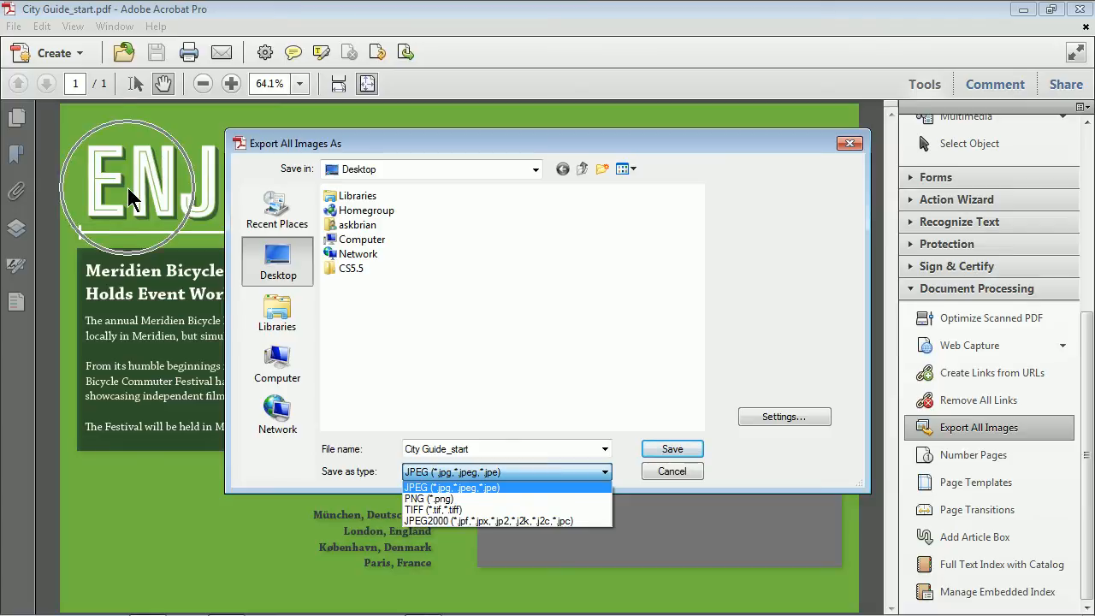
pyautogui.moveTo(428, 470)
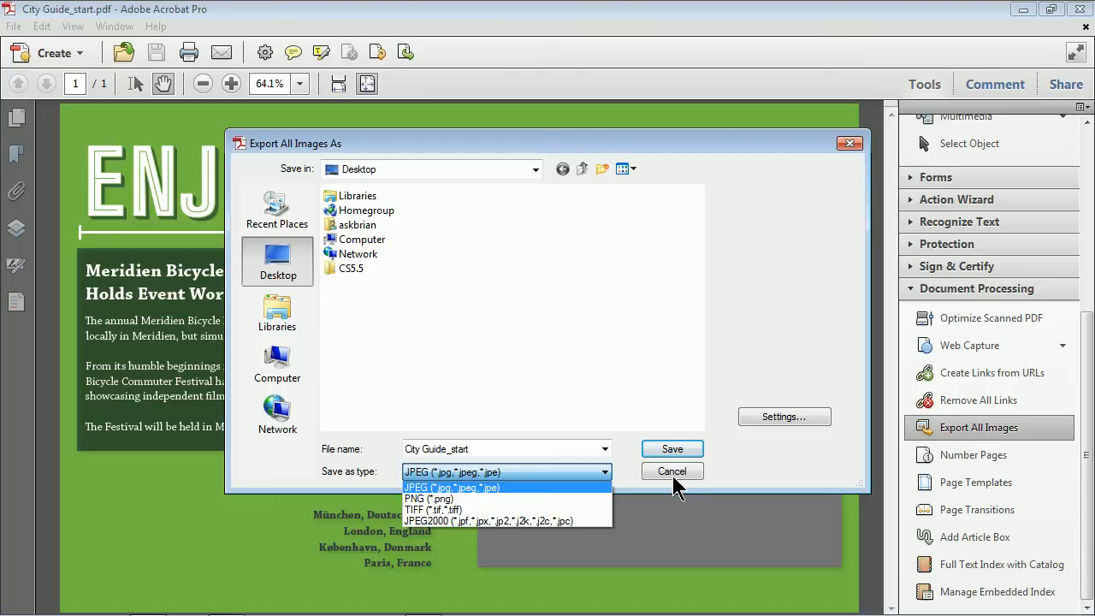
pyautogui.click(671, 473)
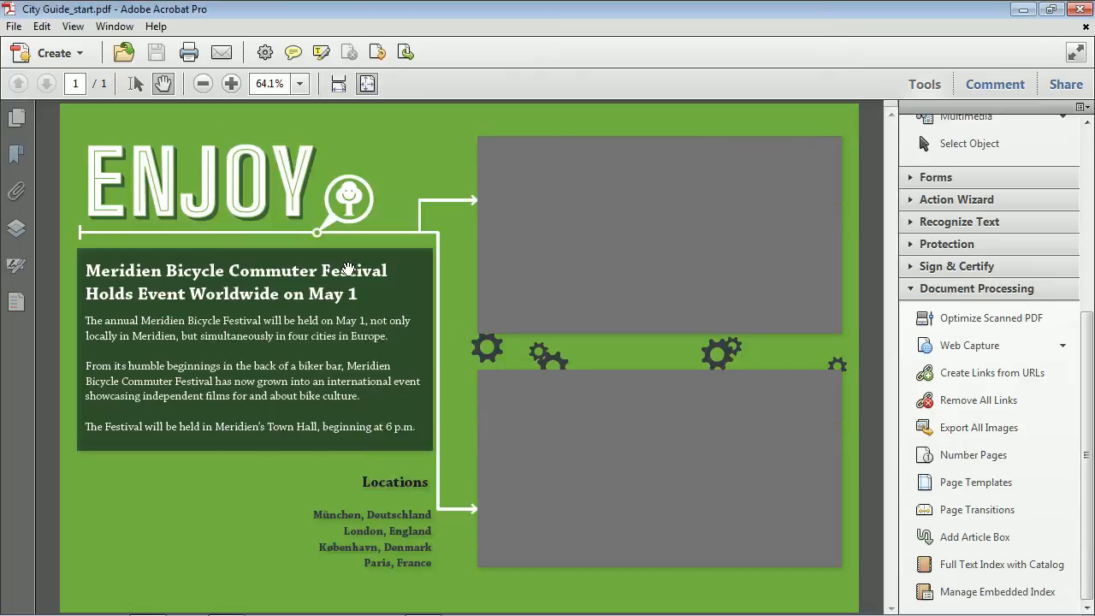
pyautogui.click(202, 82)
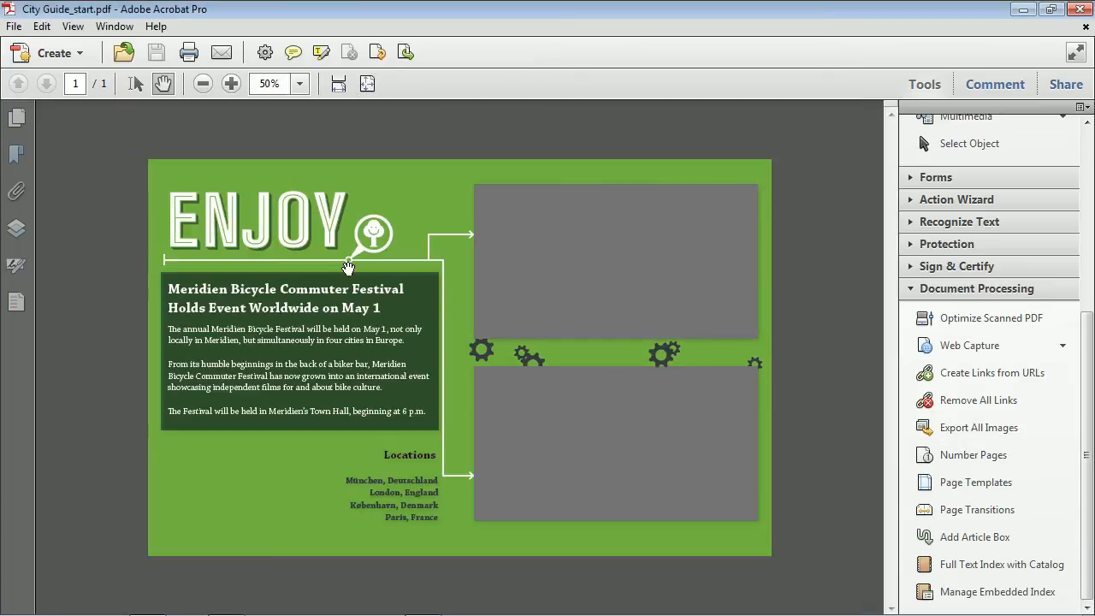
pyautogui.scroll(3)
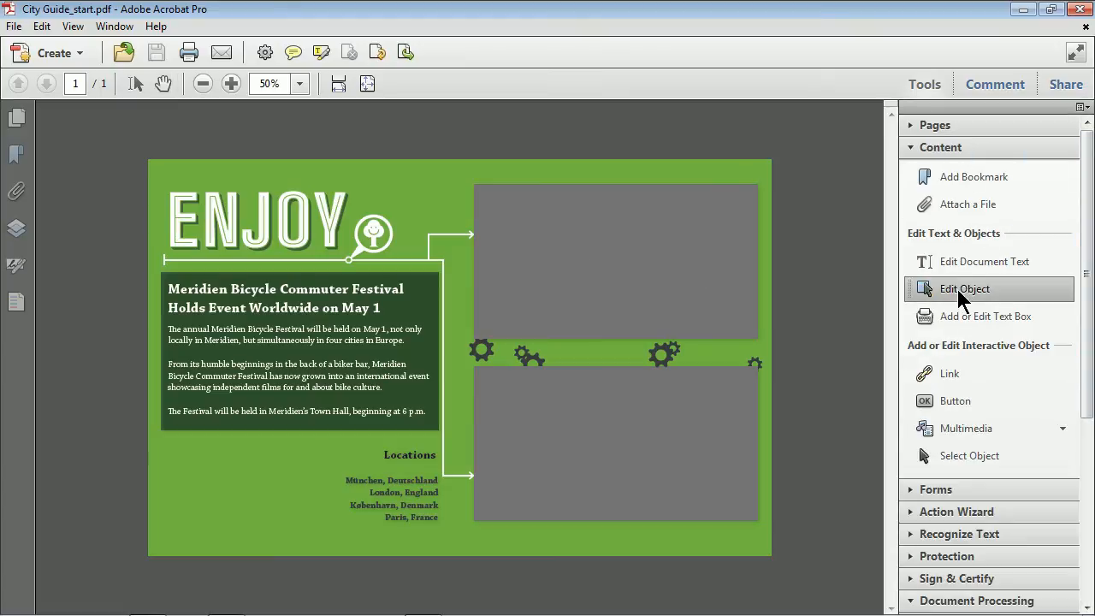
pyautogui.moveTo(363, 181)
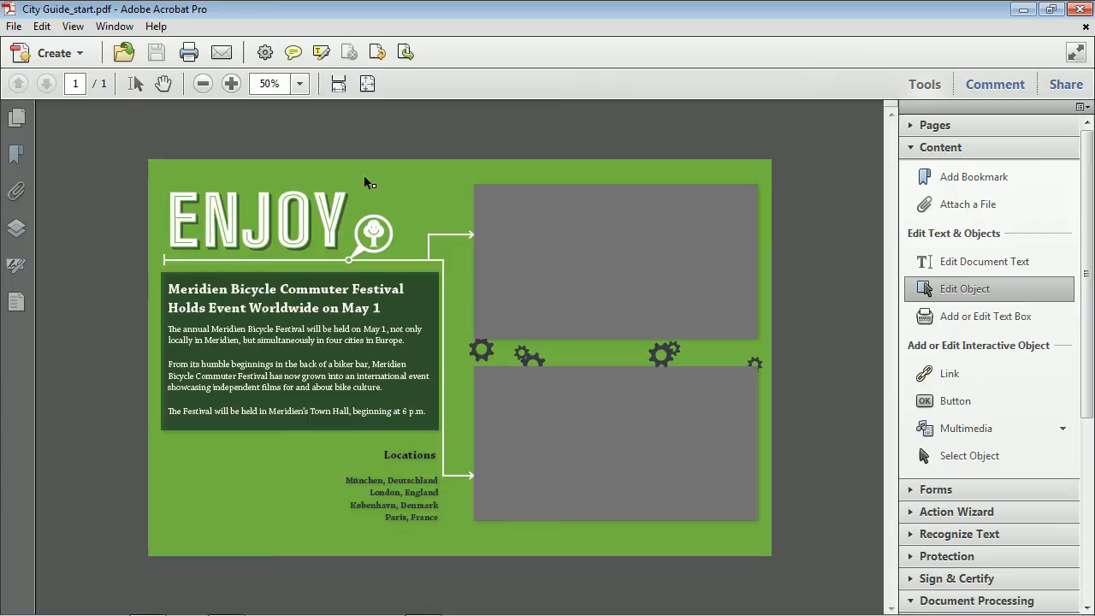
pyautogui.click(317, 180)
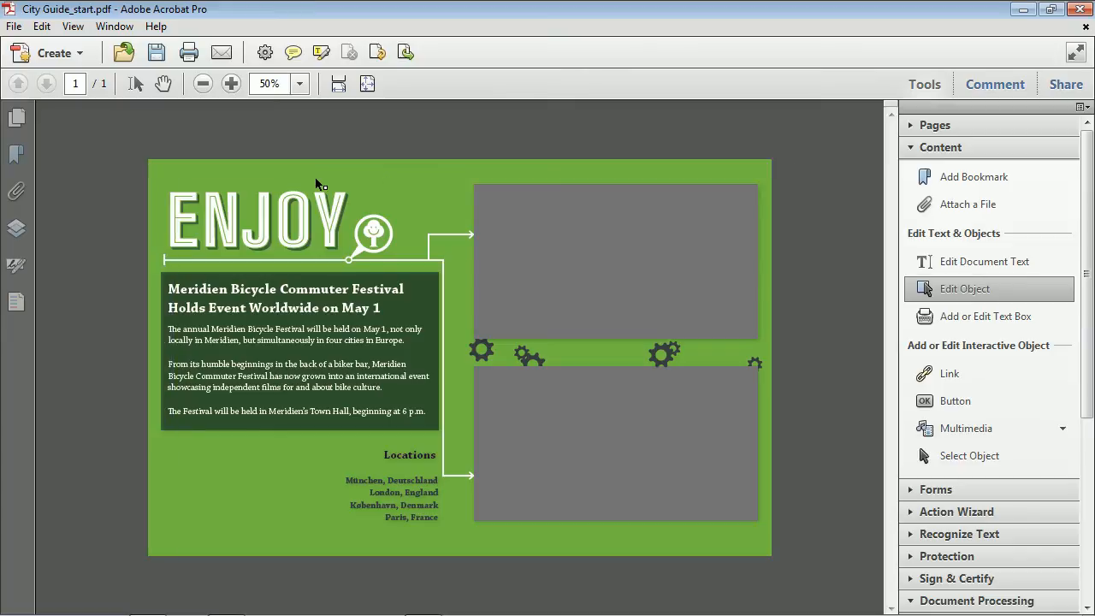
pyautogui.click(263, 221)
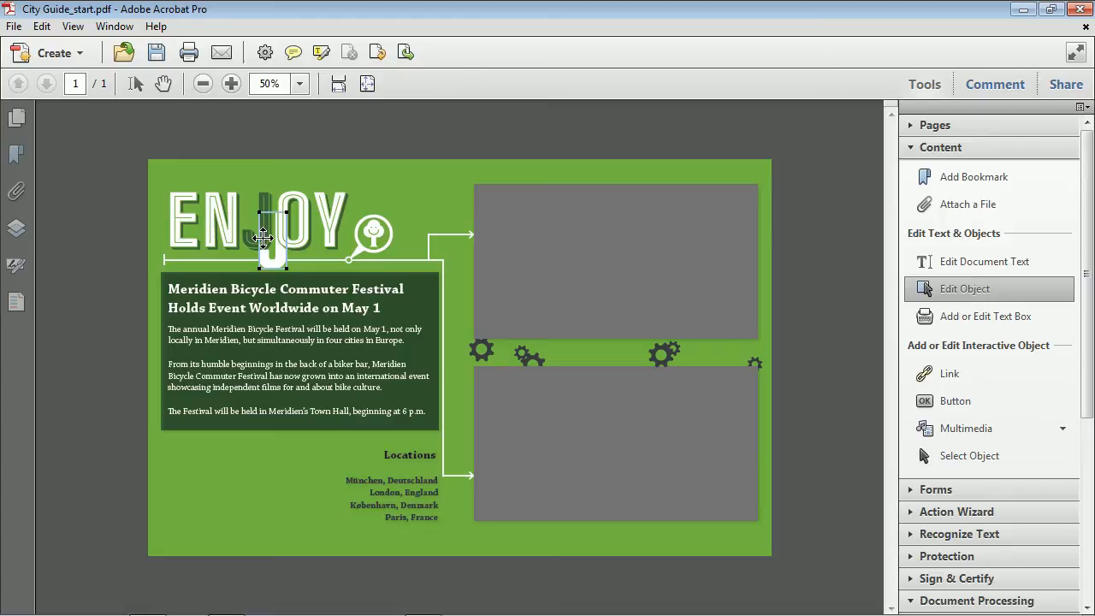
pyautogui.click(41, 25)
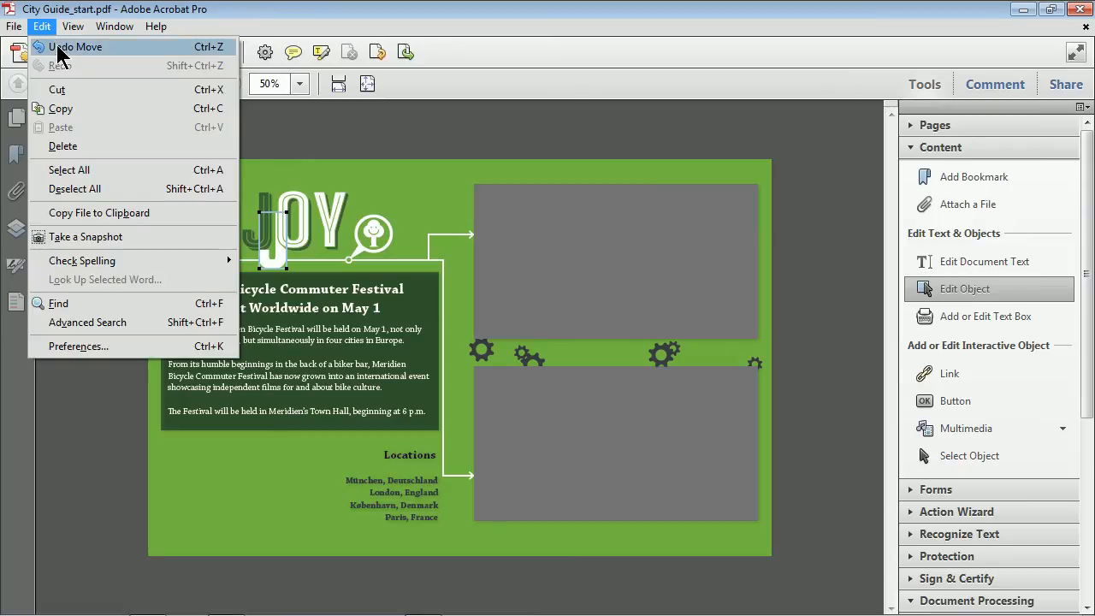
pyautogui.click(75, 46)
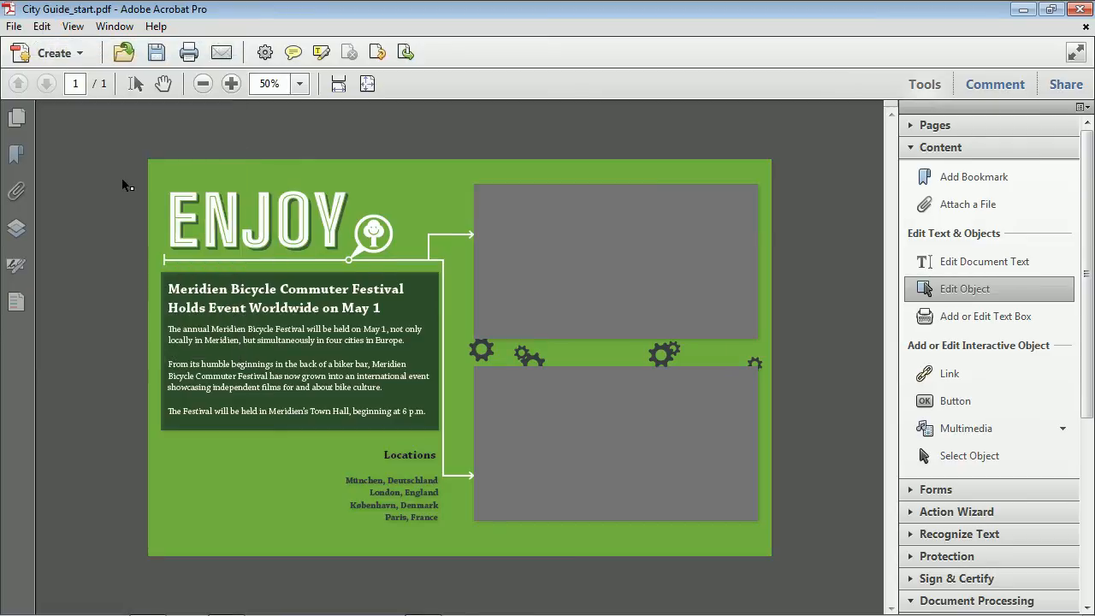
pyautogui.moveTo(110, 198)
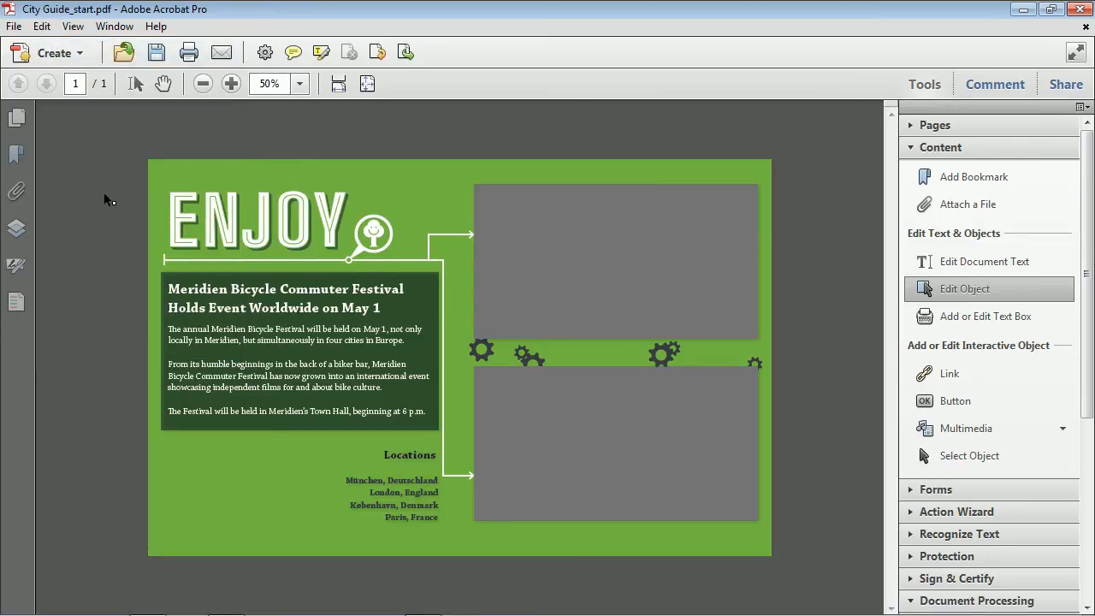
pyautogui.moveTo(213, 185)
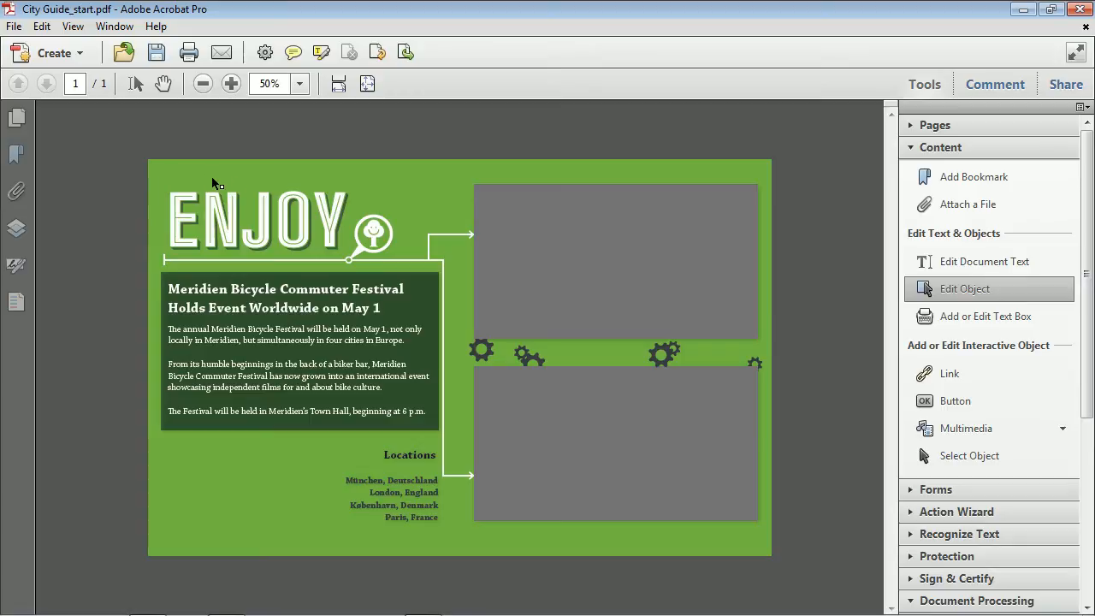
pyautogui.moveTo(167, 186)
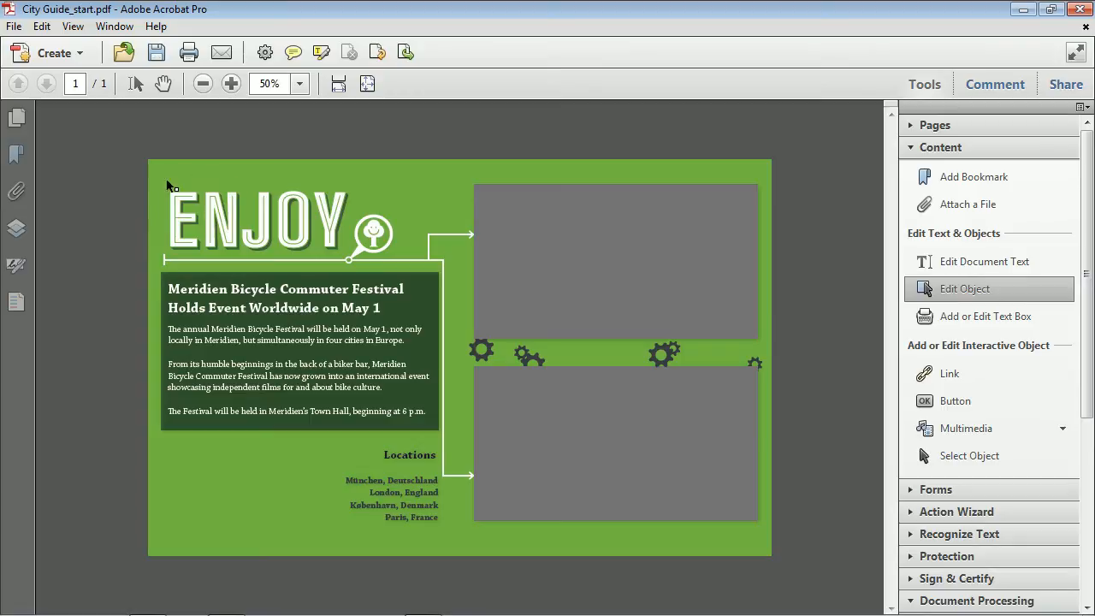
pyautogui.moveTo(126, 180)
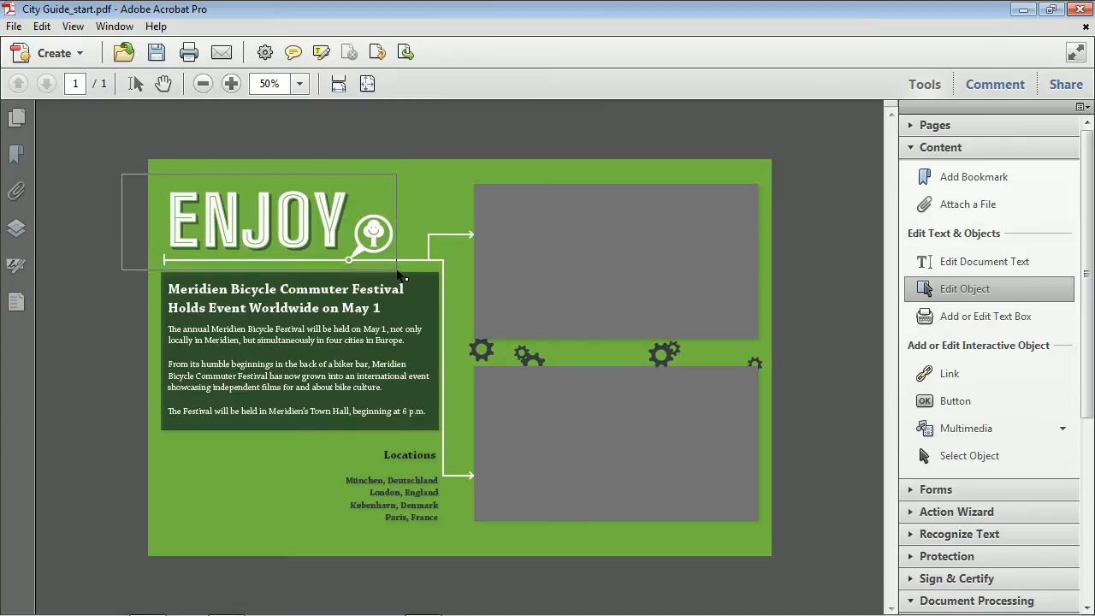
pyautogui.moveTo(402, 270)
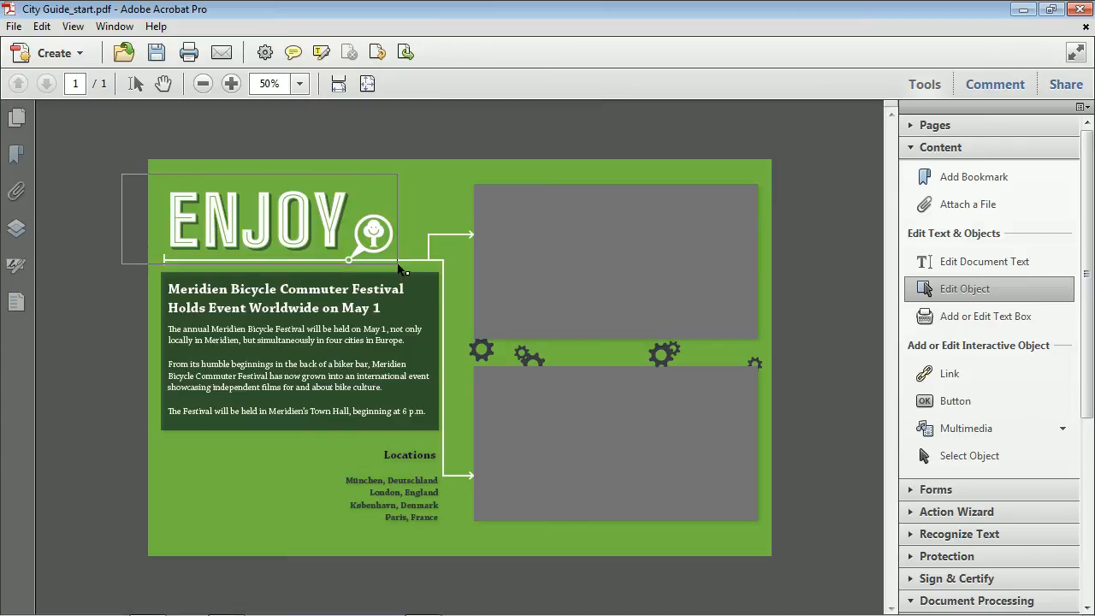
# Select the page artwork, then narrow the selection to the ENJOY logo graphic.
pyautogui.click(257, 219)
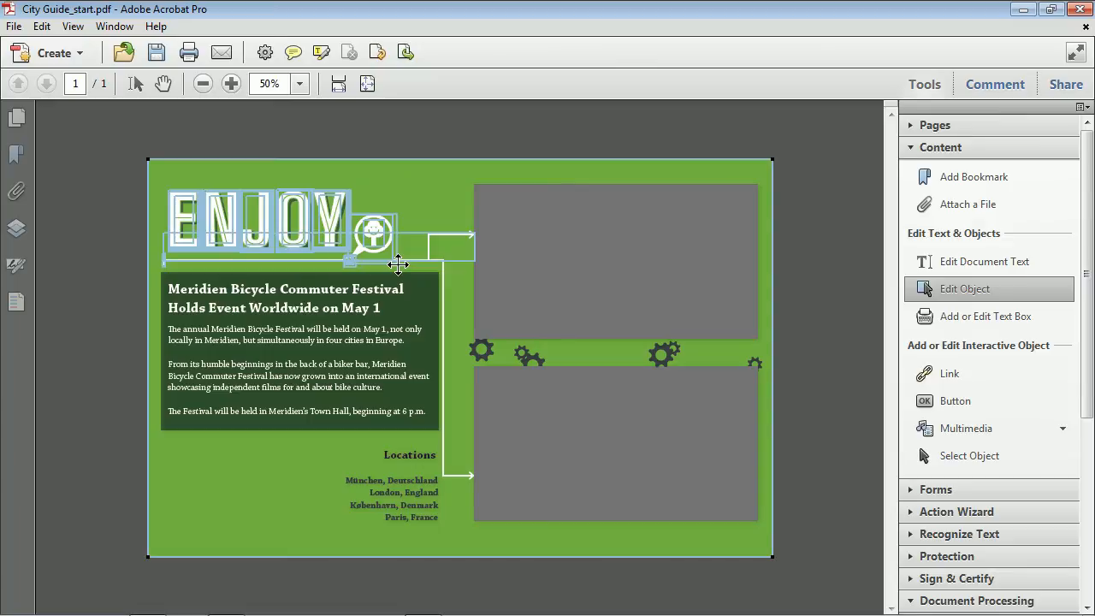
pyautogui.moveTo(503, 198)
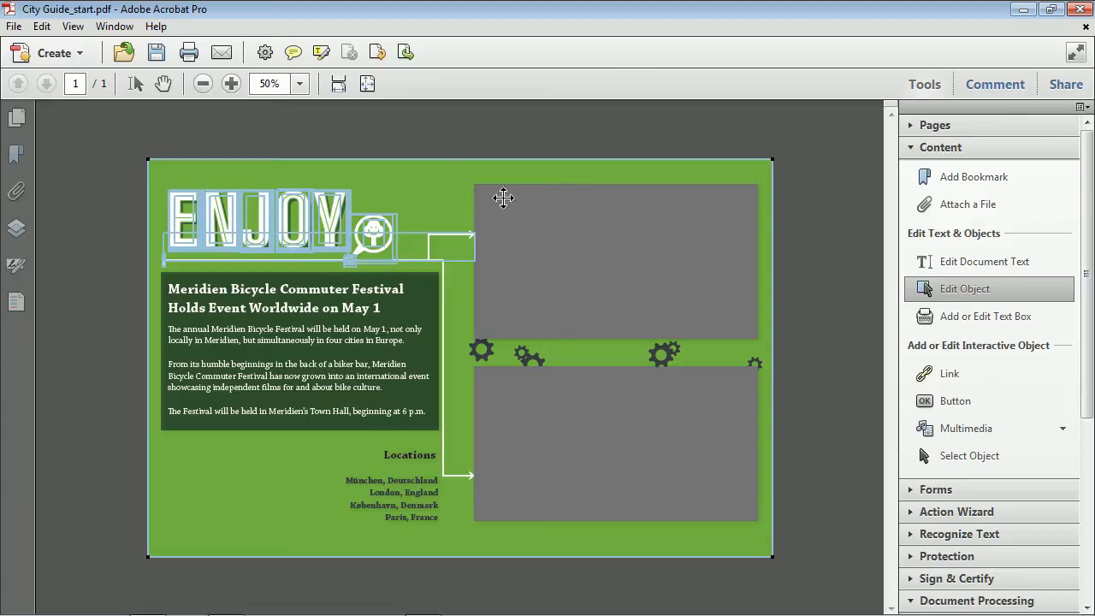
pyautogui.moveTo(223, 192)
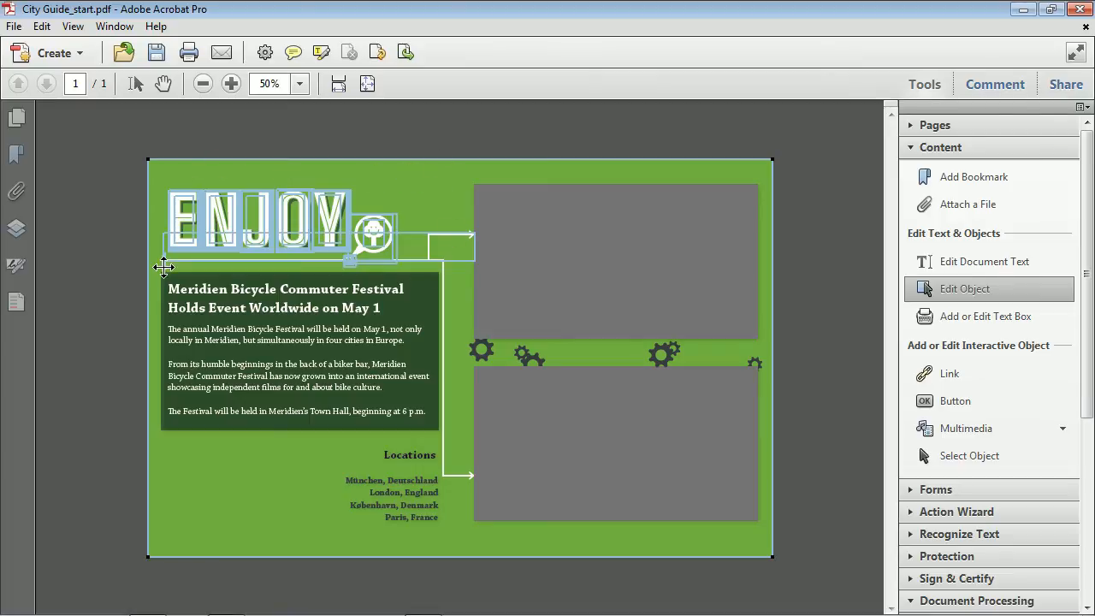
pyautogui.moveTo(407, 178)
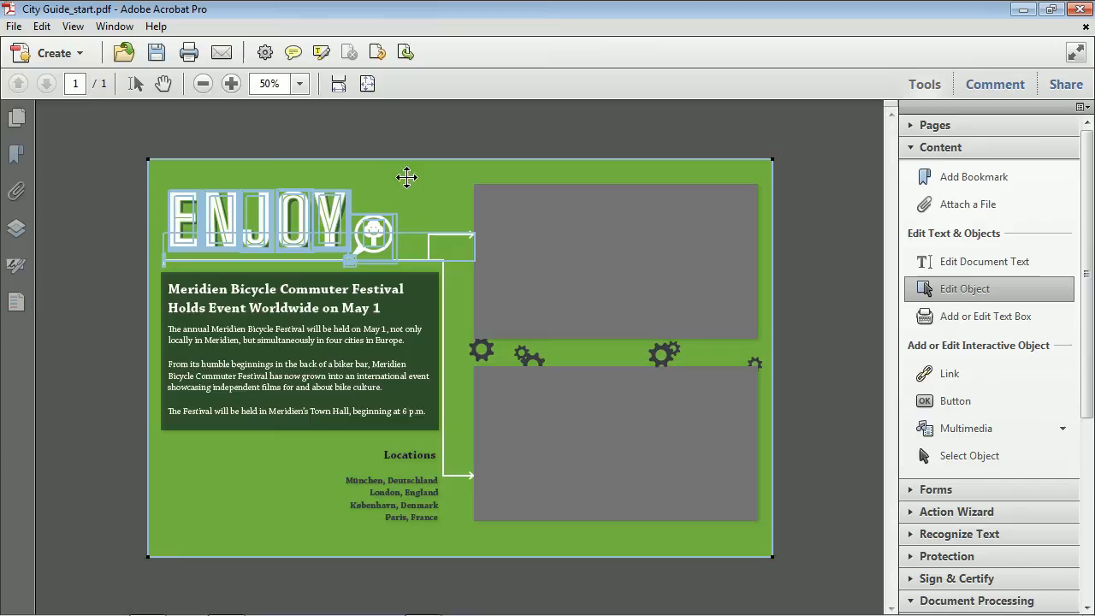
pyautogui.moveTo(404, 190)
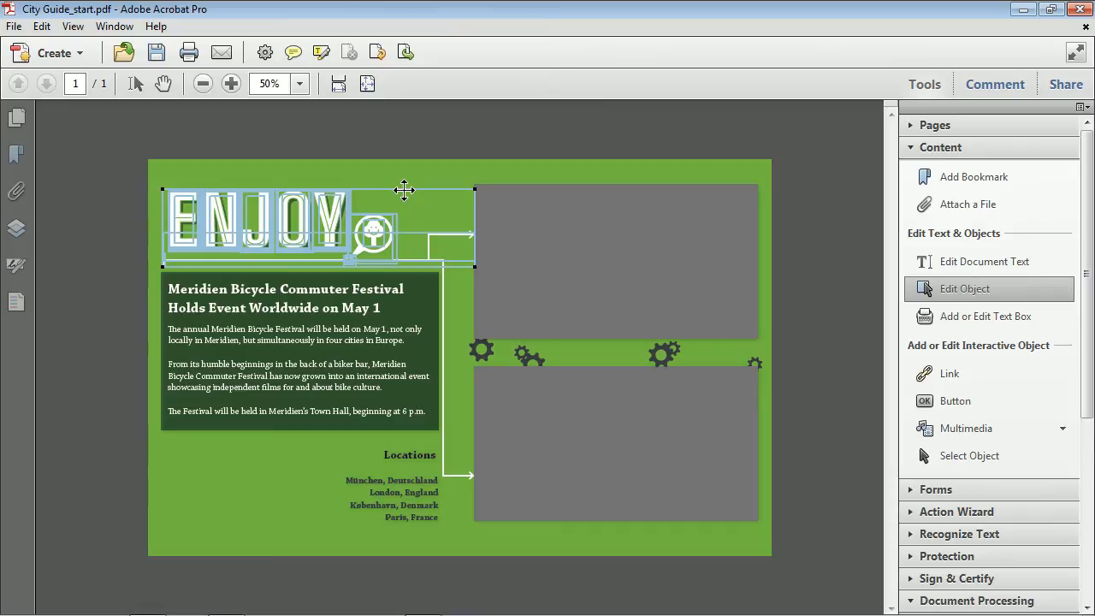
pyautogui.moveTo(398, 178)
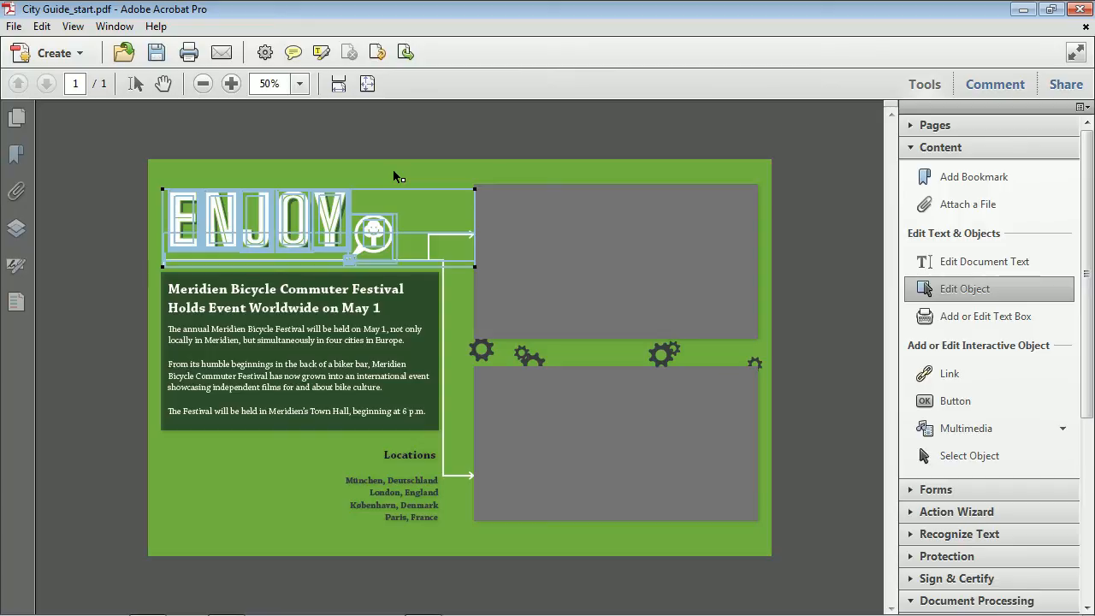
pyautogui.moveTo(437, 234)
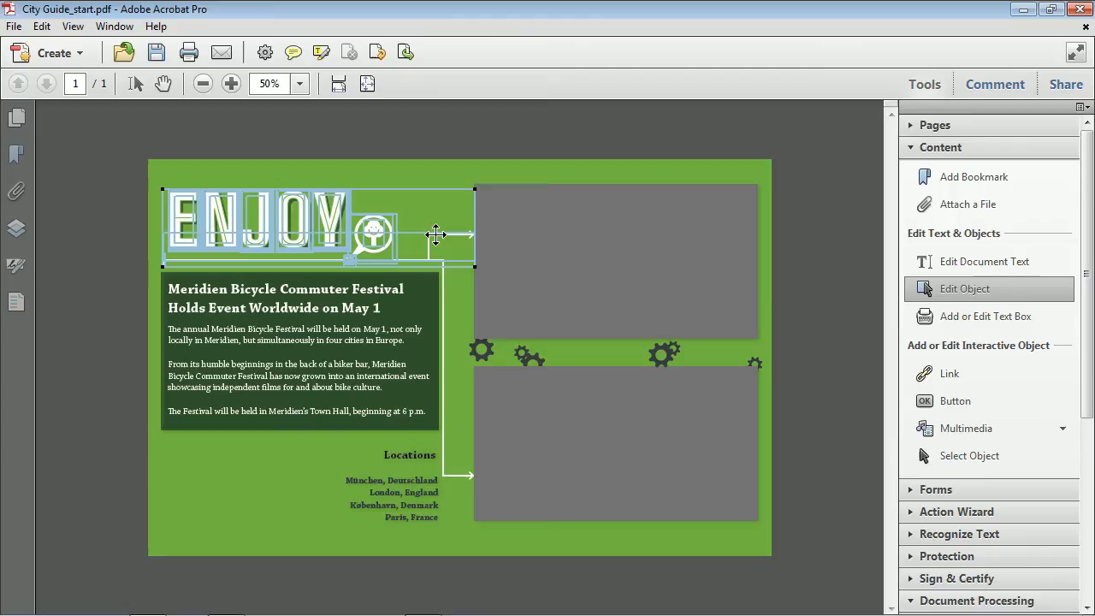
pyautogui.moveTo(431, 250)
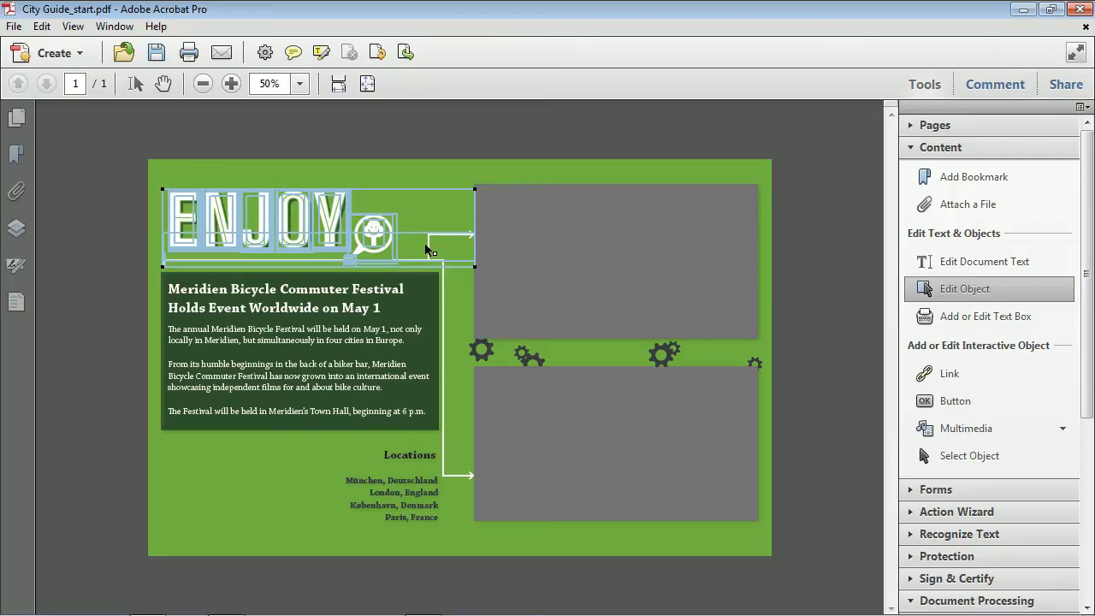
pyautogui.moveTo(427, 264)
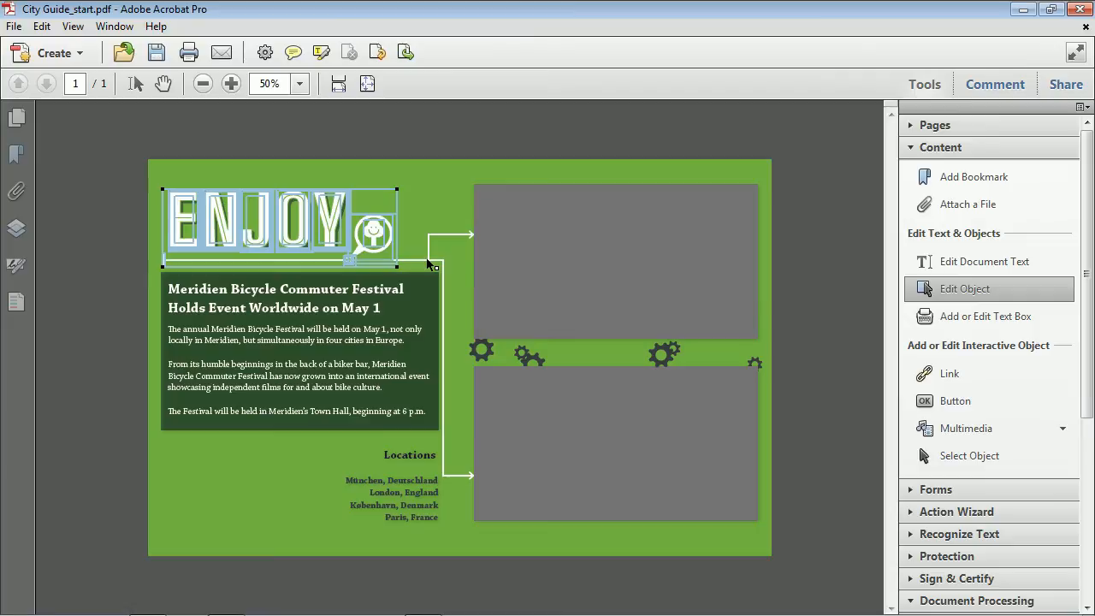
pyautogui.moveTo(189, 264)
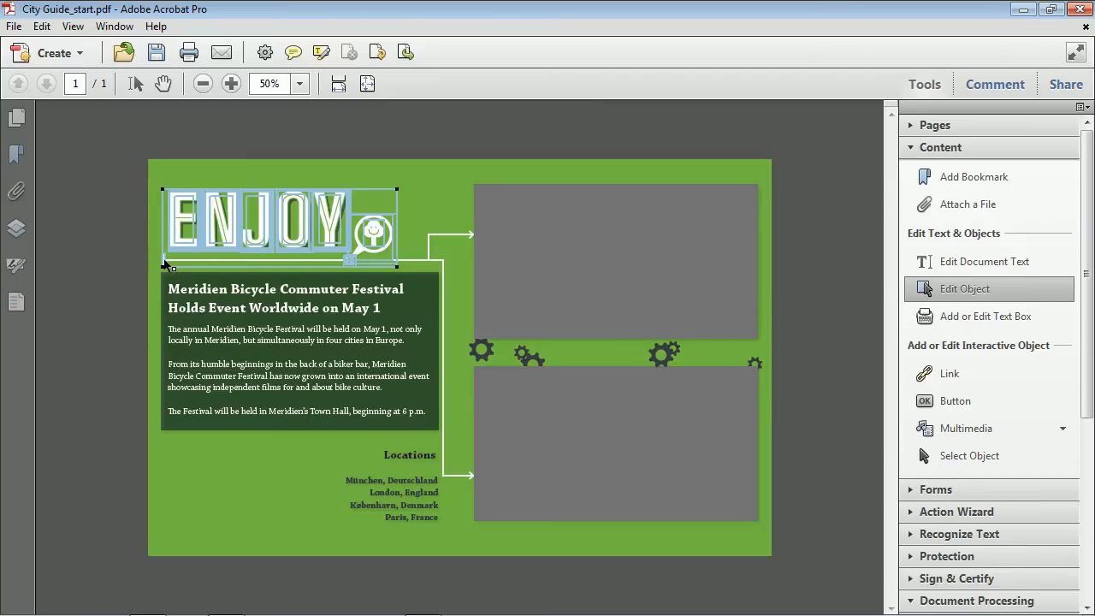
pyautogui.click(231, 82)
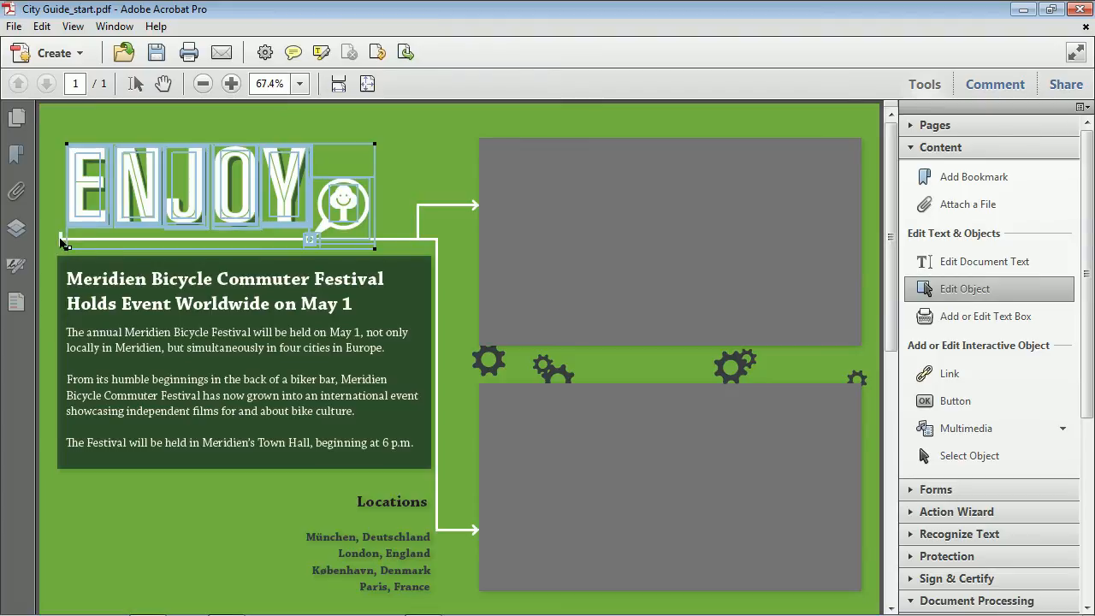
pyautogui.moveTo(127, 273)
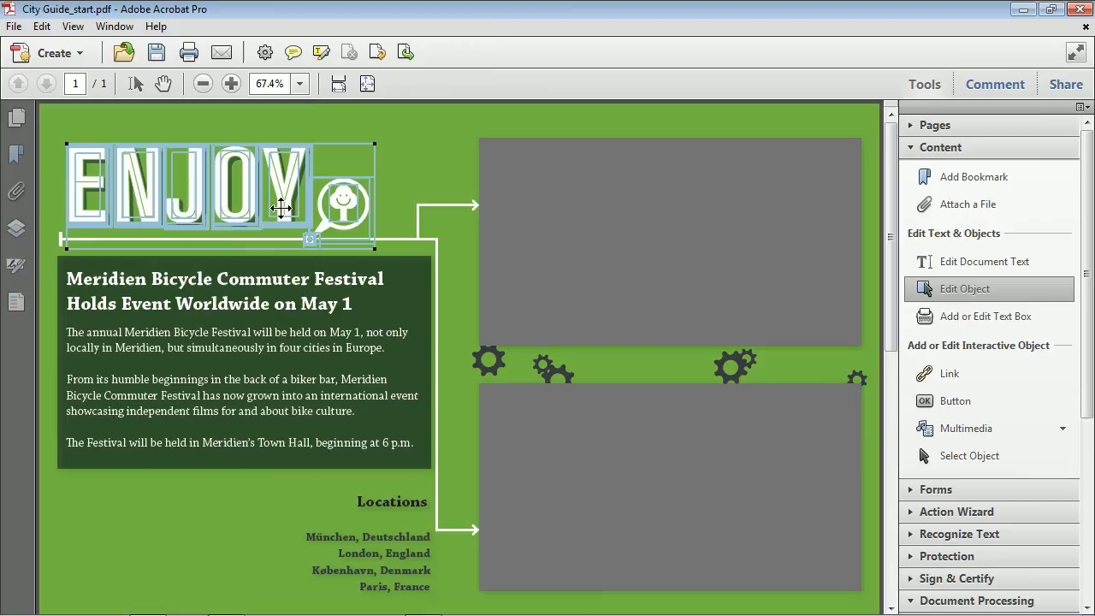
pyautogui.moveTo(283, 187)
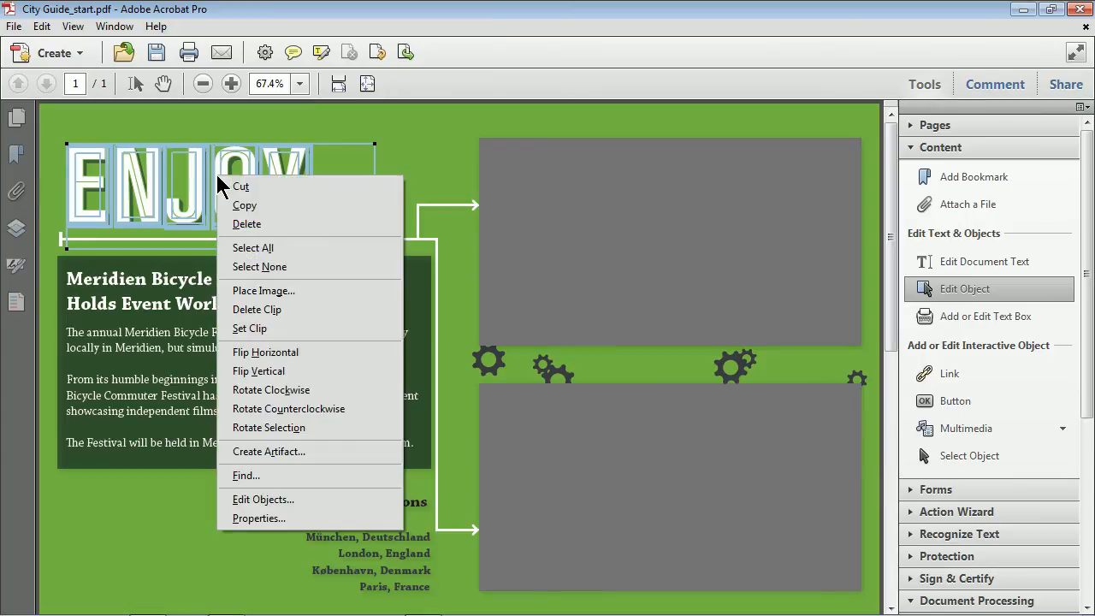
pyautogui.moveTo(257, 209)
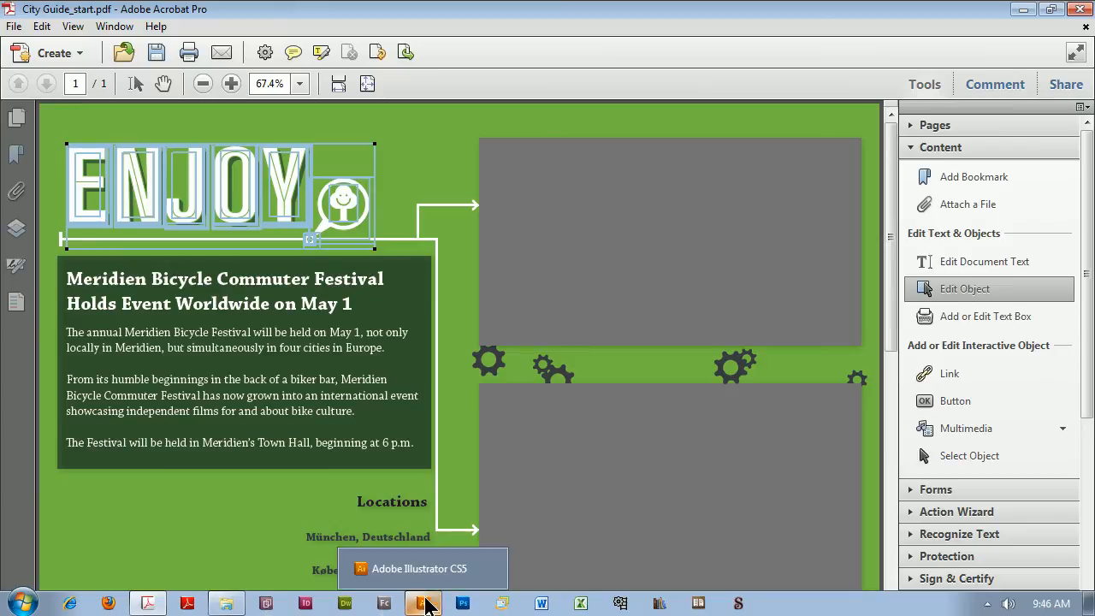
# Bring the running Illustrator CS5 window to the front from the taskbar.
pyautogui.click(424, 603)
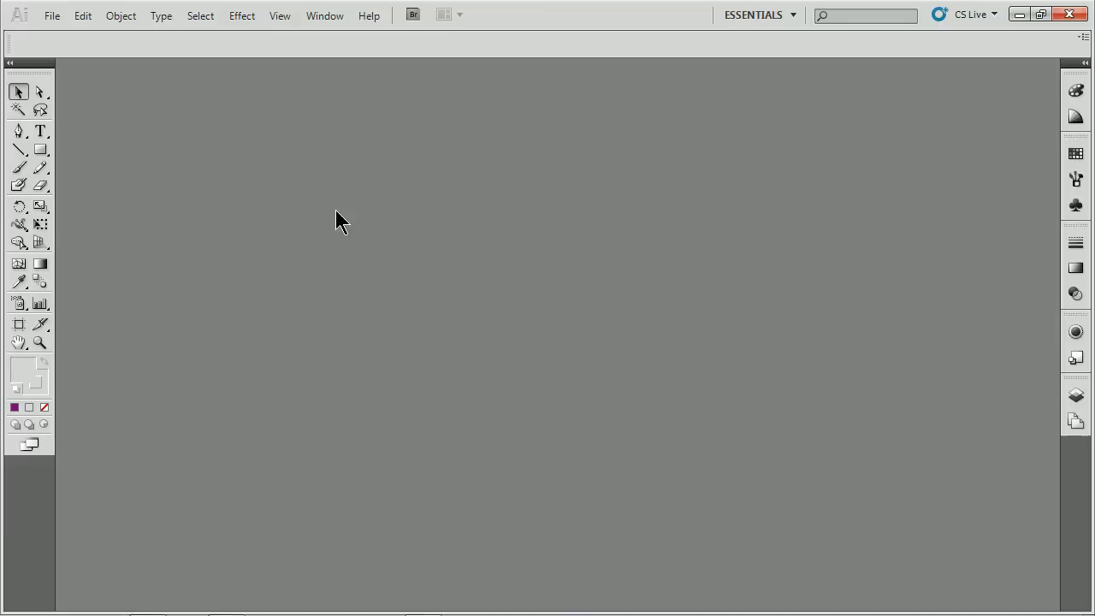
# Create a new blank Web-profile document at 800 × 600 px in Illustrator.
pyautogui.click(51, 16)
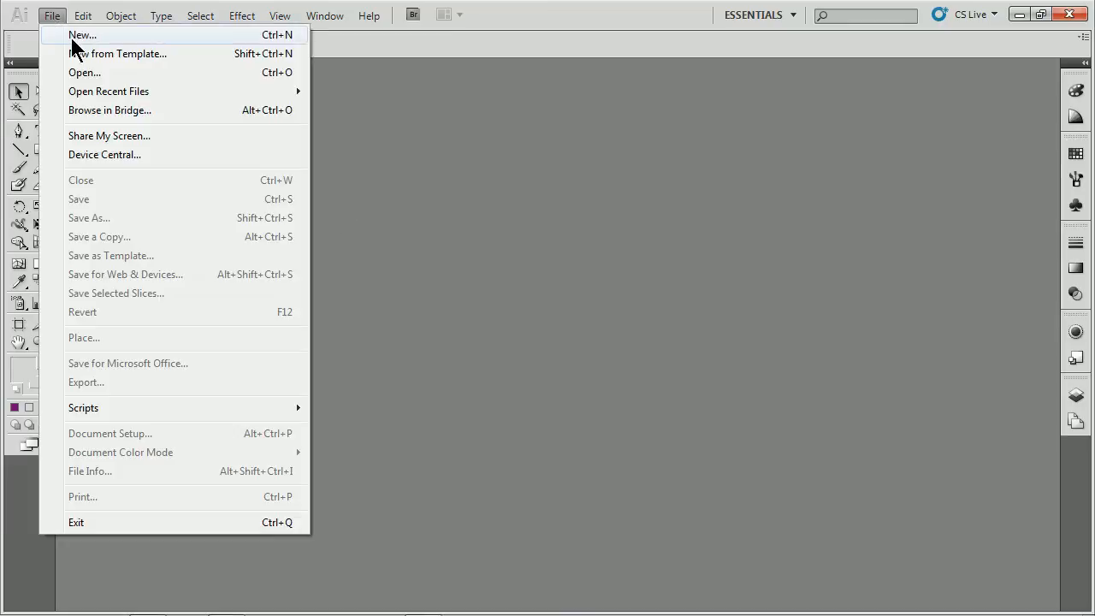
pyautogui.click(82, 34)
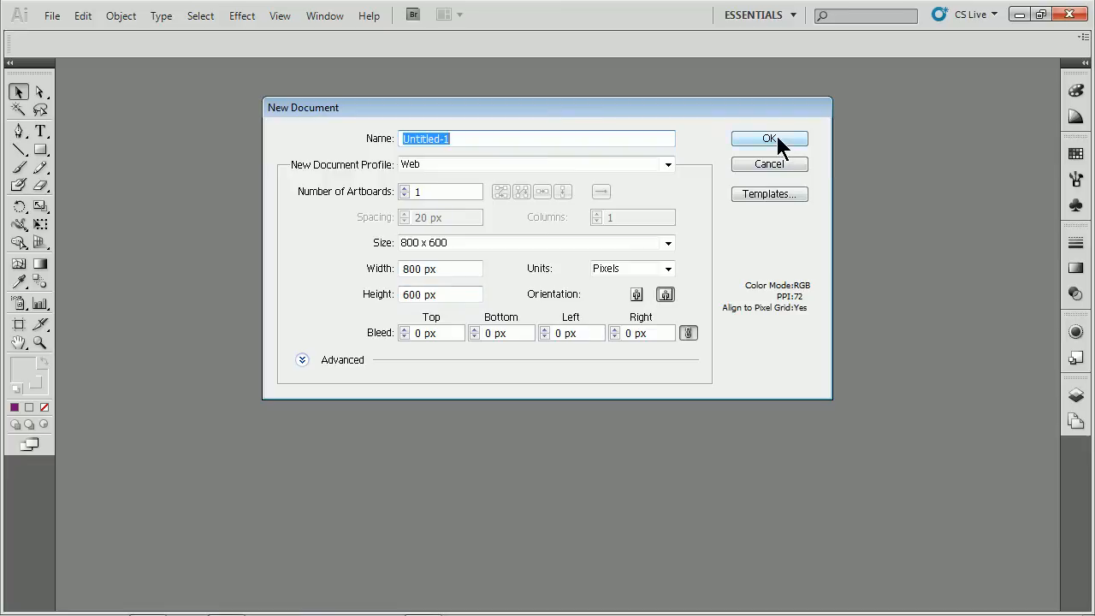
pyautogui.click(768, 138)
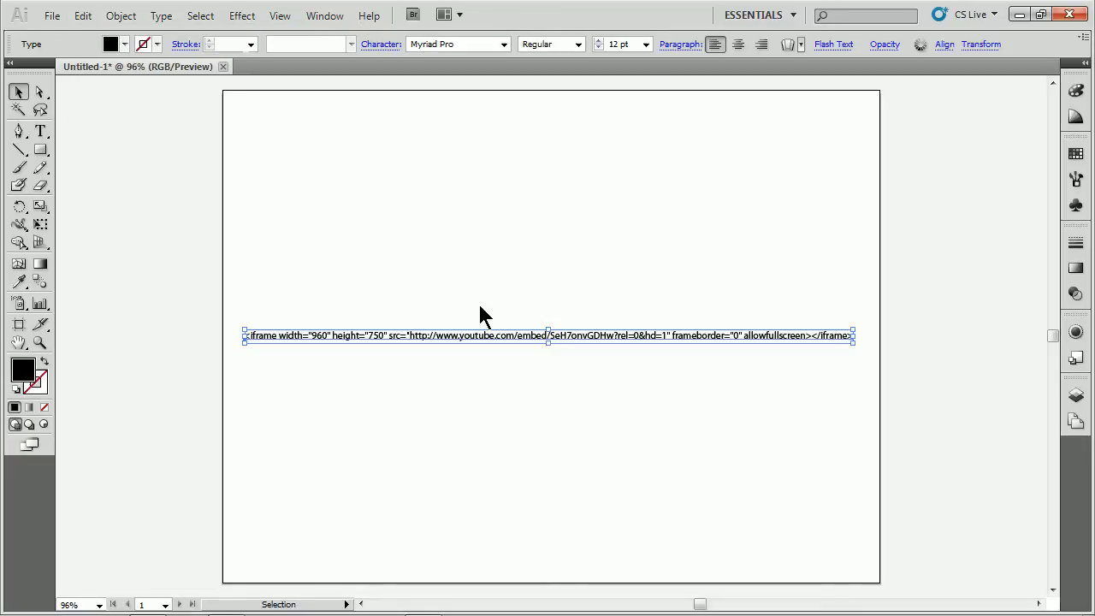
pyautogui.moveTo(488, 373)
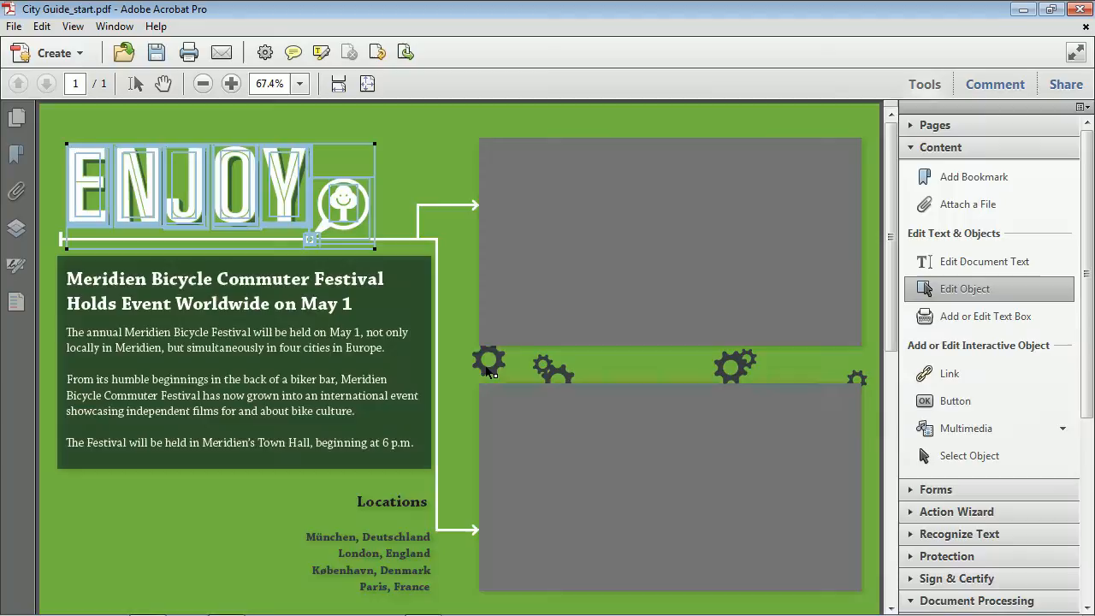
pyautogui.moveTo(214, 191)
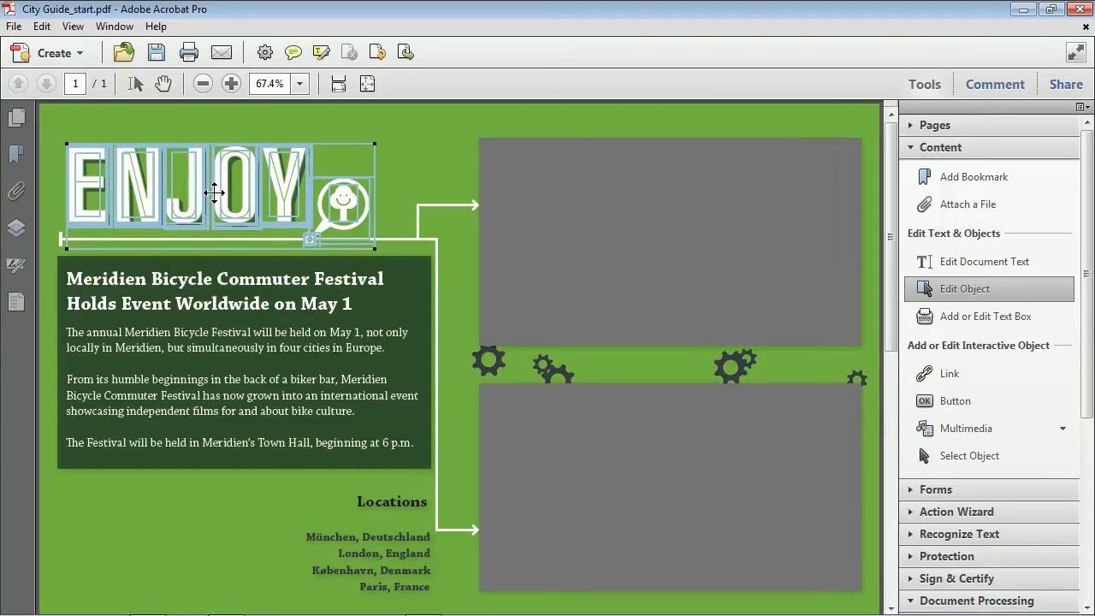
# Send the ENJOY logo to Illustrator via Edit Objects, accepting the TouchUp transparency warning.
pyautogui.rightClick(220, 191)
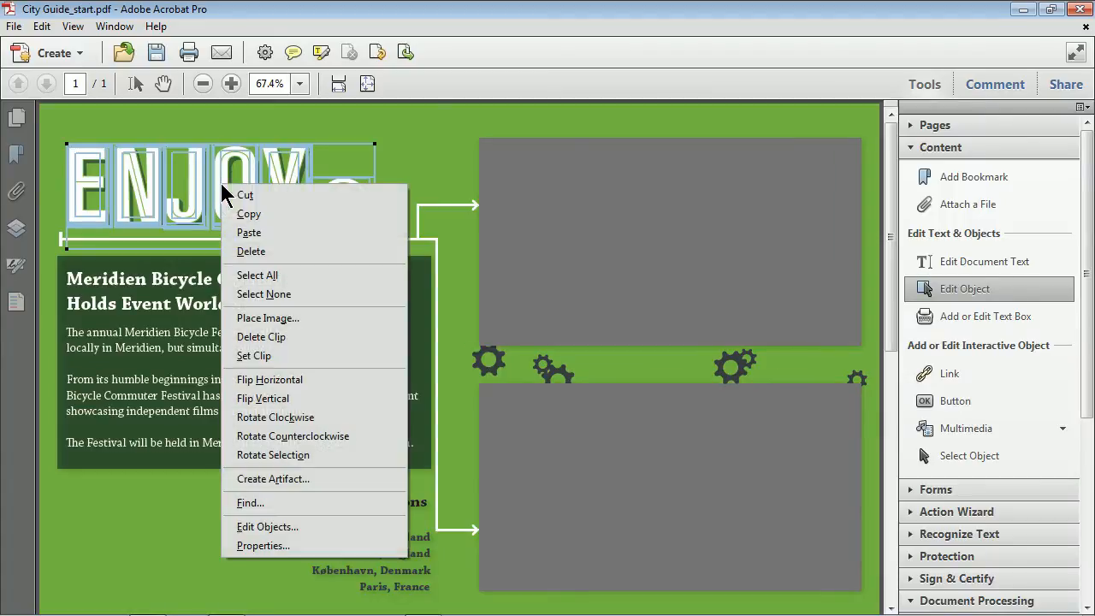
pyautogui.moveTo(267, 527)
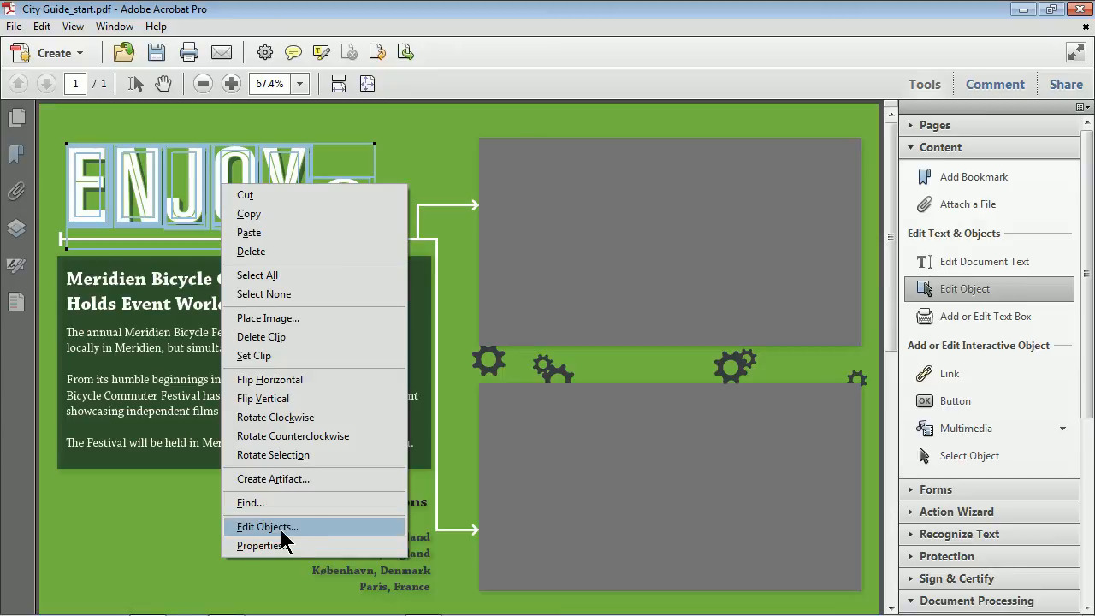
pyautogui.moveTo(307, 541)
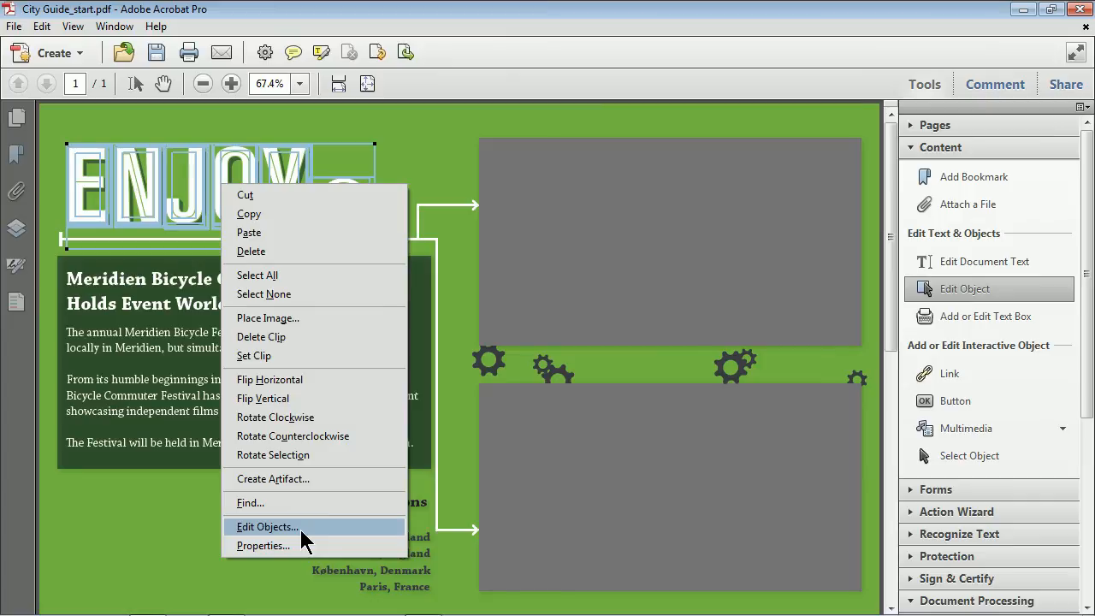
pyautogui.click(267, 527)
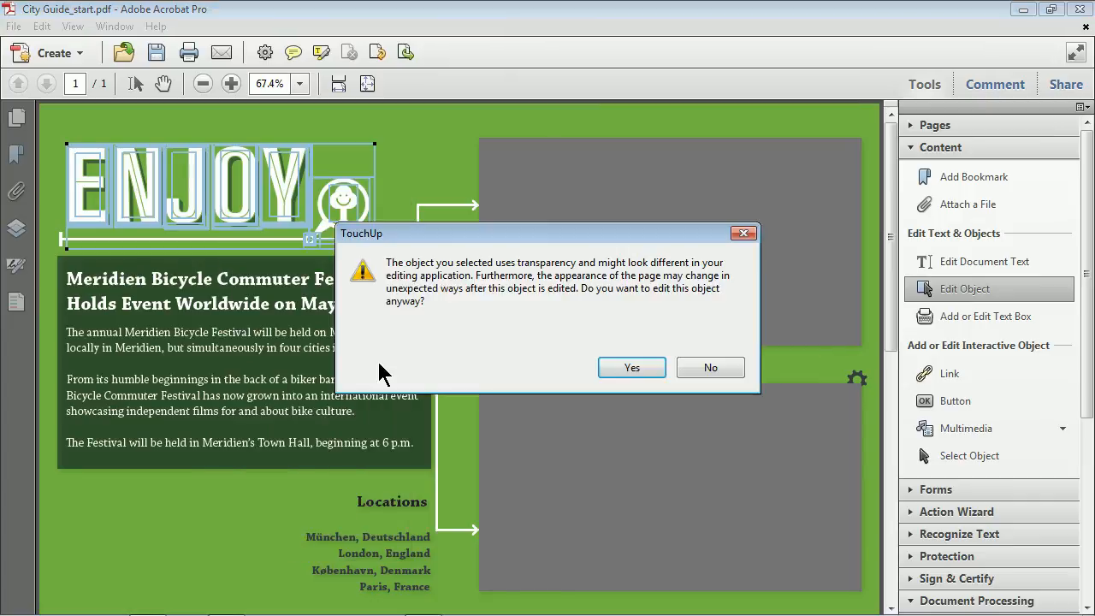
pyautogui.moveTo(466, 325)
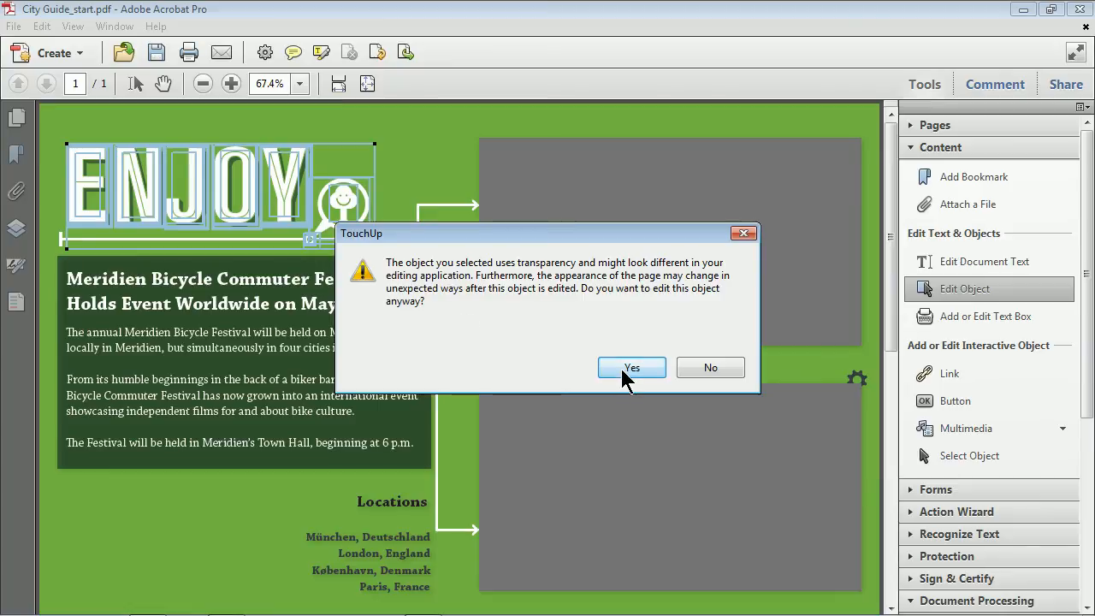
pyautogui.click(632, 366)
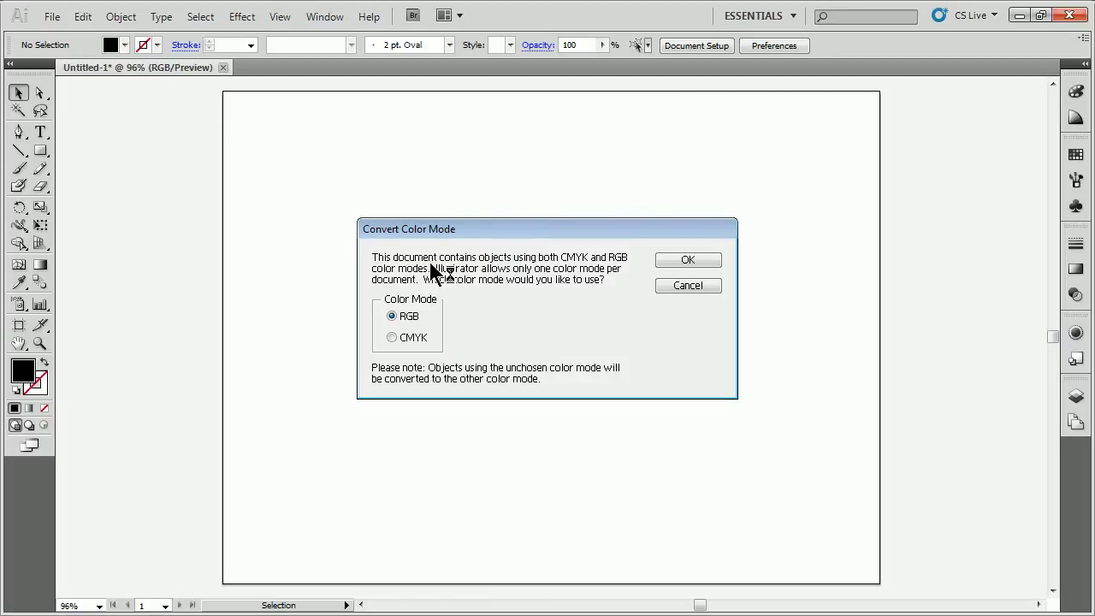
pyautogui.moveTo(444, 358)
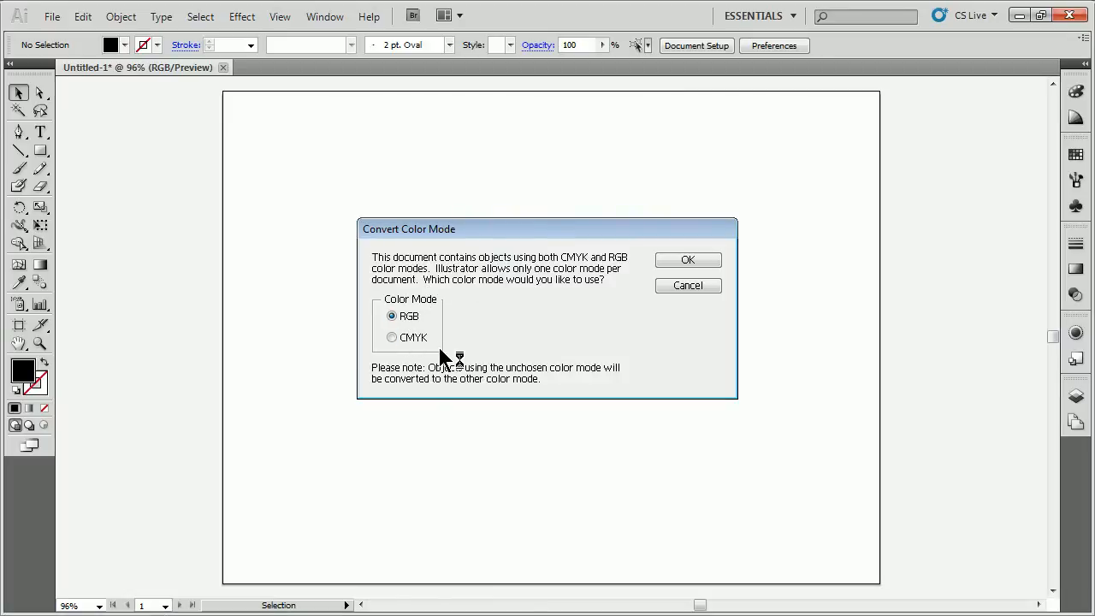
# Select the ENJOY artwork and try picking a single letter, revealing it is one large group.
pyautogui.click(688, 260)
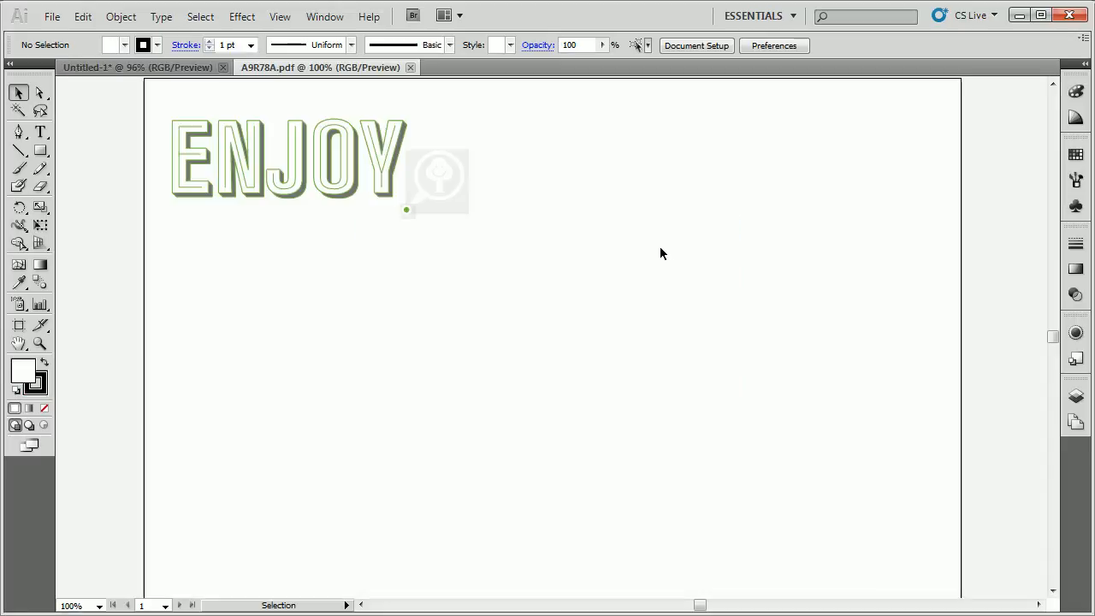
pyautogui.moveTo(420, 274)
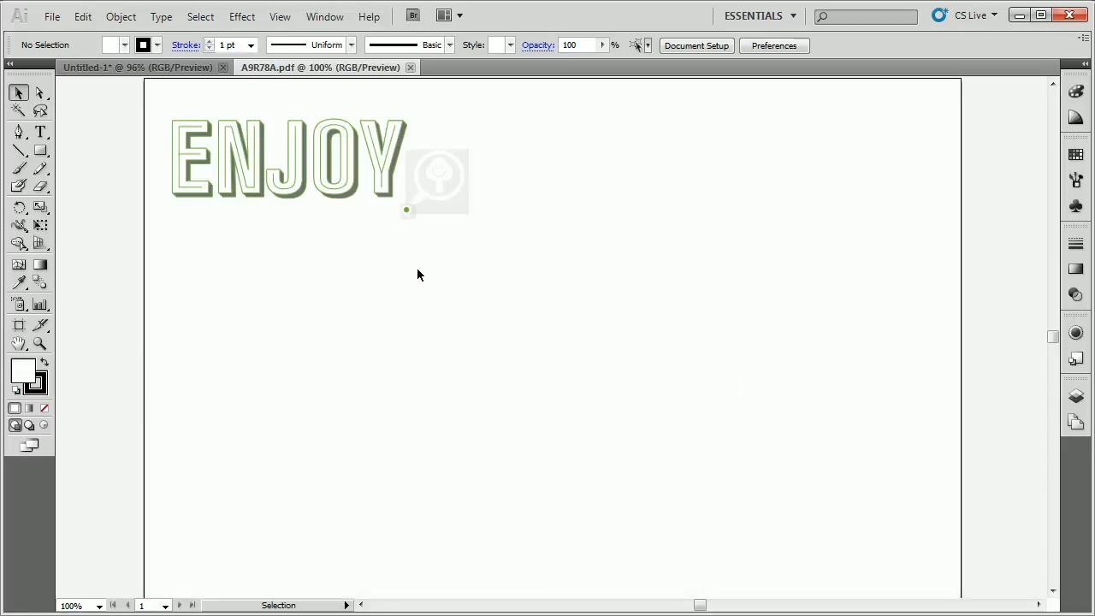
pyautogui.click(305, 187)
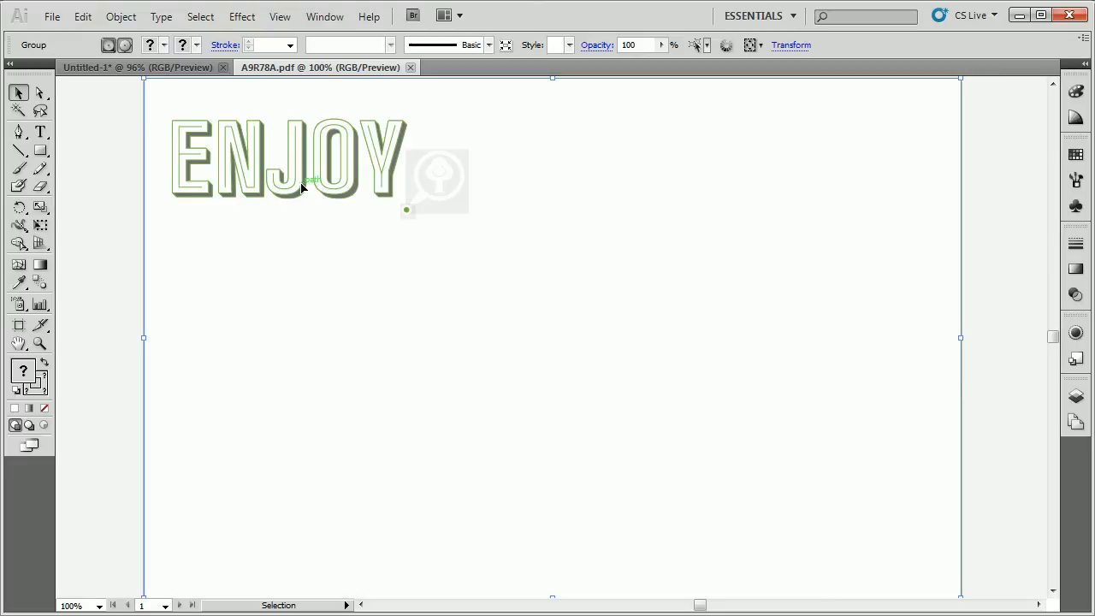
pyautogui.moveTo(216, 253)
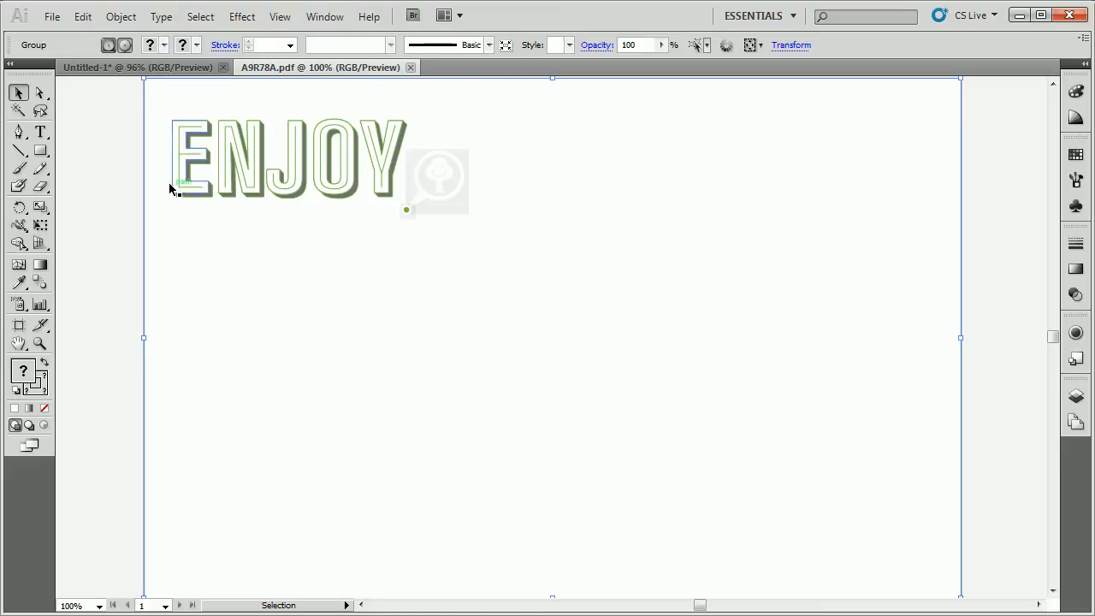
pyautogui.click(192, 159)
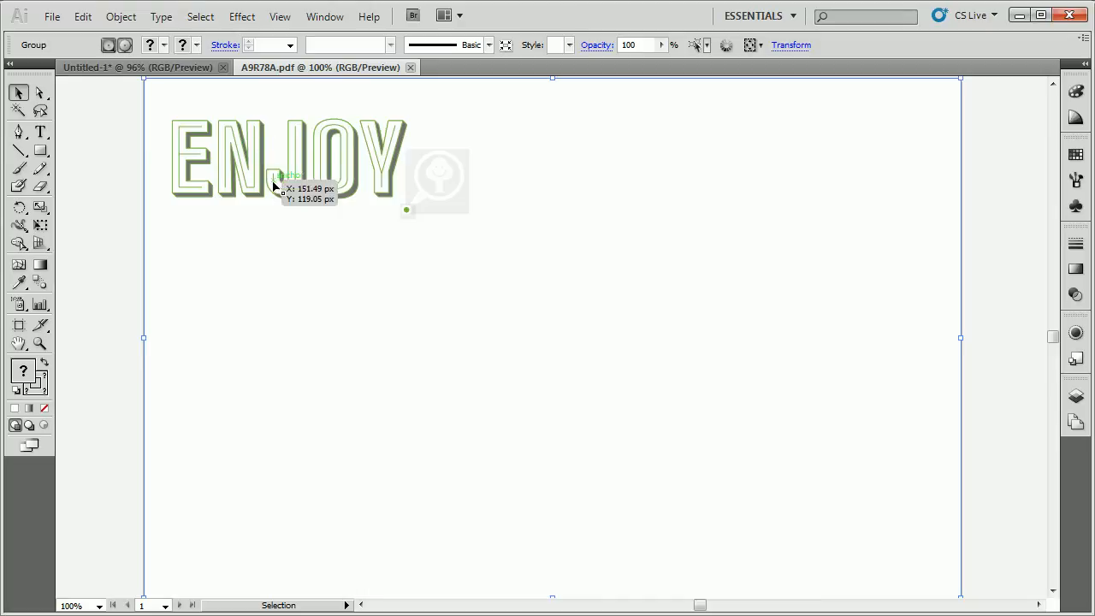
pyautogui.moveTo(270, 229)
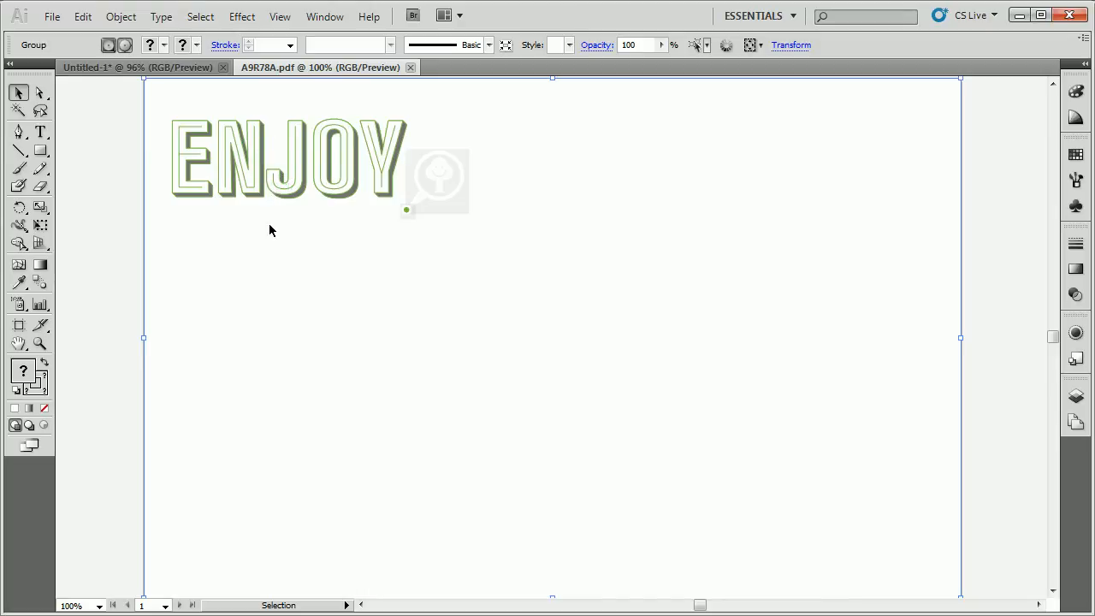
pyautogui.moveTo(109, 265)
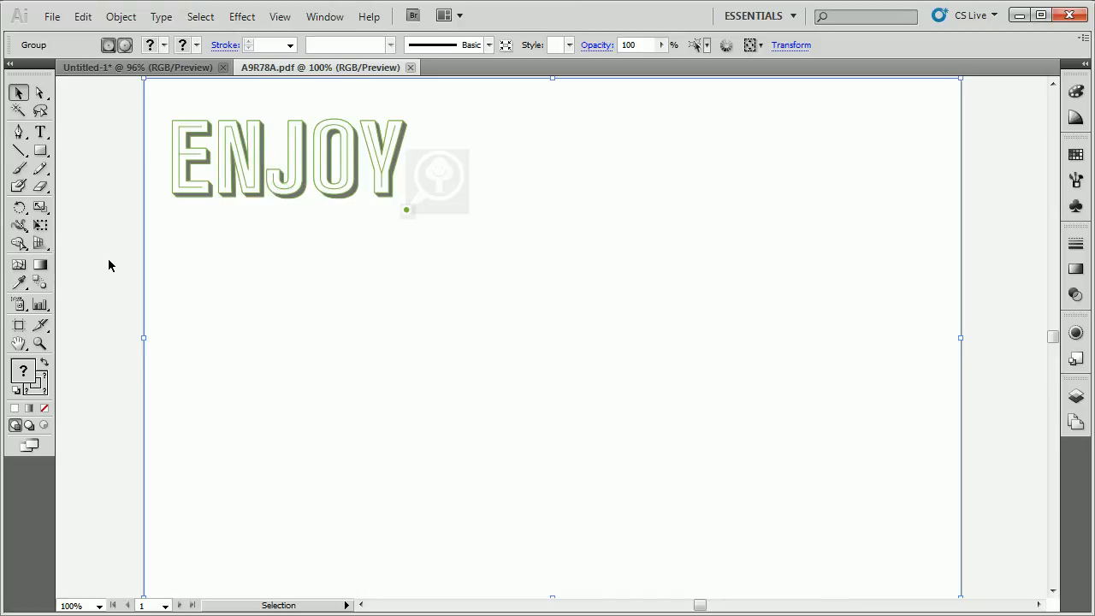
pyautogui.moveTo(43, 53)
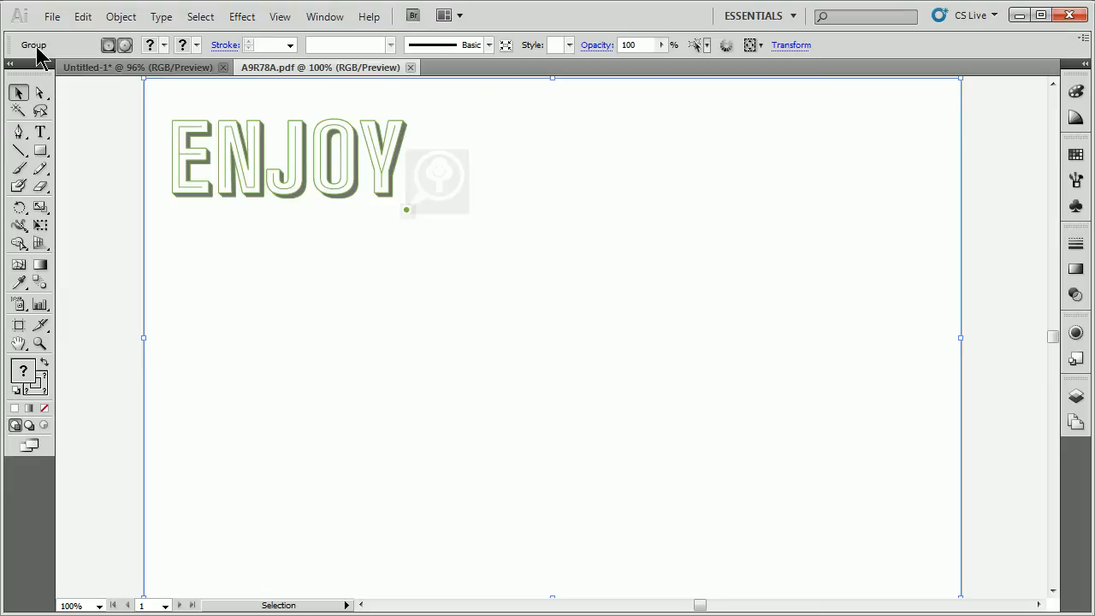
pyautogui.moveTo(671, 311)
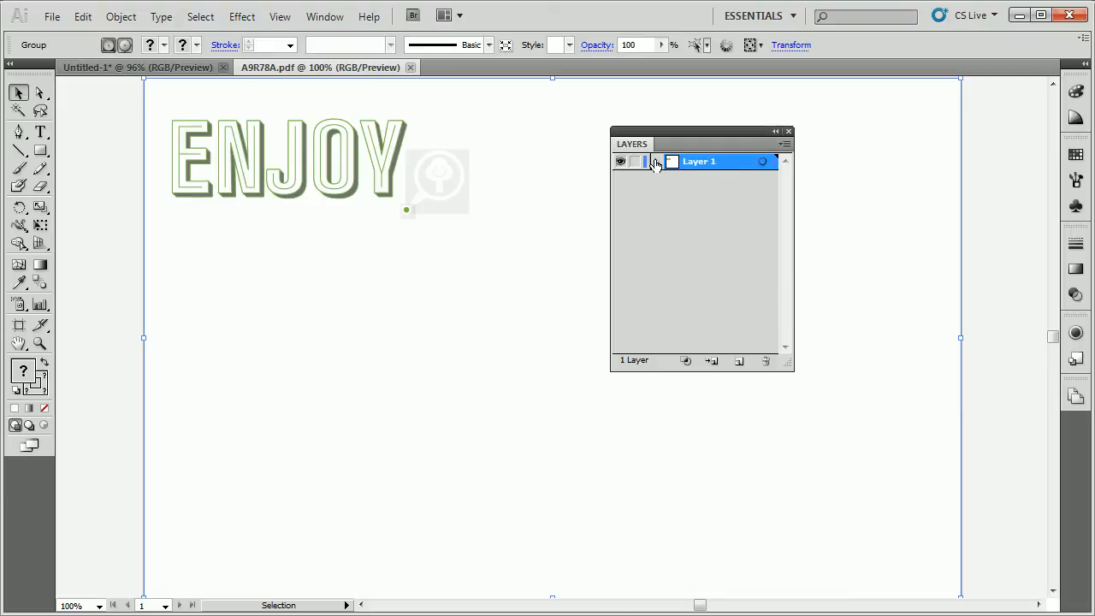
# Expand Layer 1 in an enlarged Layers panel and select the group holding a clipping path.
pyautogui.click(657, 161)
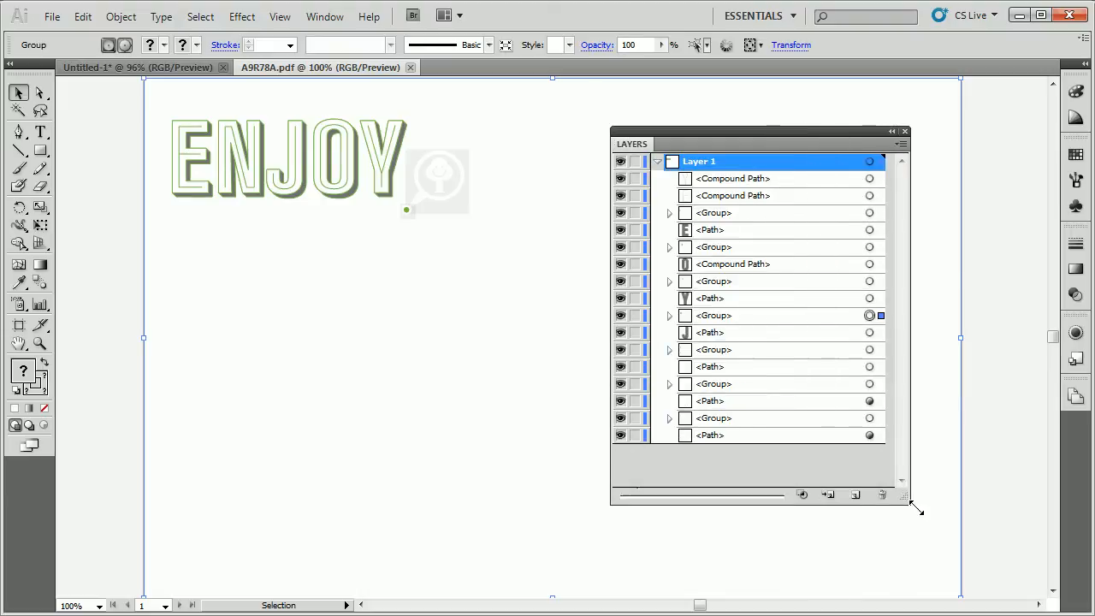
pyautogui.moveTo(921, 505); pyautogui.dragTo(931, 522)
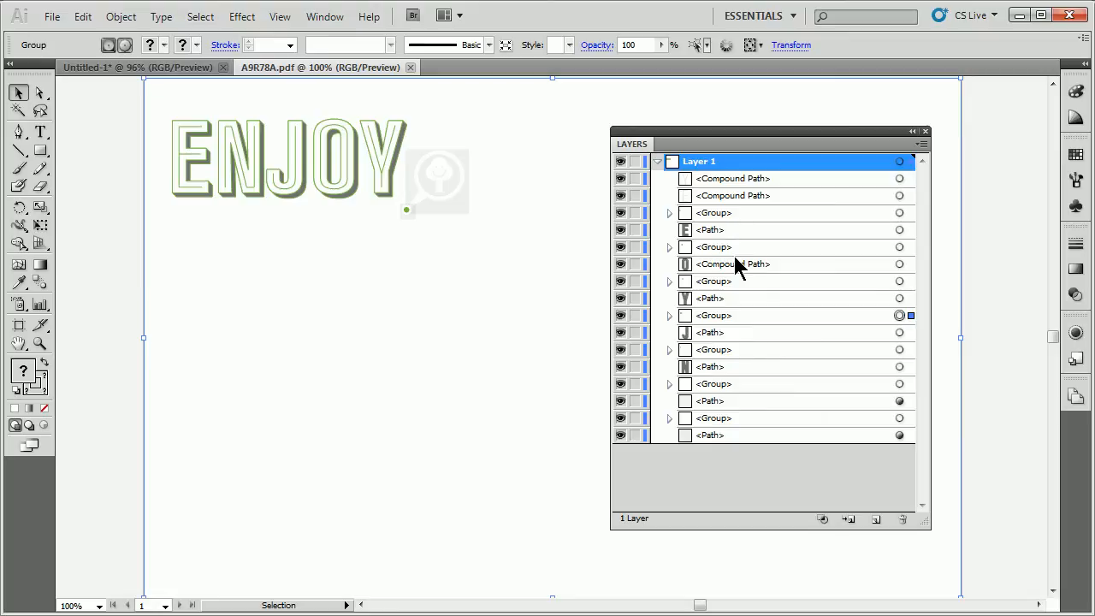
pyautogui.moveTo(722, 350)
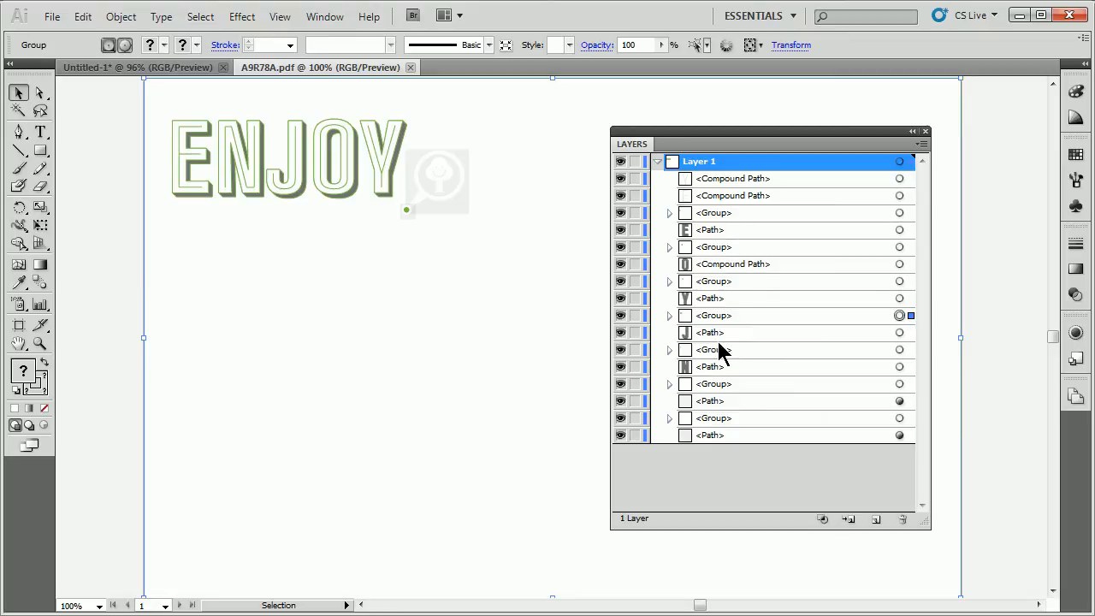
pyautogui.moveTo(719, 333)
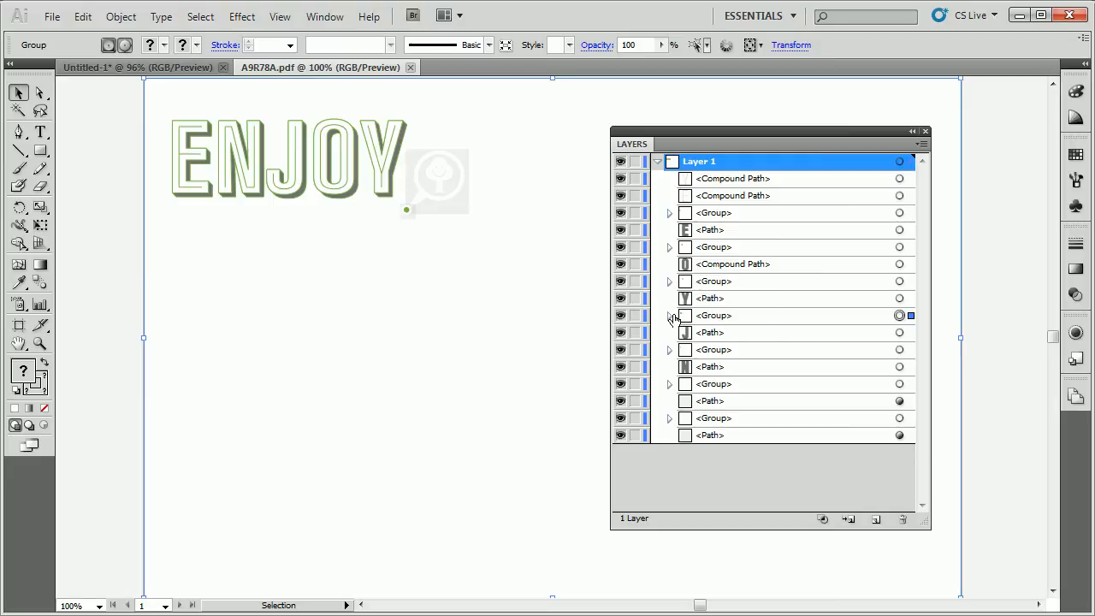
pyautogui.click(669, 315)
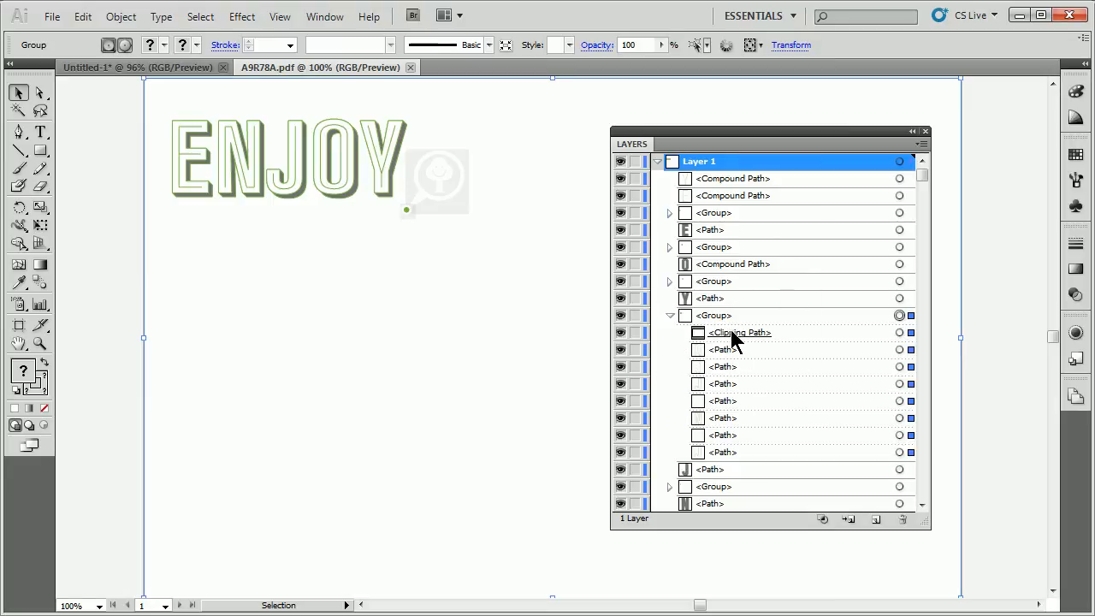
pyautogui.click(716, 315)
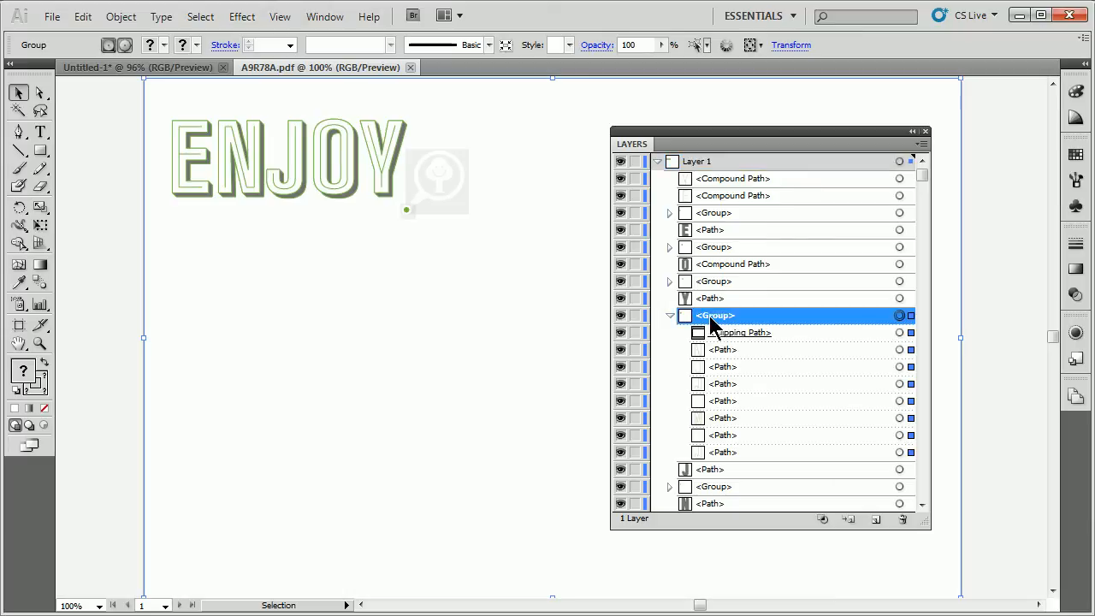
pyautogui.moveTo(654, 287)
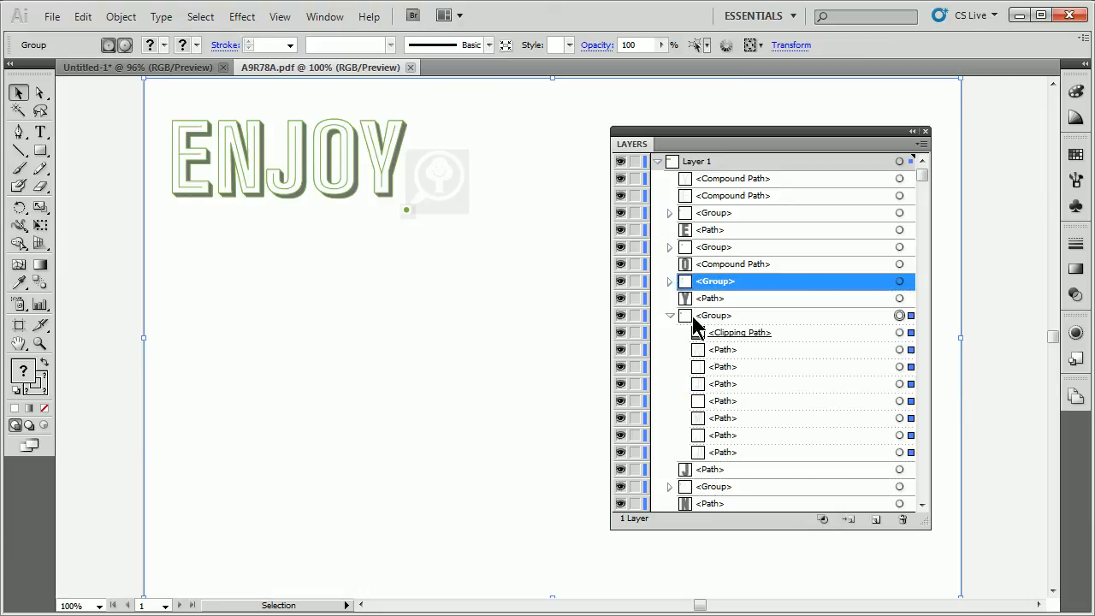
# Expand a top group of Layer 1 and select the clipping group of letter outlines.
pyautogui.click(669, 315)
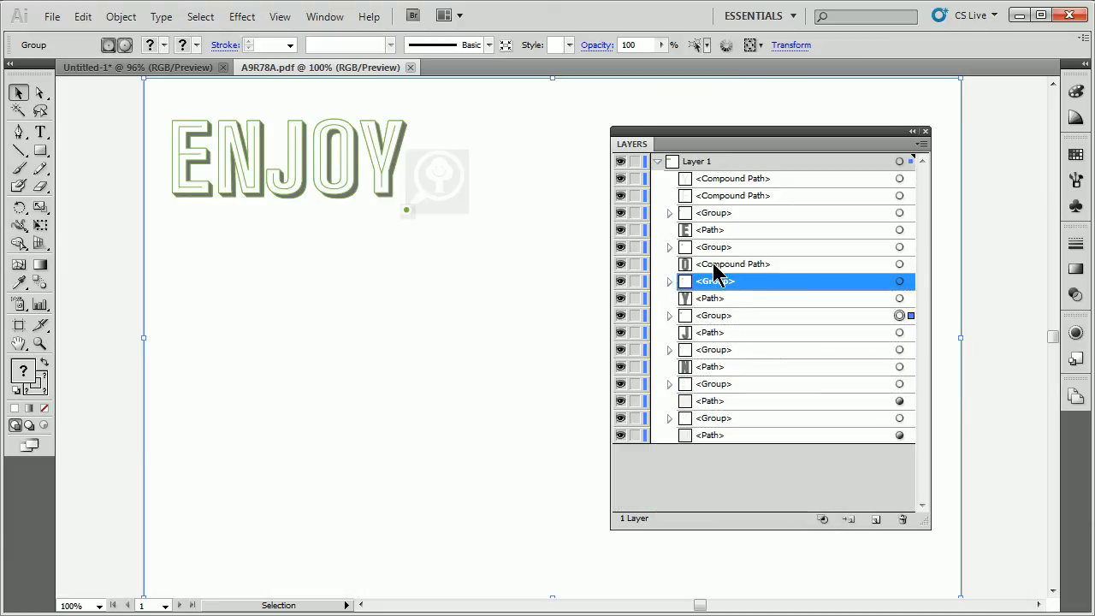
pyautogui.click(716, 213)
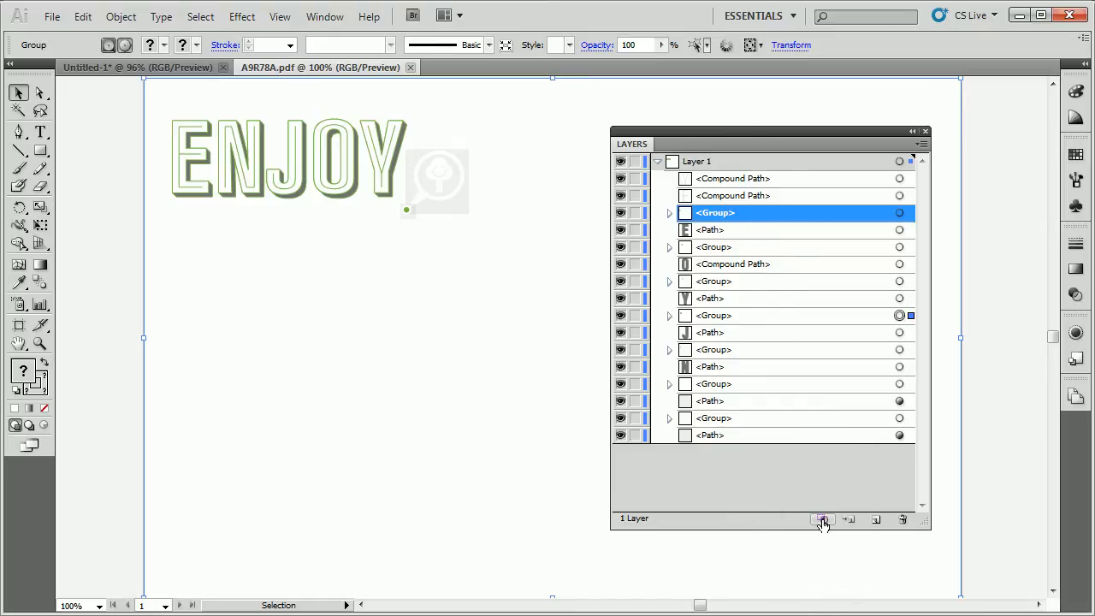
pyautogui.click(669, 246)
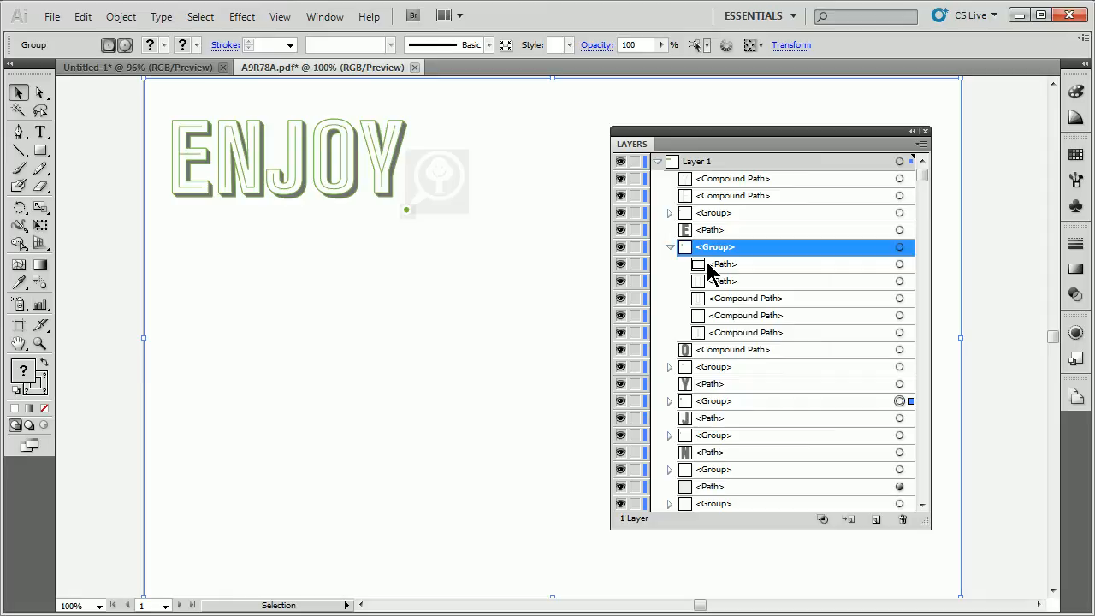
pyautogui.moveTo(715, 373)
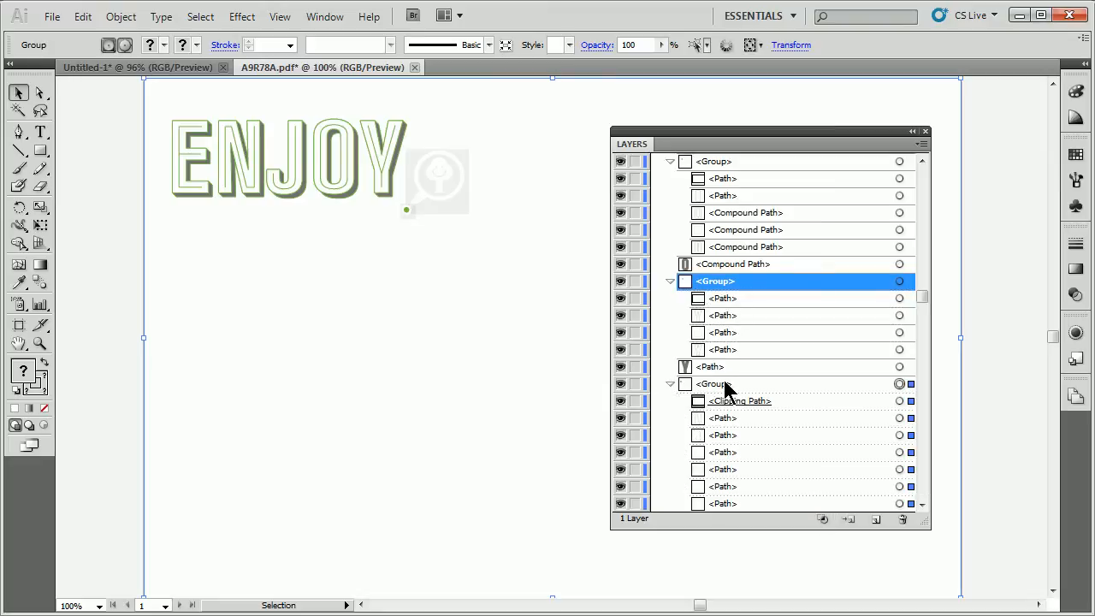
pyautogui.click(715, 383)
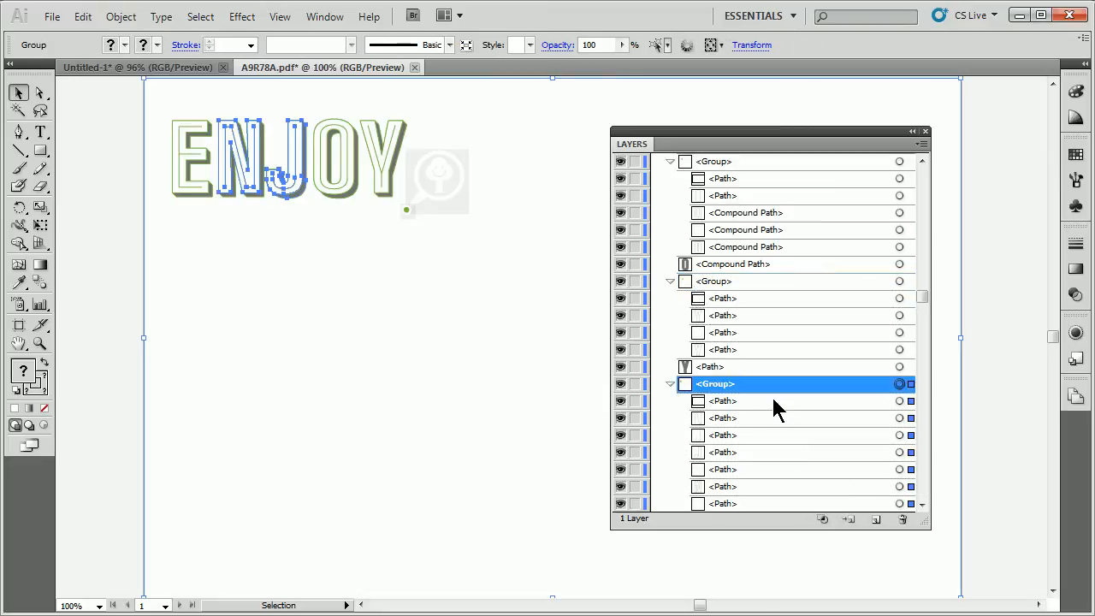
# Select a lower group in the list, then reselect the ENJOY letter group from the artboard.
pyautogui.scroll(-3)
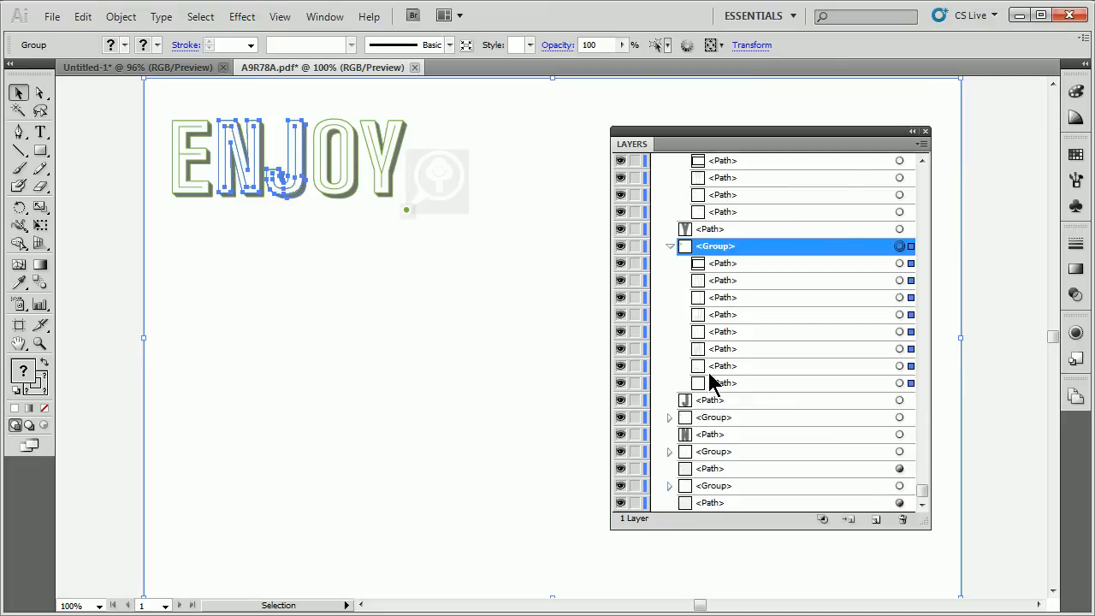
pyautogui.click(715, 417)
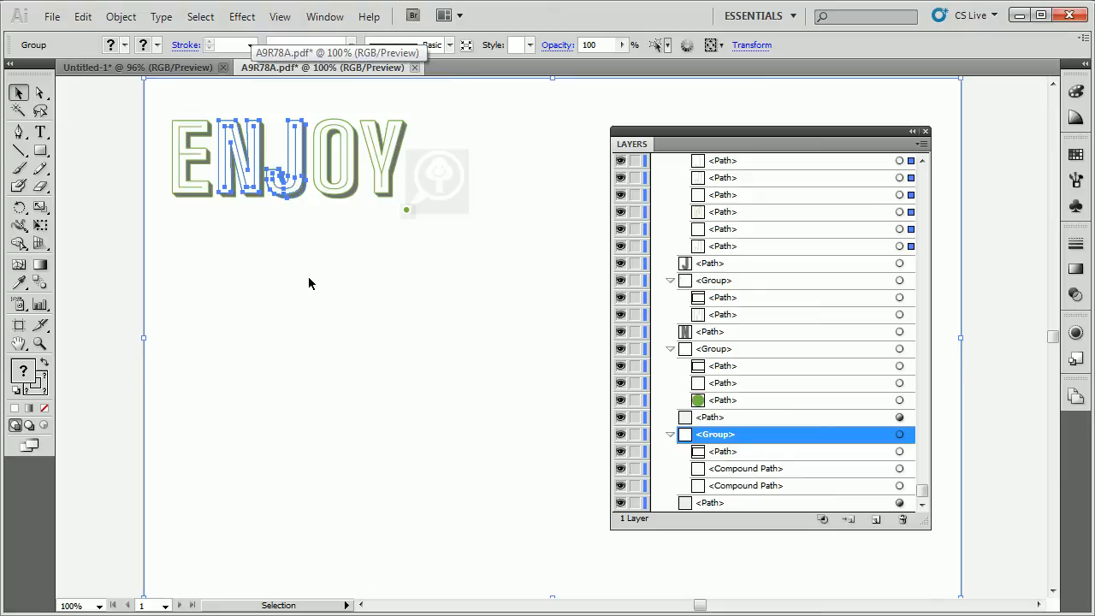
pyautogui.click(312, 284)
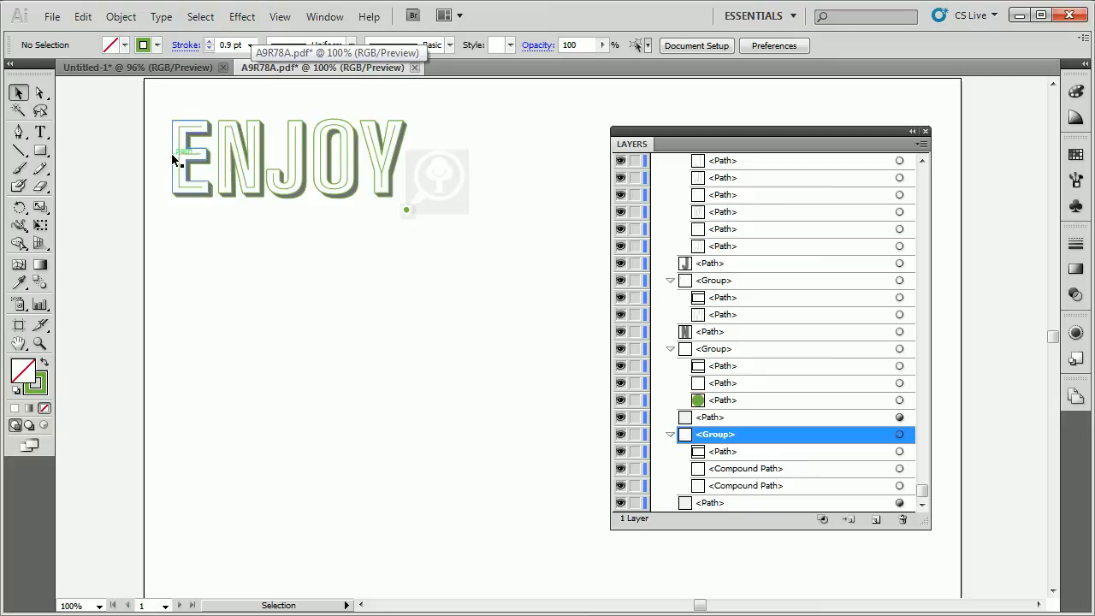
pyautogui.click(192, 163)
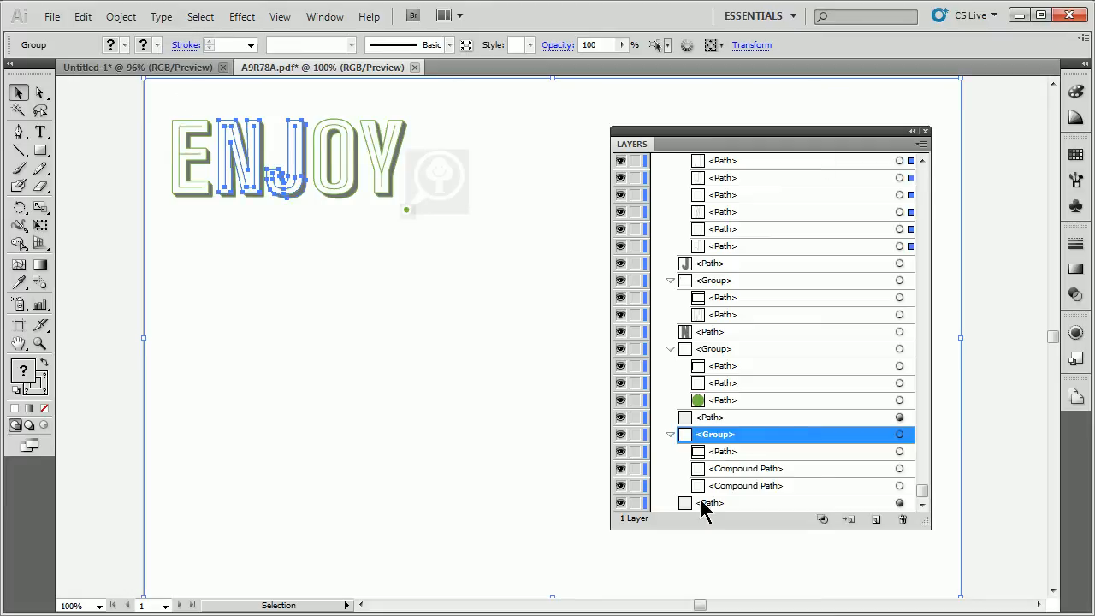
pyautogui.moveTo(203, 216)
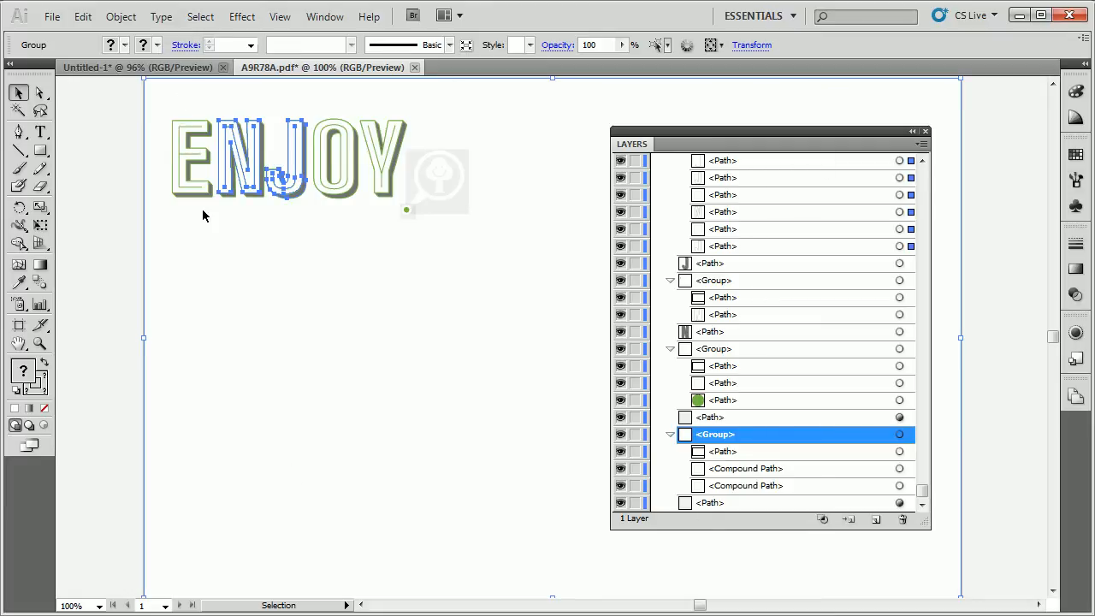
# Ungroup the selected letter group into its paths and the small green-path group.
pyautogui.click(120, 17)
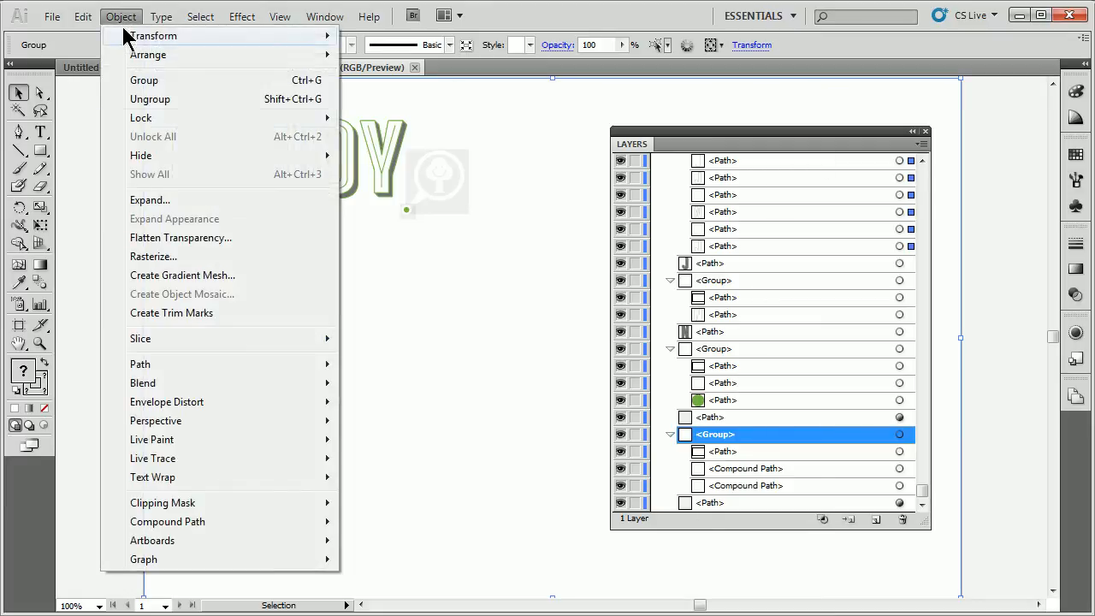
pyautogui.moveTo(151, 99)
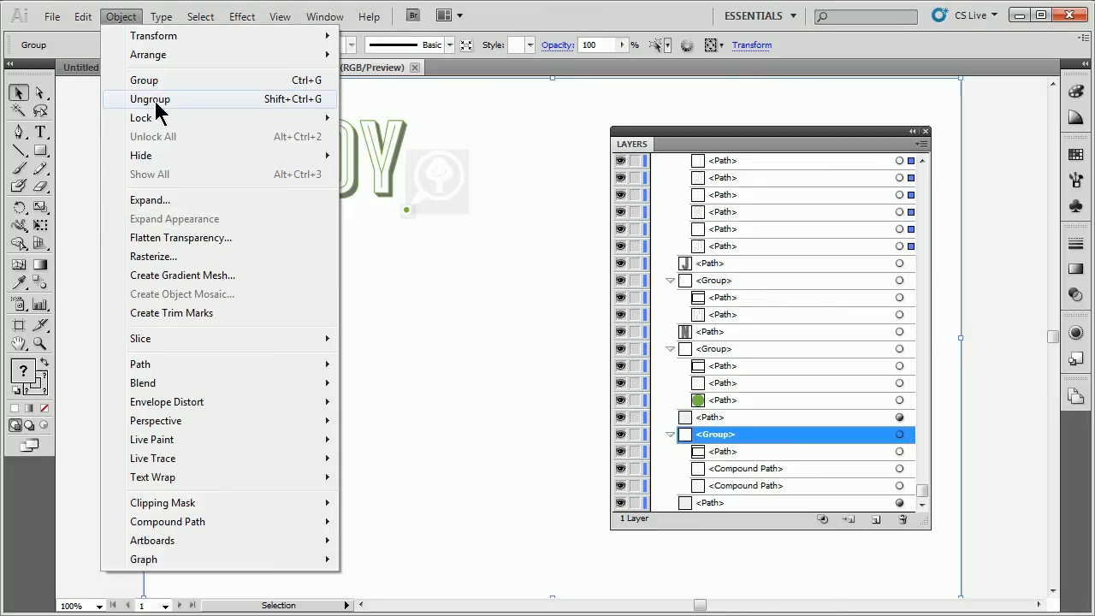
pyautogui.click(151, 99)
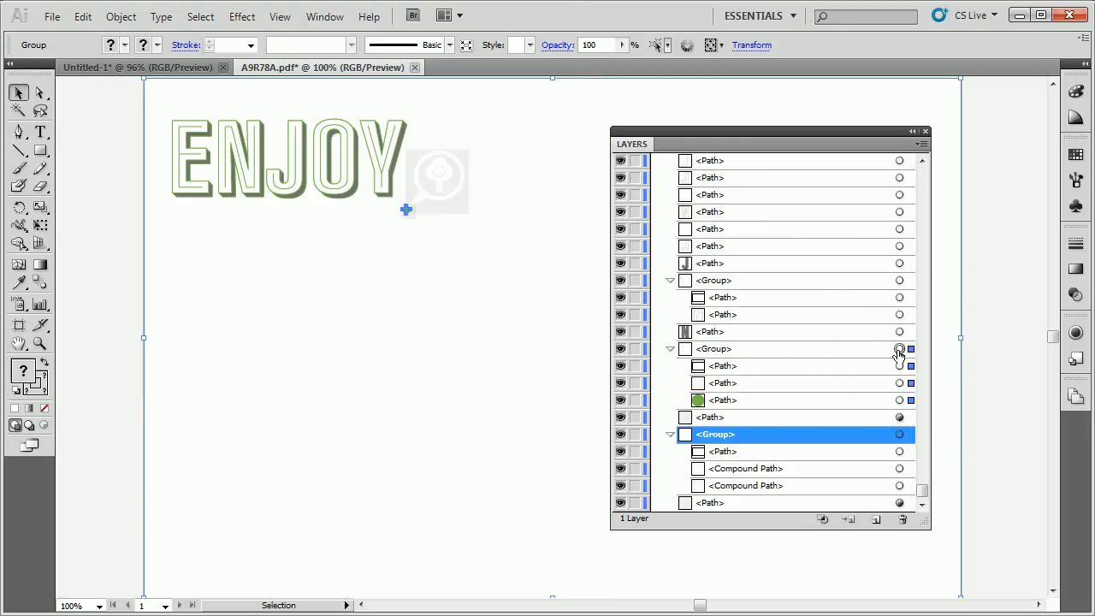
pyautogui.click(119, 17)
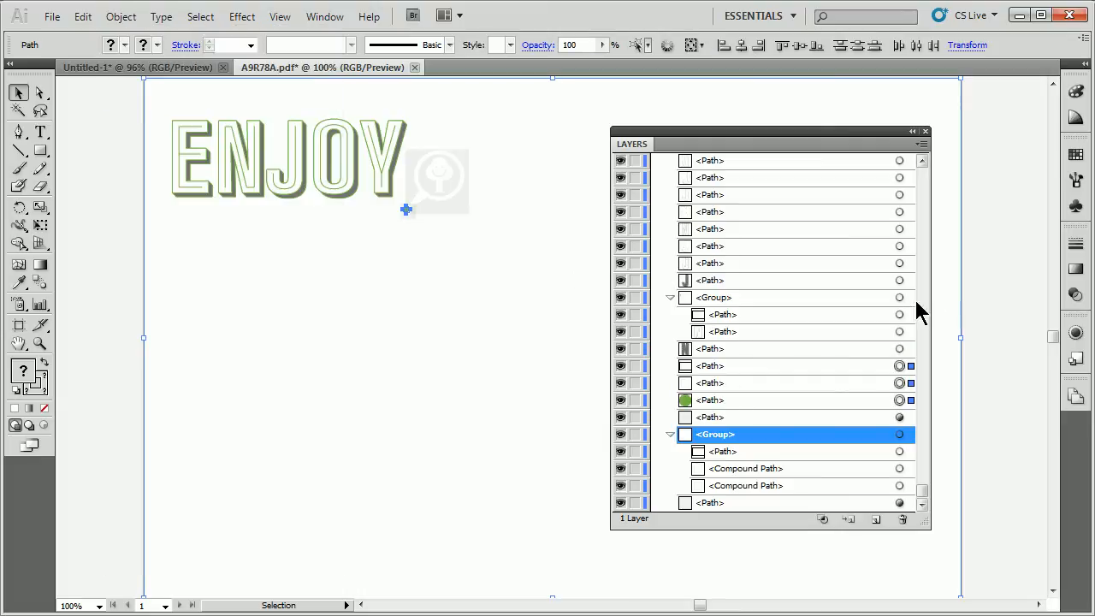
pyautogui.click(120, 16)
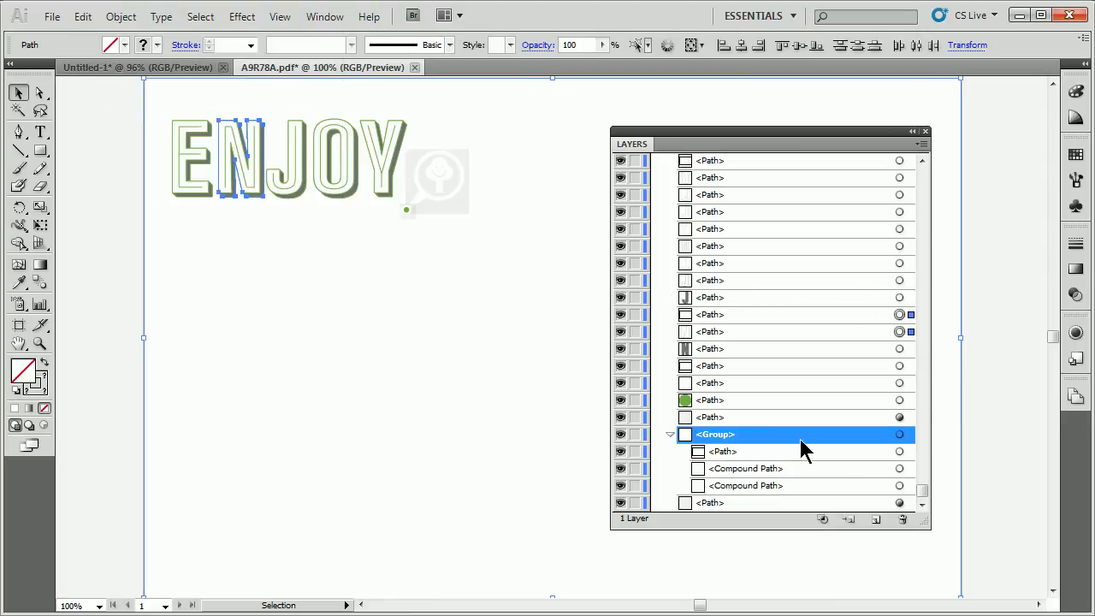
pyautogui.scroll(3)
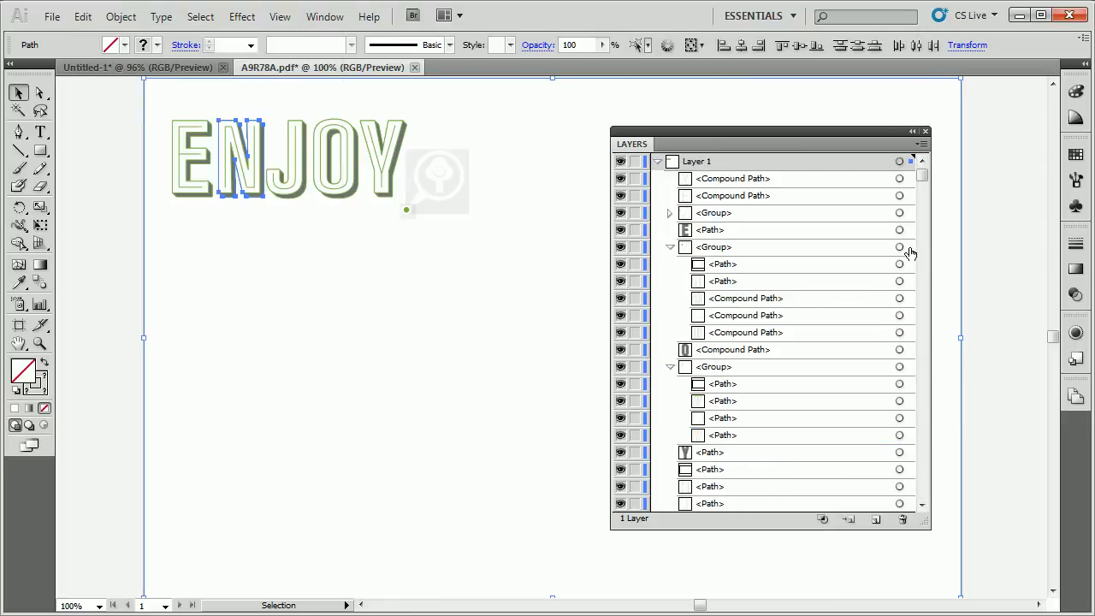
pyautogui.click(120, 16)
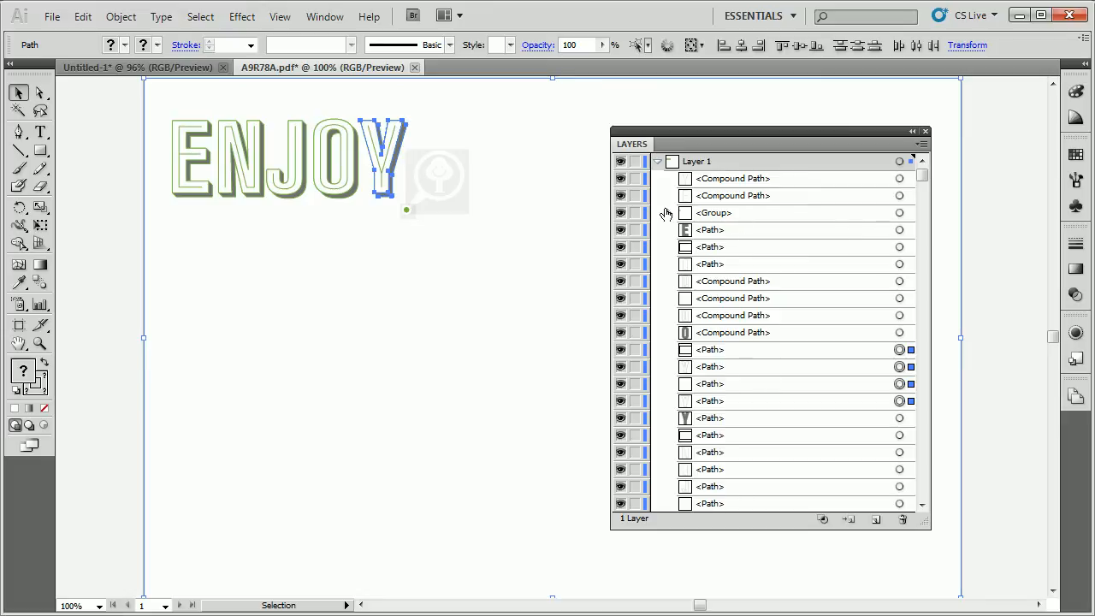
# Ungroup the letter E and the round icon into separate individual paths.
pyautogui.click(671, 212)
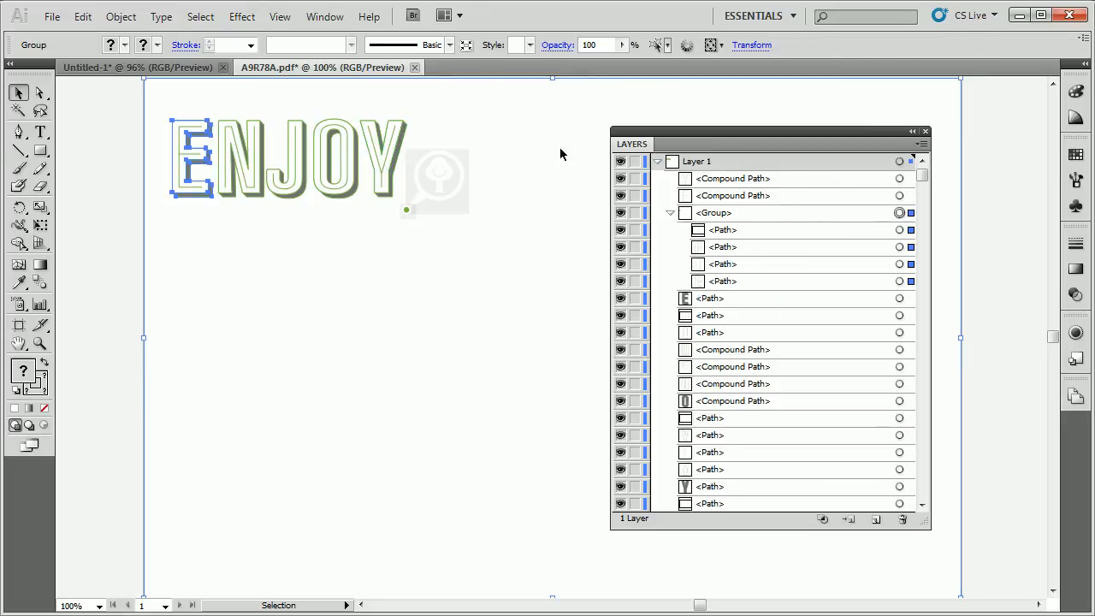
pyautogui.click(119, 15)
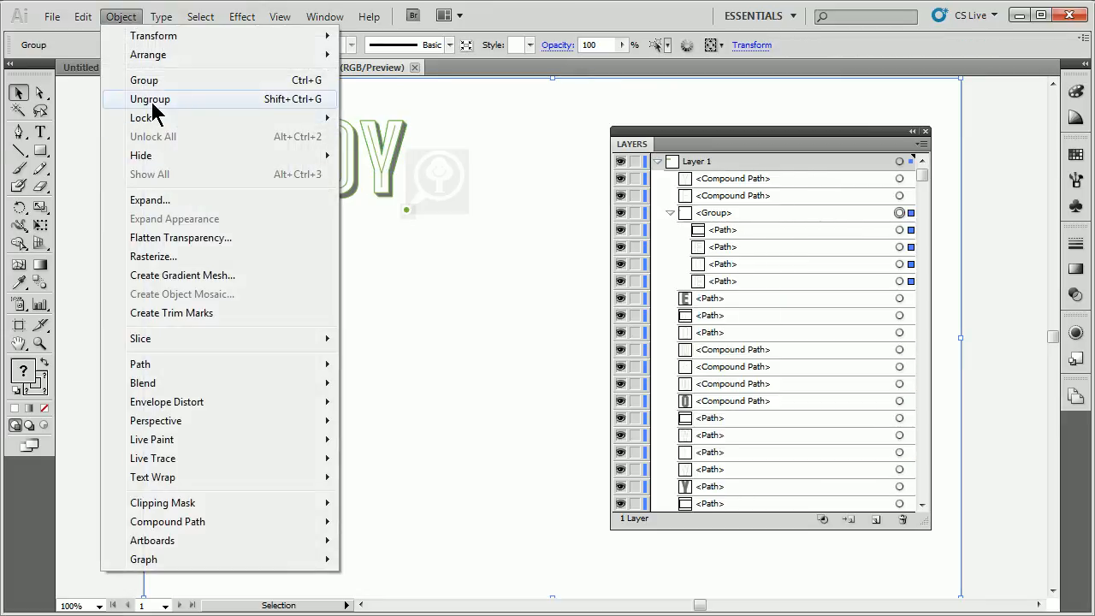
pyautogui.click(150, 99)
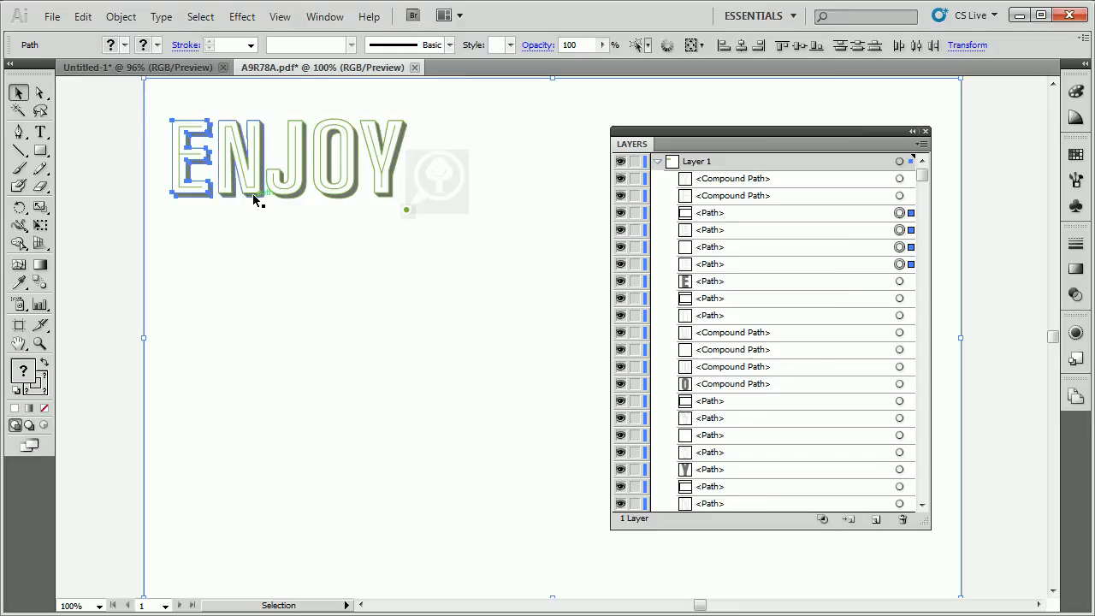
pyautogui.scroll(-3)
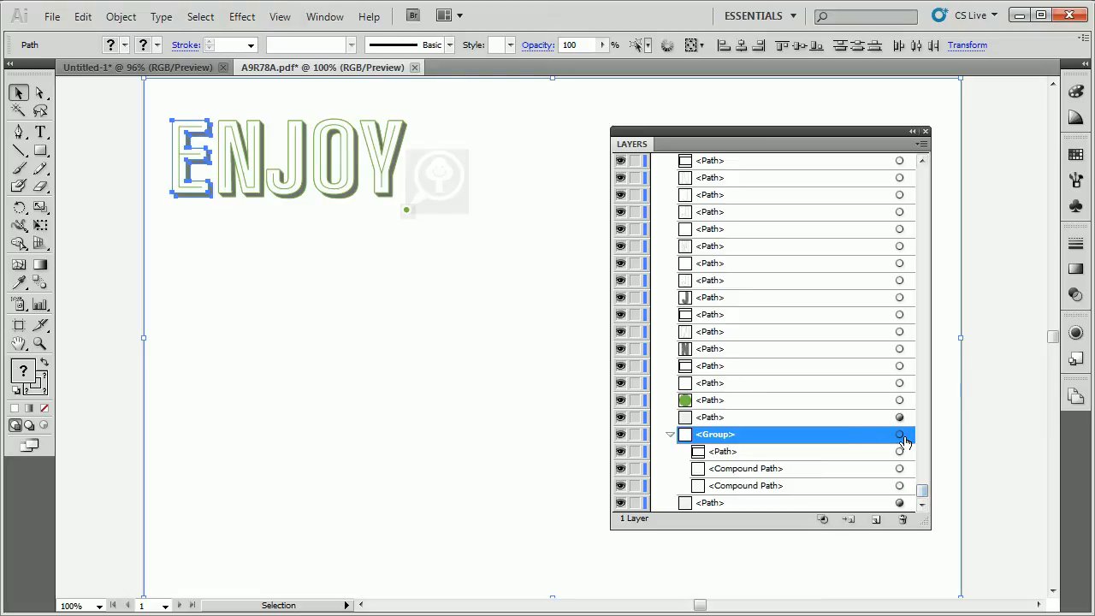
pyautogui.click(120, 16)
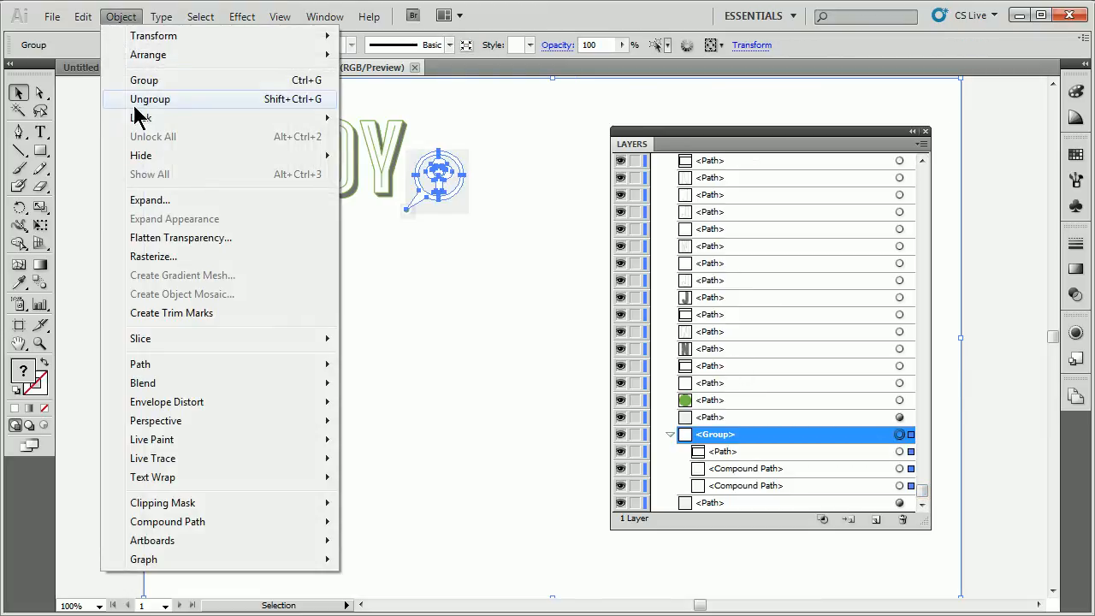
pyautogui.click(150, 100)
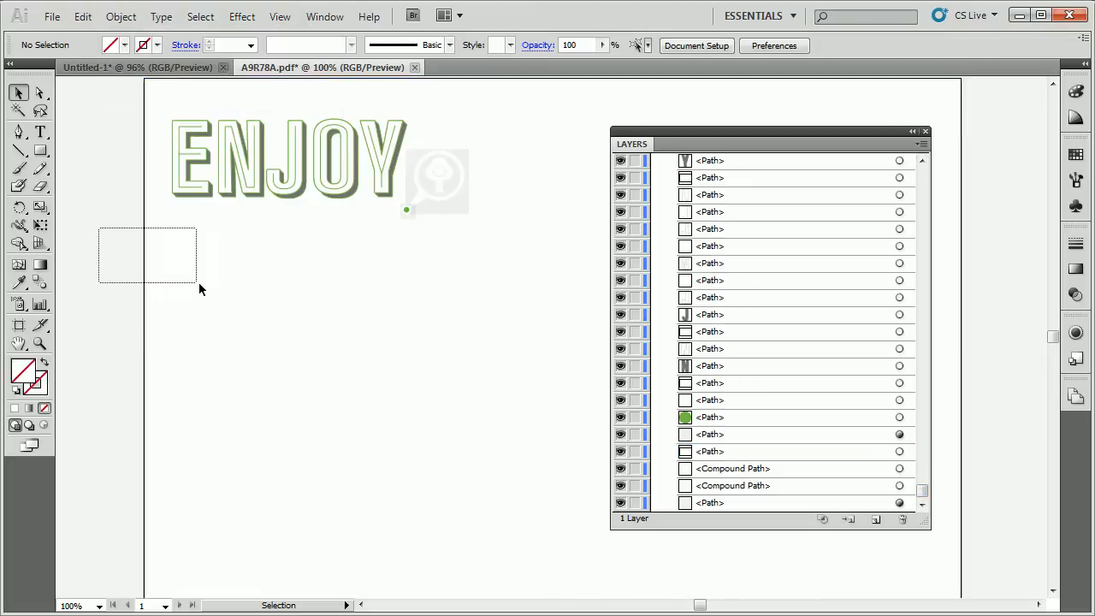
# Select all the ENJOY letters and emblem with Ctrl+A, shown as mixed plain objects.
pyautogui.press('ctrl+a')
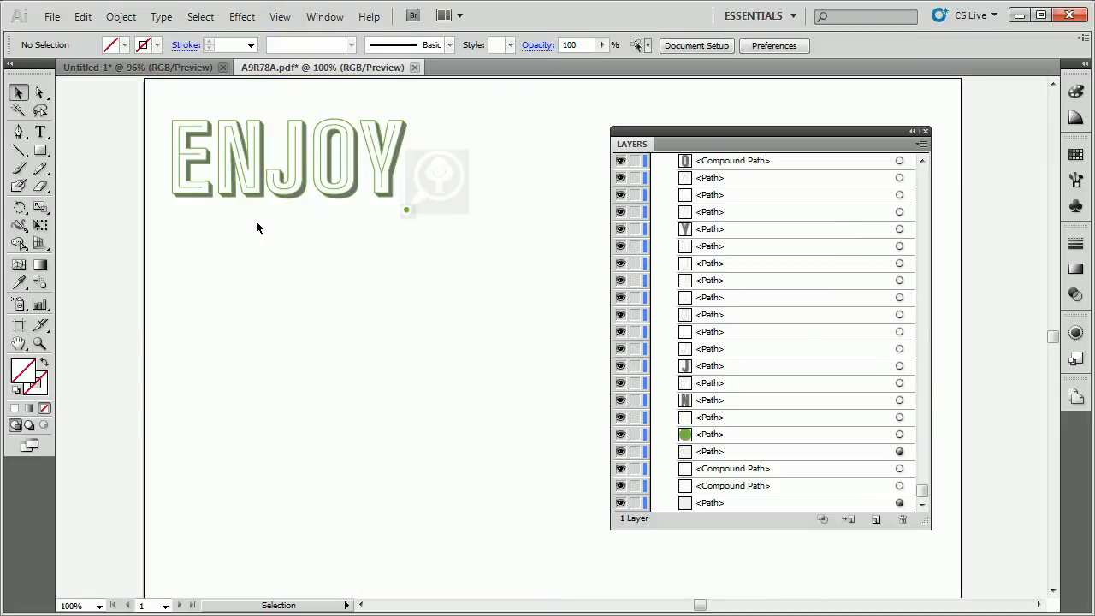
pyautogui.press('ctrl+a')
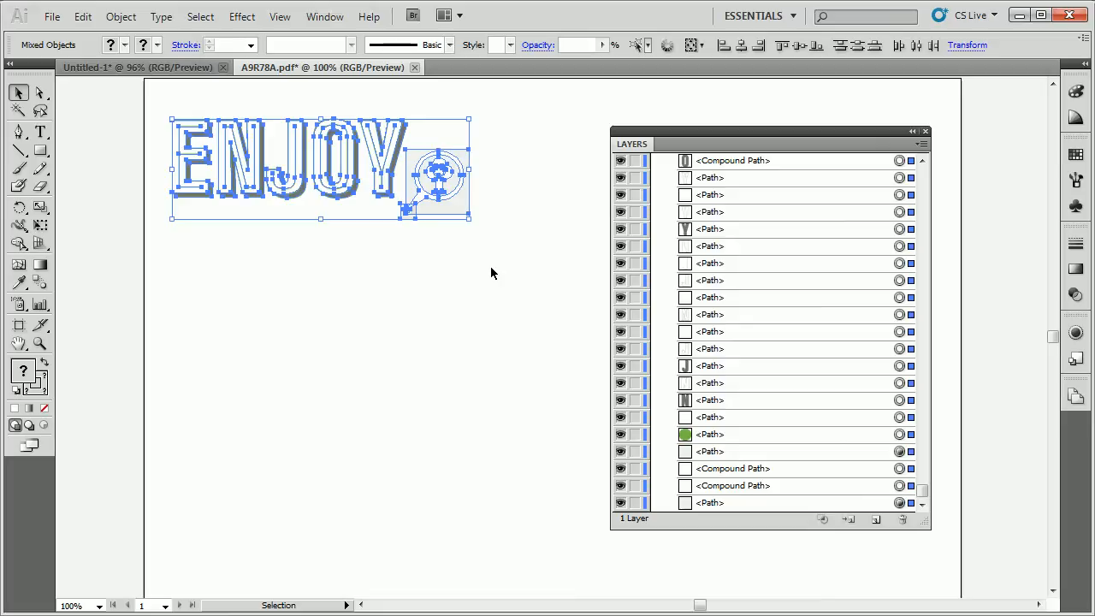
pyautogui.moveTo(429, 272)
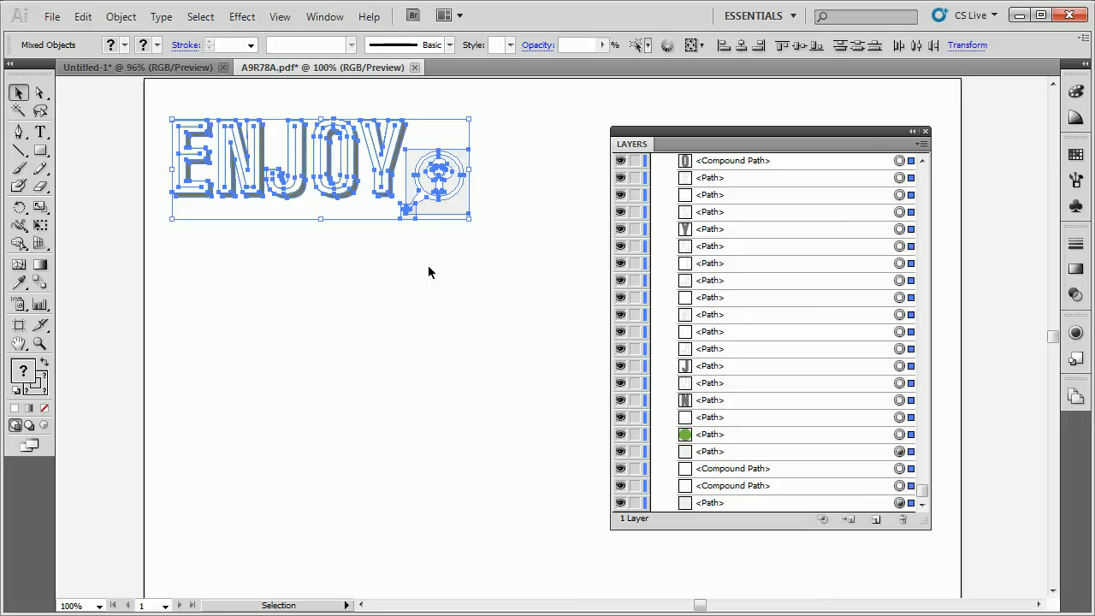
pyautogui.moveTo(329, 212)
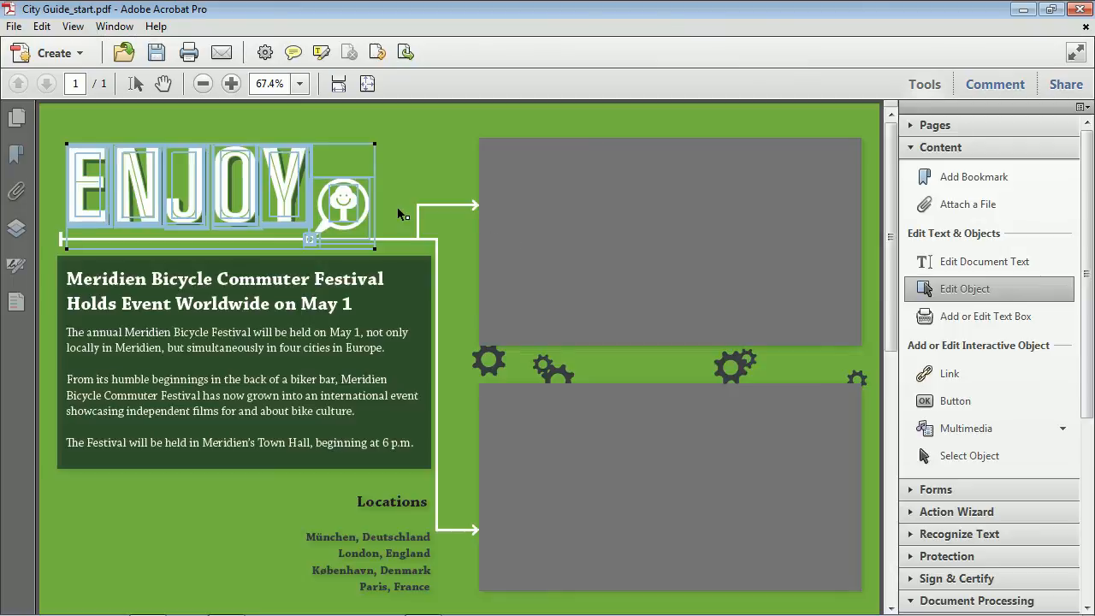
pyautogui.moveTo(368, 325)
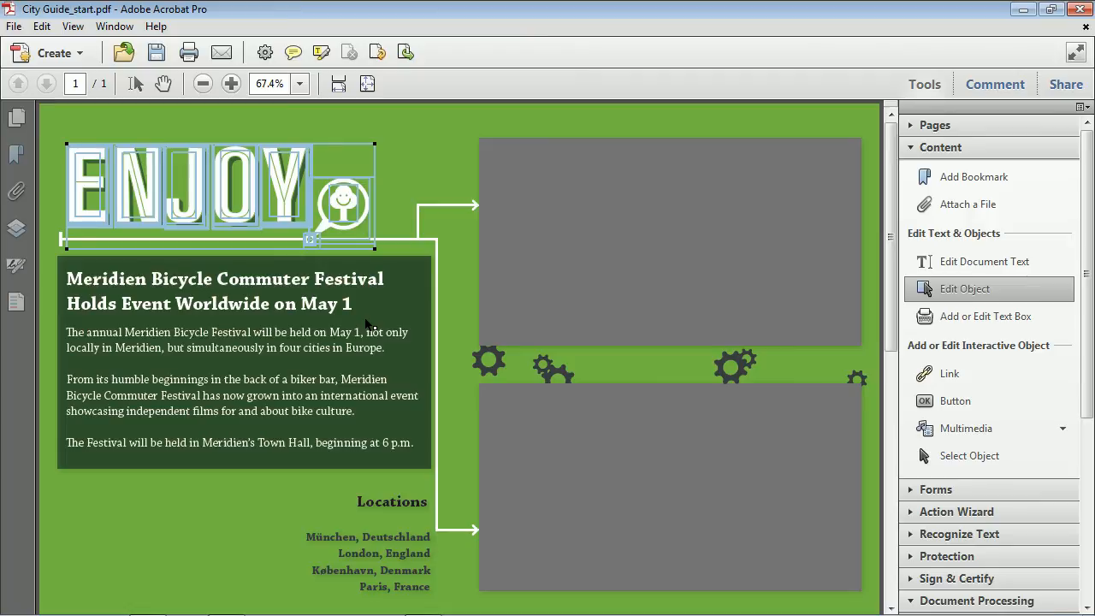
# Select the small gear graphic and send it to Illustrator via Edit Object.
pyautogui.click(489, 360)
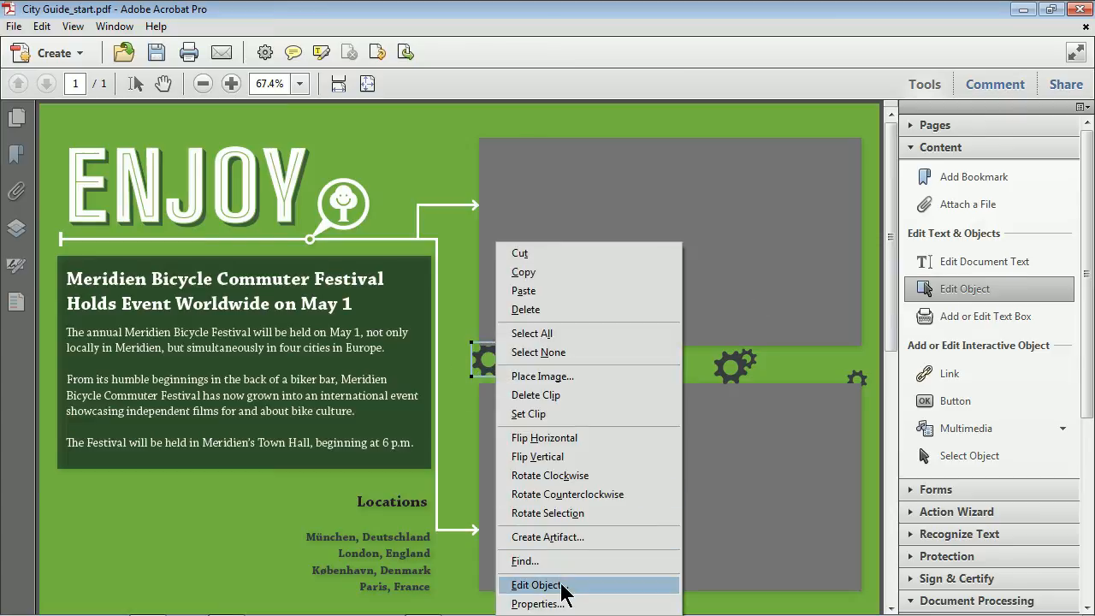
pyautogui.click(537, 585)
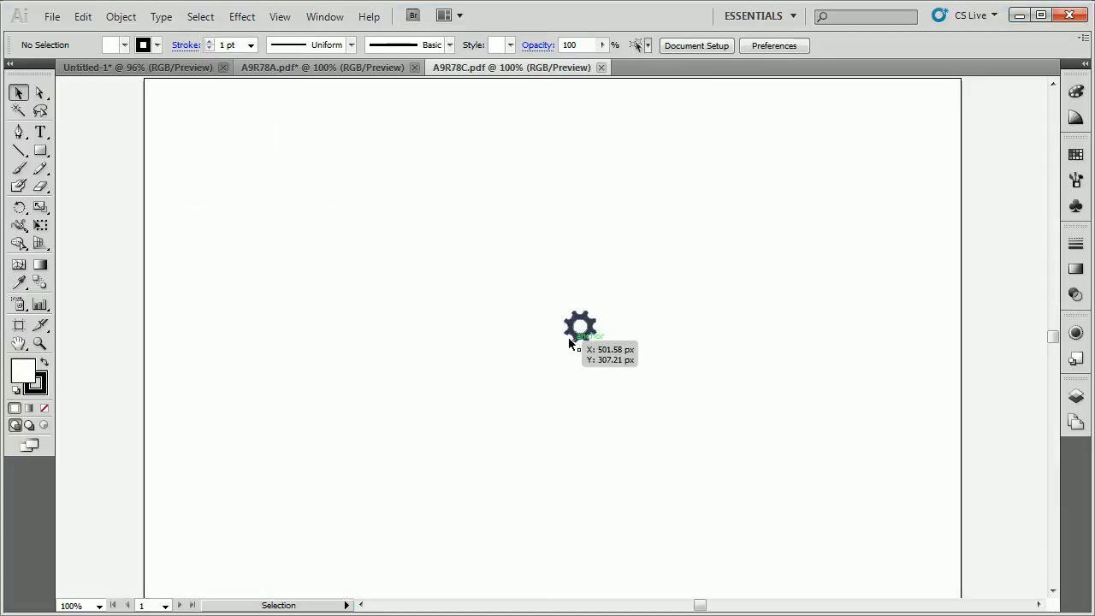
# Select the gear and expand Layer 1 in the Layers panel to show its path and compound path.
pyautogui.click(581, 327)
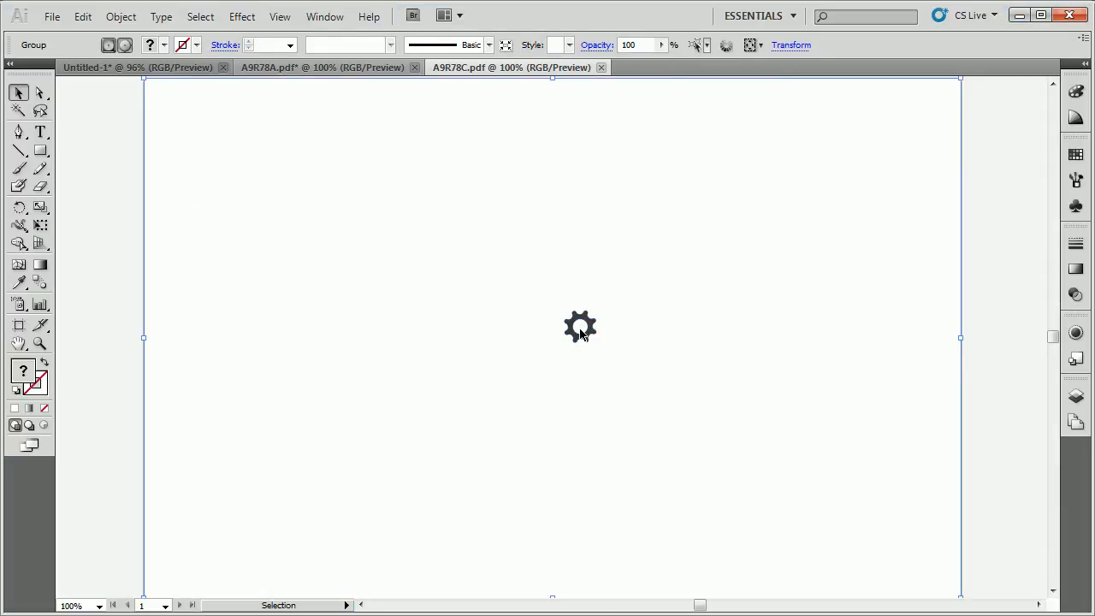
pyautogui.click(1075, 394)
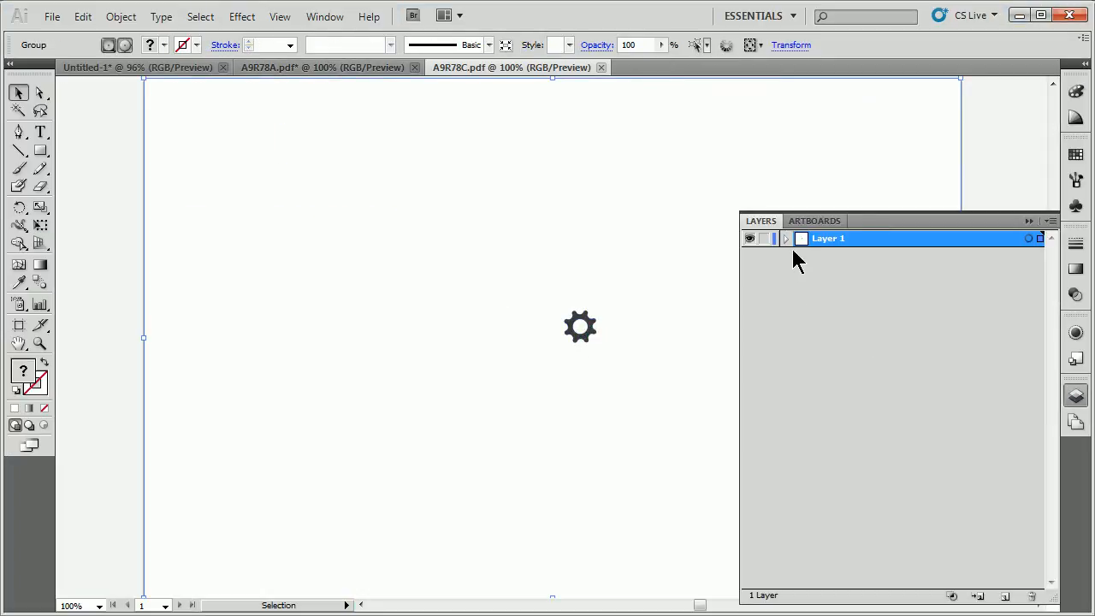
pyautogui.click(787, 240)
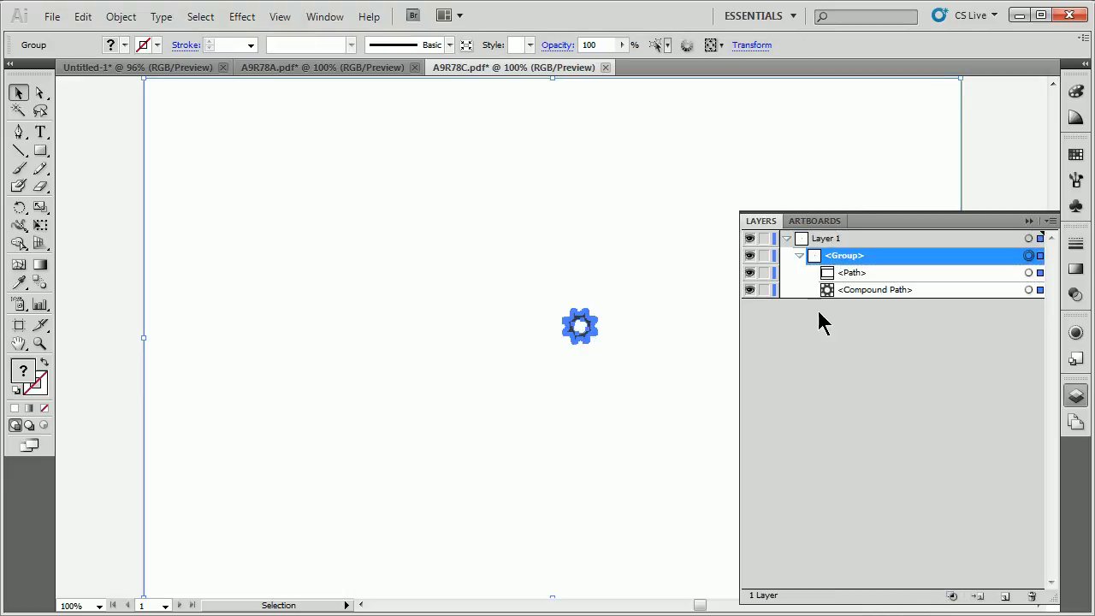
pyautogui.moveTo(1035, 311)
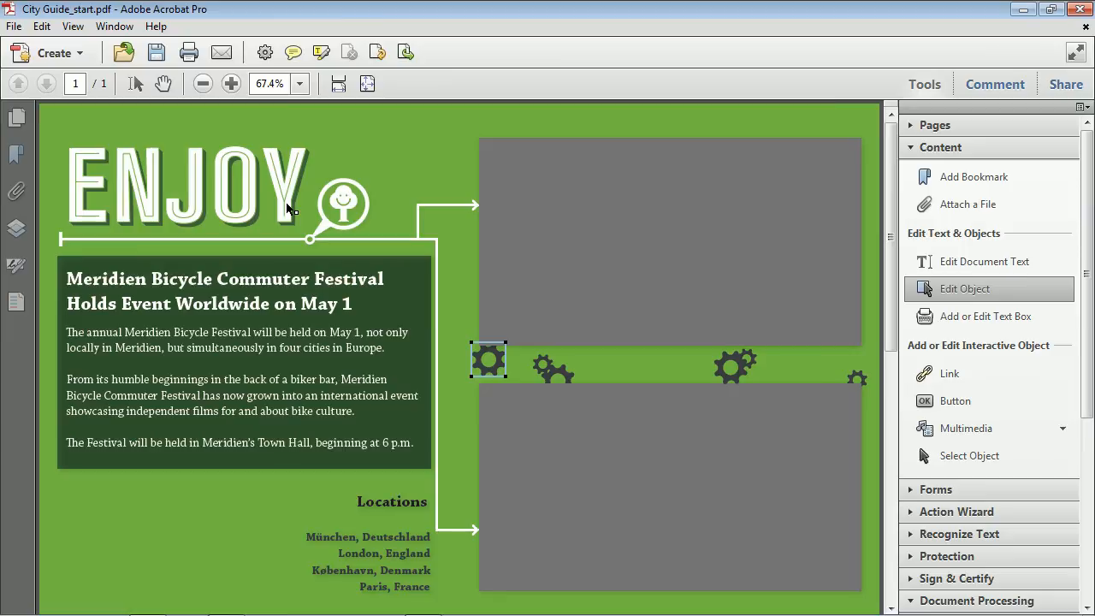
# Bring up Acrobat's Preferences window from the Edit menu.
pyautogui.click(42, 26)
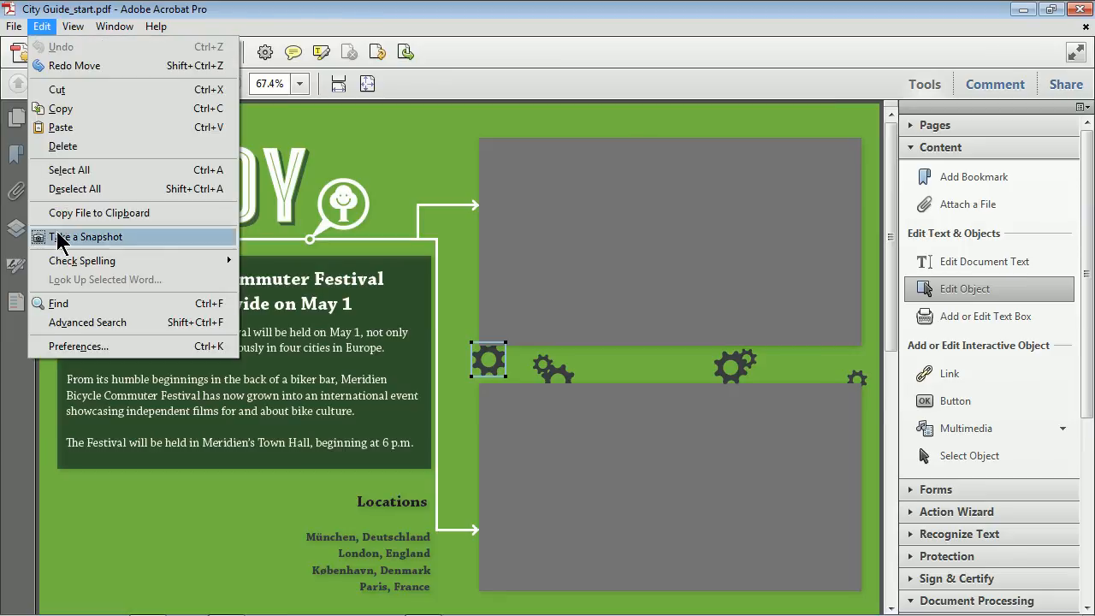
pyautogui.moveTo(79, 346)
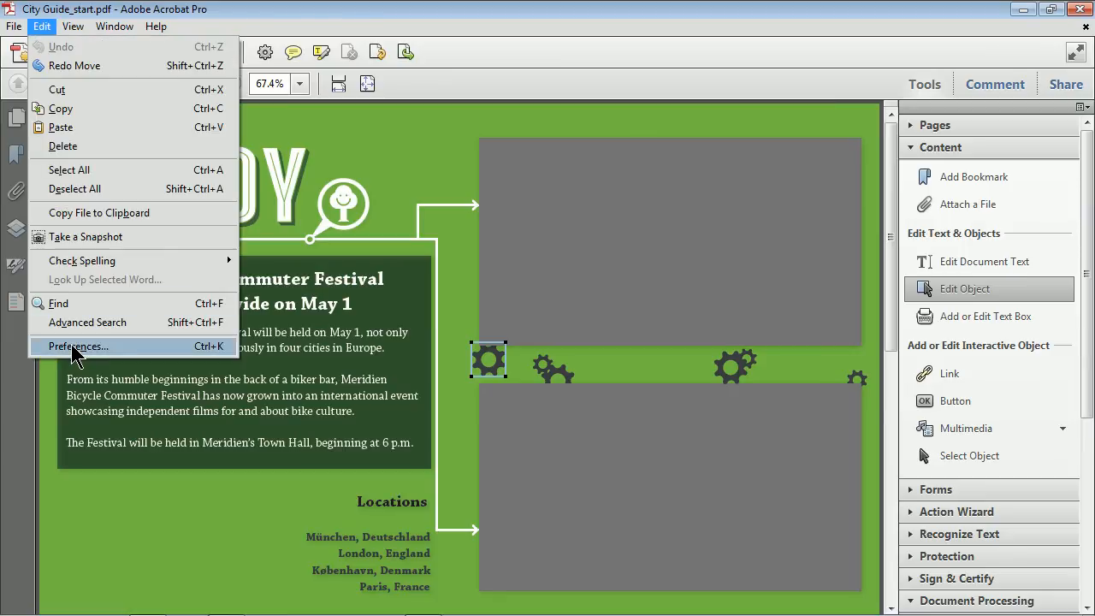
pyautogui.click(78, 346)
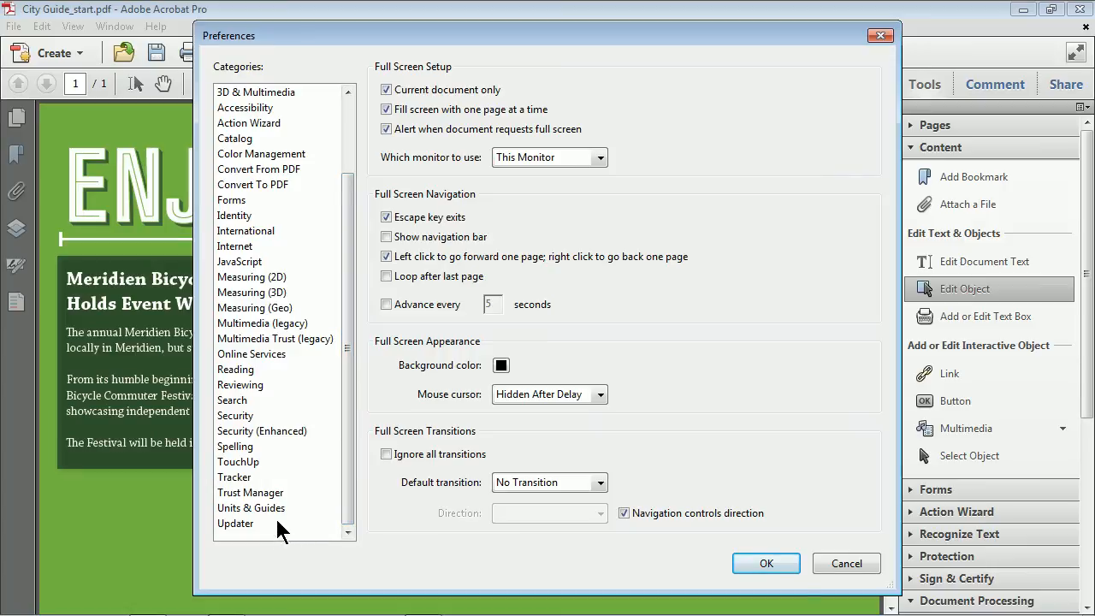
# Review the TouchUp settings showing Photoshop and Illustrator CS5 as editors, then confirm with OK.
pyautogui.click(237, 462)
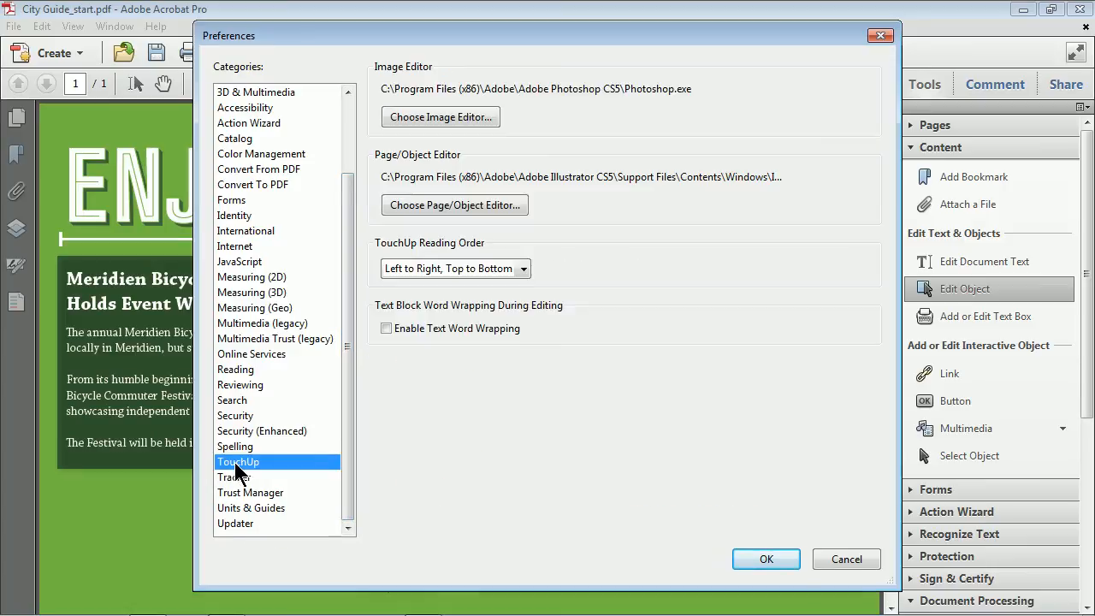
pyautogui.moveTo(402, 77)
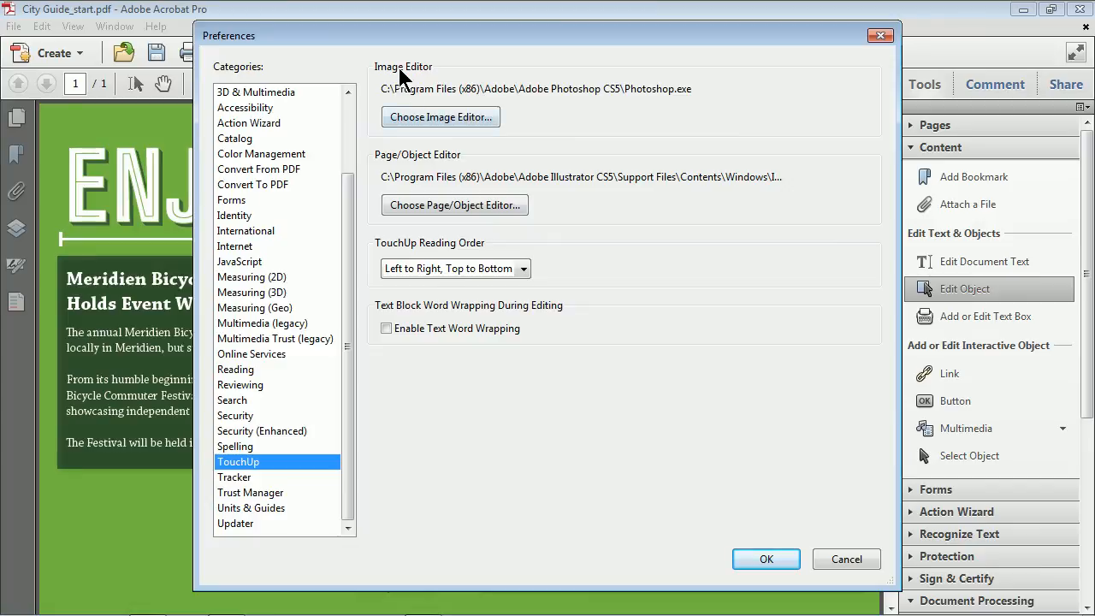
pyautogui.moveTo(644, 116)
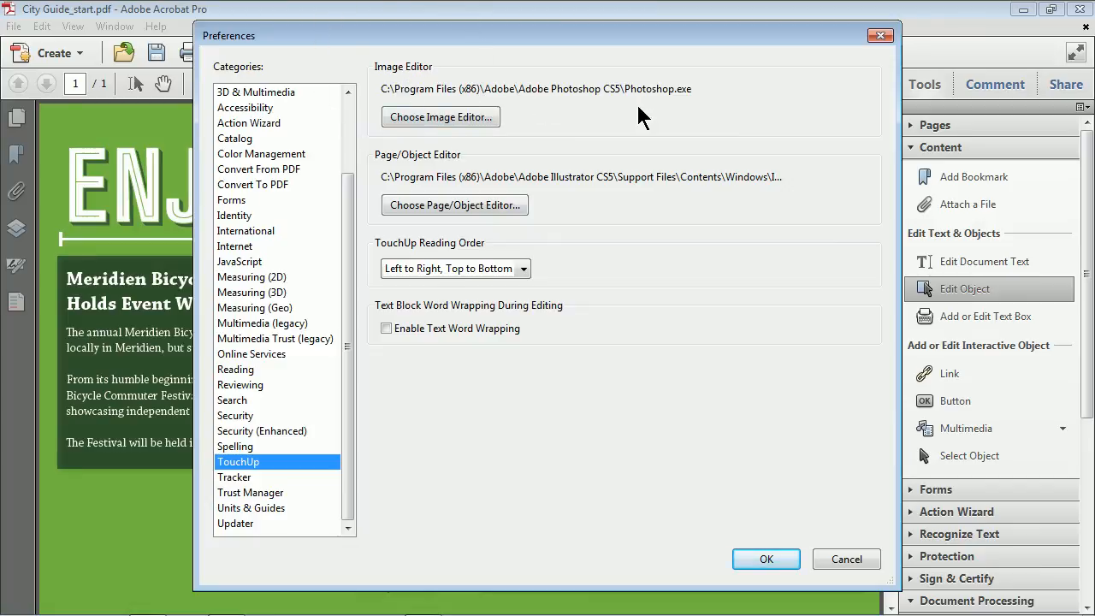
pyautogui.moveTo(411, 168)
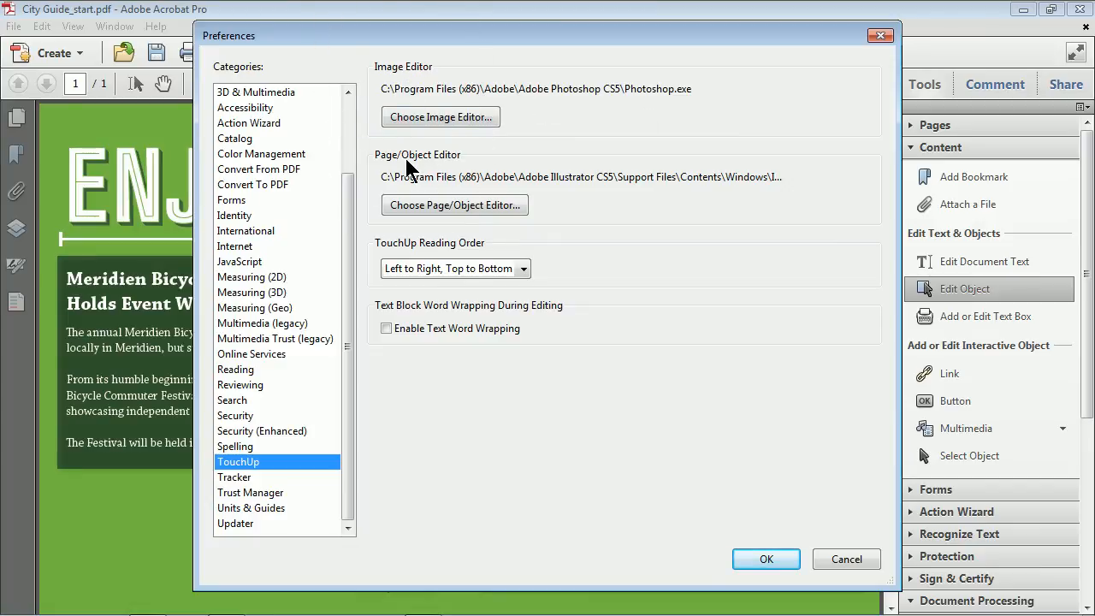
pyautogui.moveTo(578, 195)
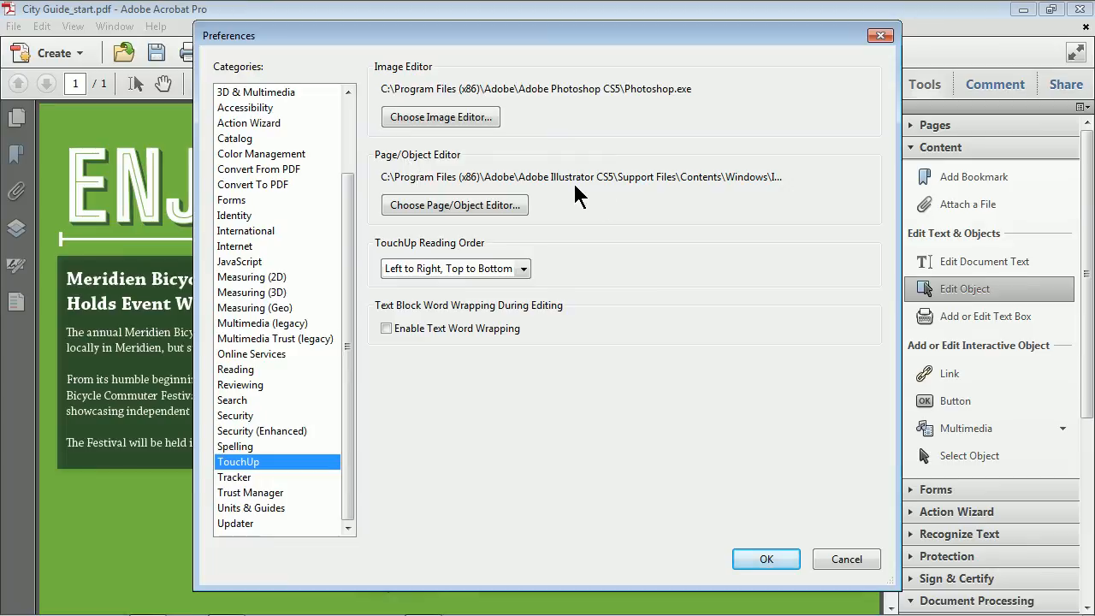
pyautogui.moveTo(486, 209)
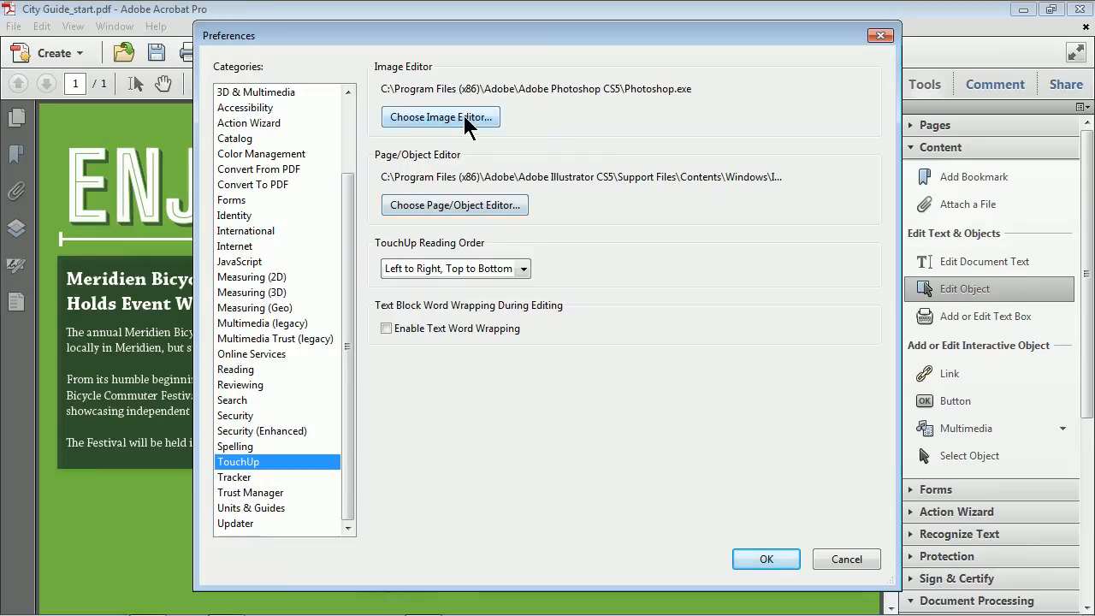
pyautogui.moveTo(466, 219)
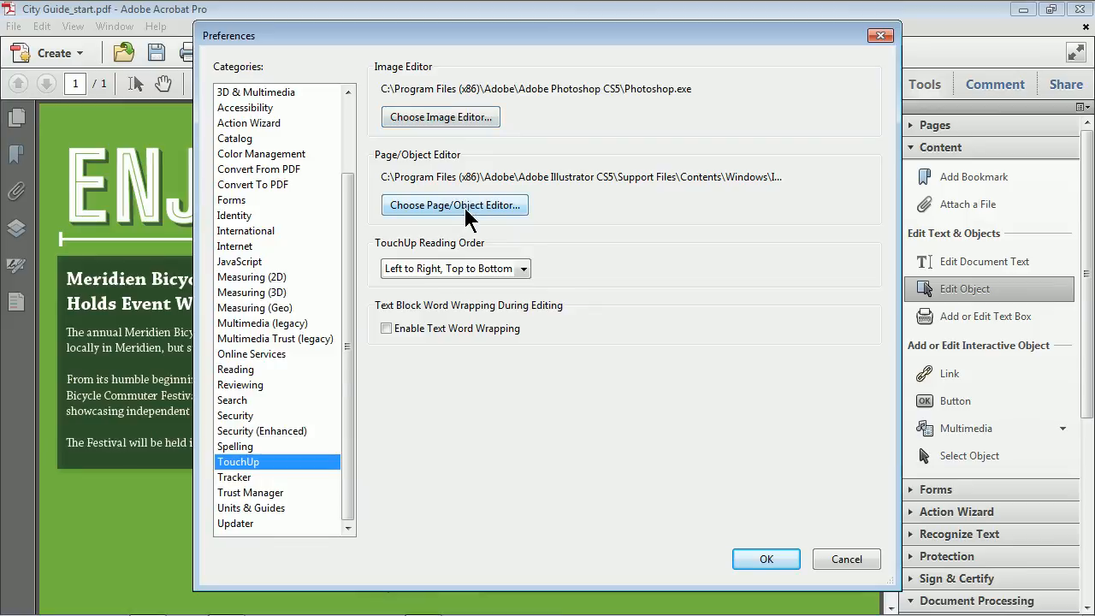
pyautogui.click(765, 558)
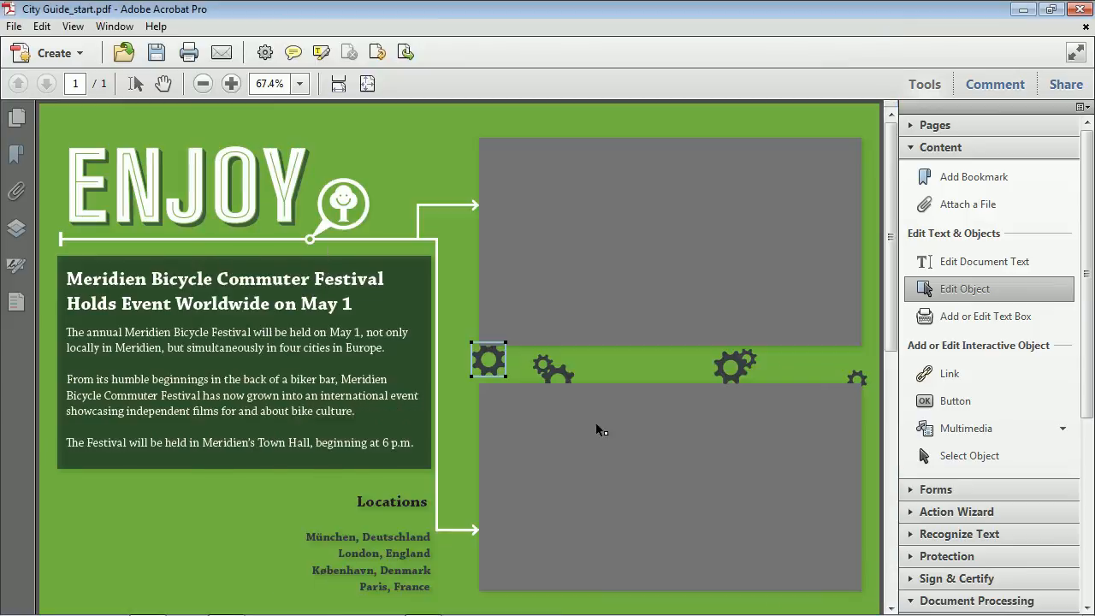
pyautogui.moveTo(379, 320)
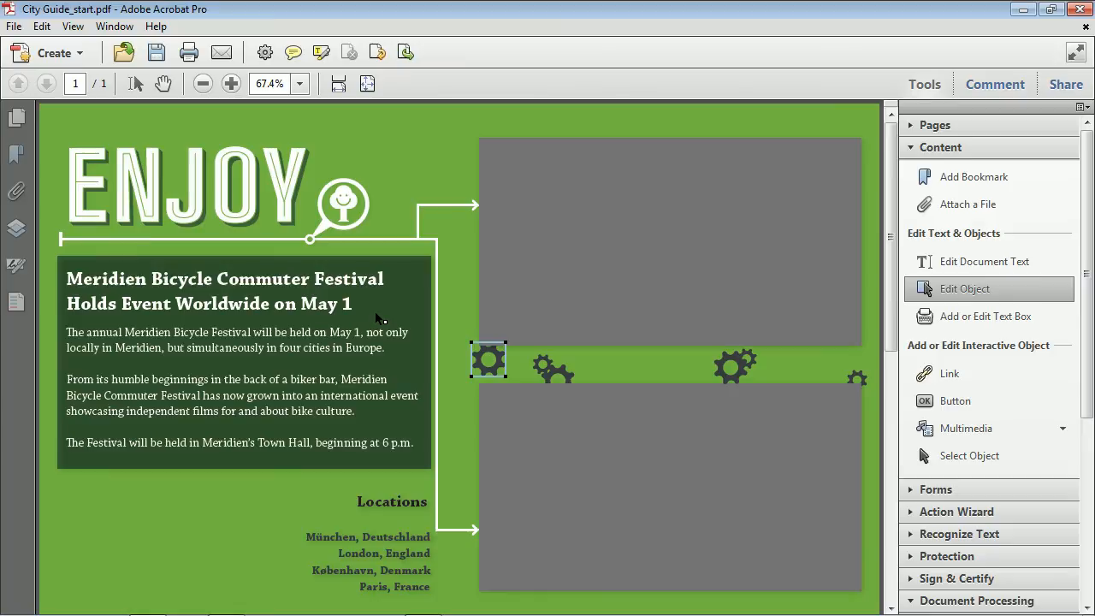